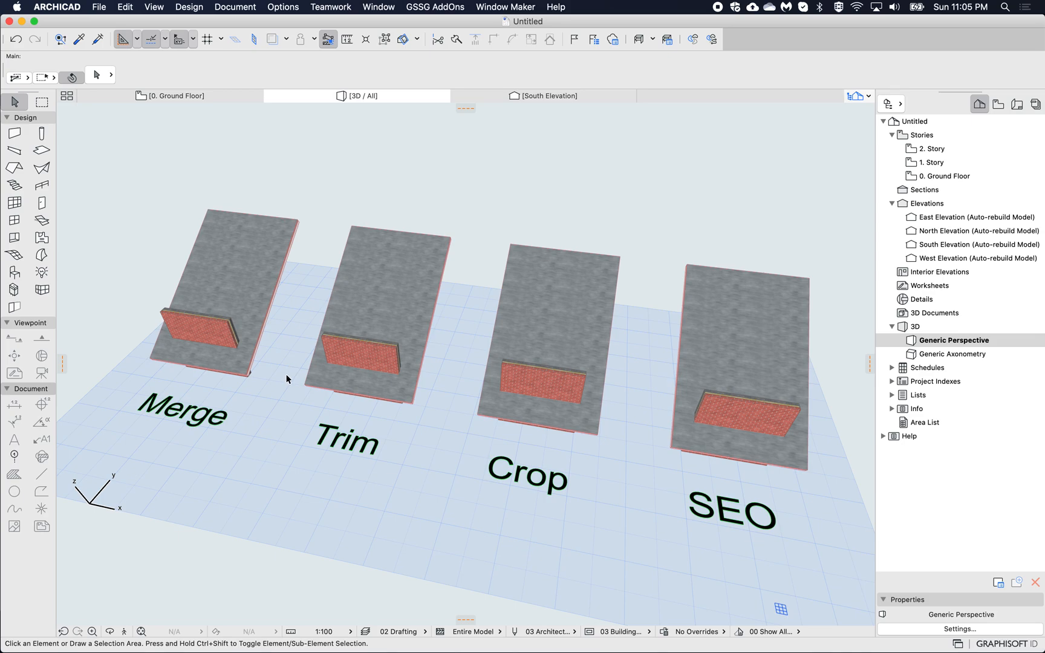
pyautogui.moveTo(278, 382)
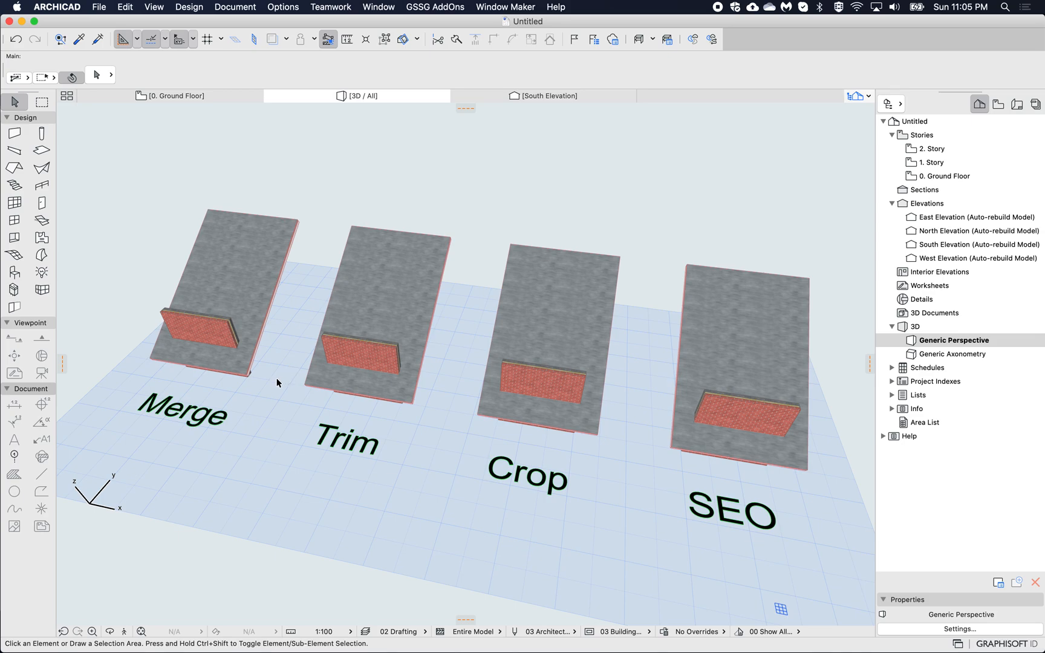
pyautogui.moveTo(631, 521)
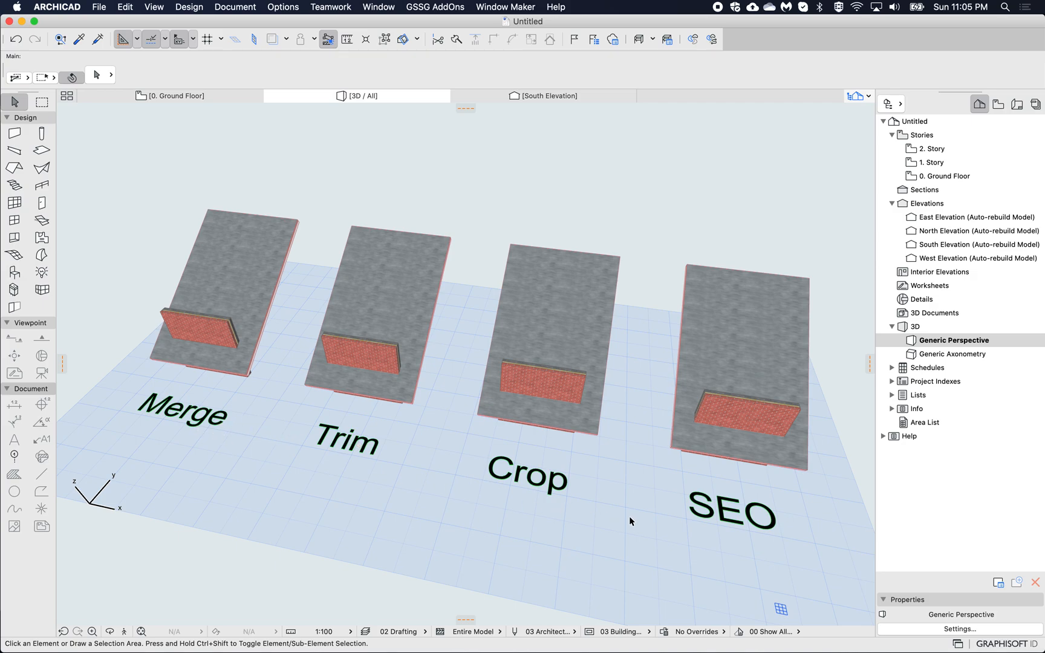
pyautogui.moveTo(330, 361)
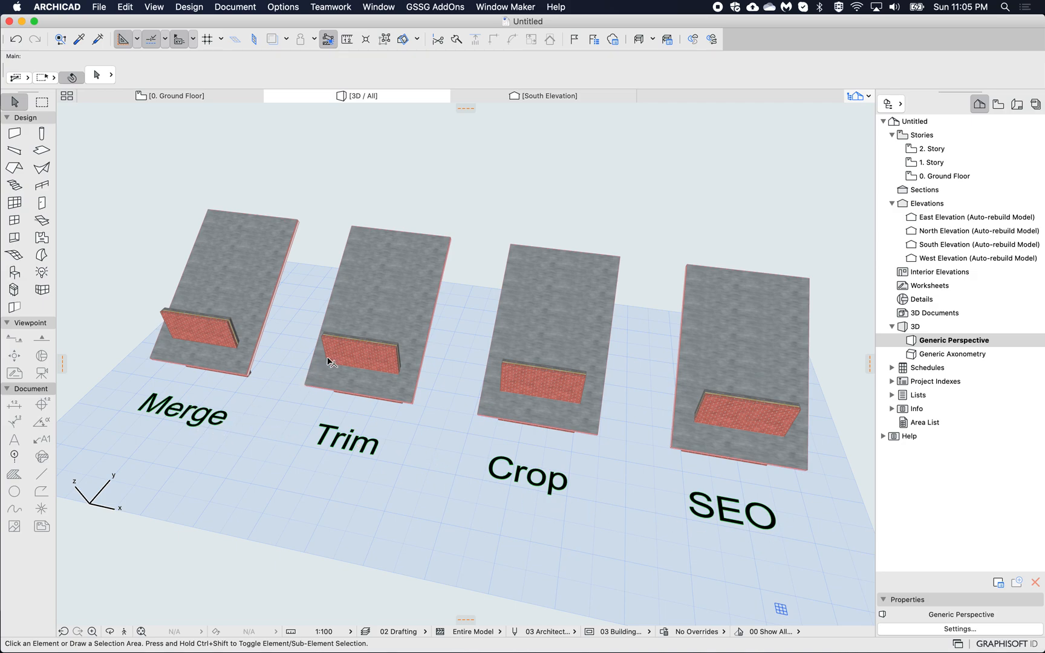
# - Join the Merge pair's selected wall and roof with Connect > Merge Elements
pyautogui.click(367, 360)
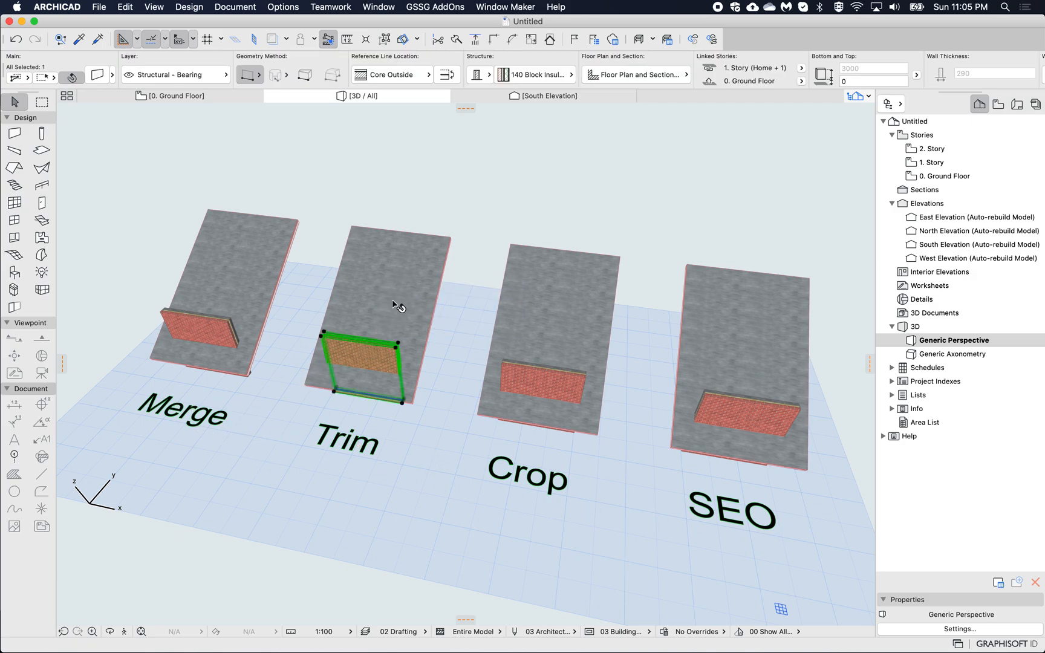
pyautogui.click(465, 286)
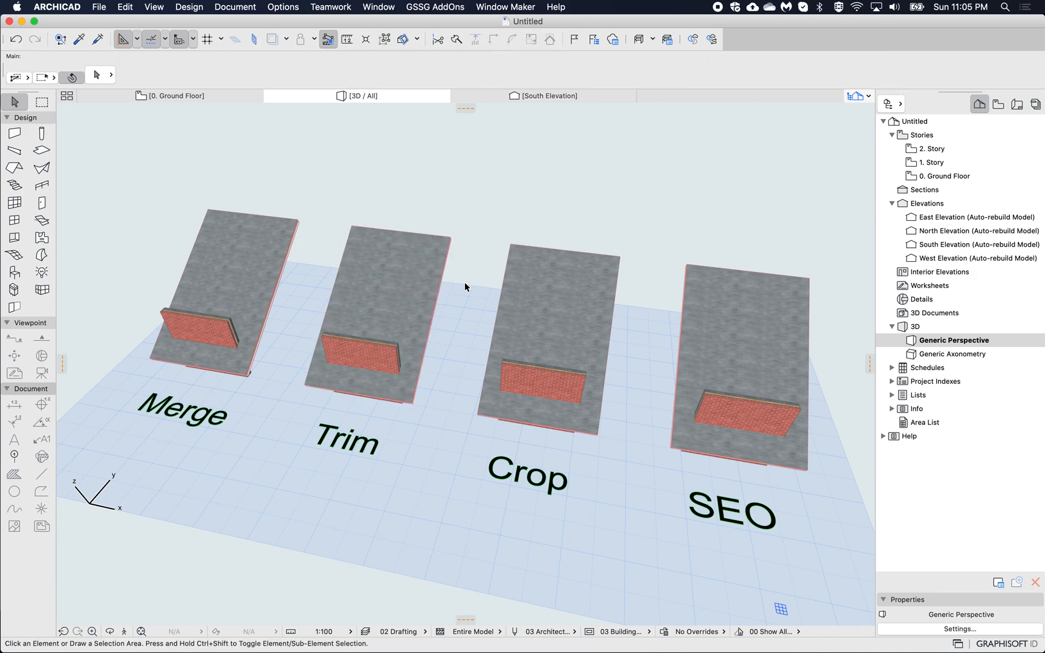
pyautogui.moveTo(453, 329)
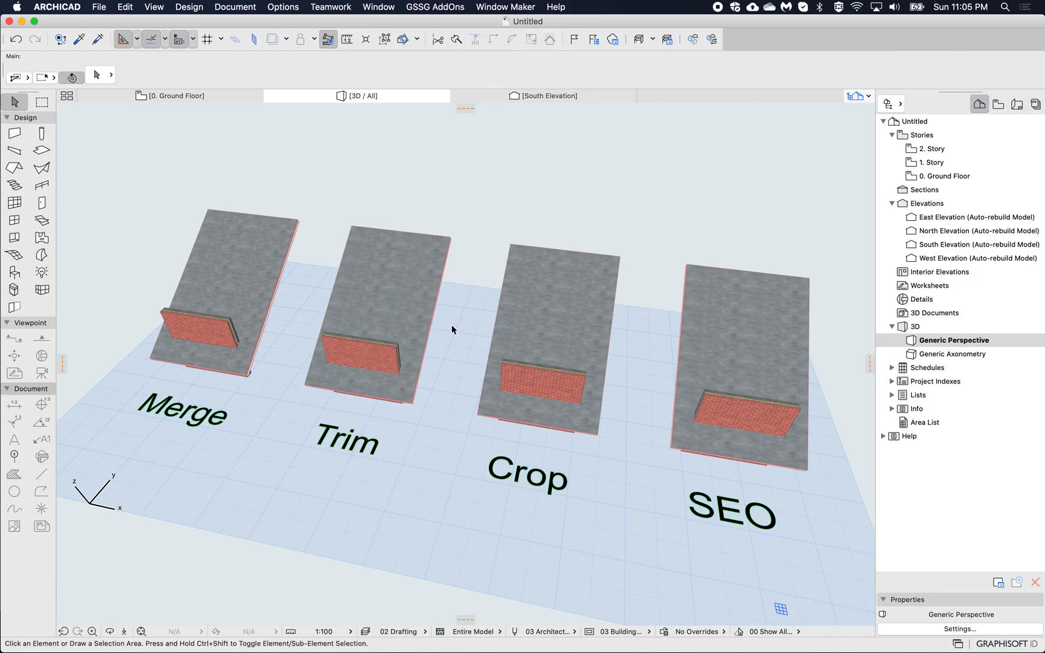
pyautogui.moveTo(543, 475)
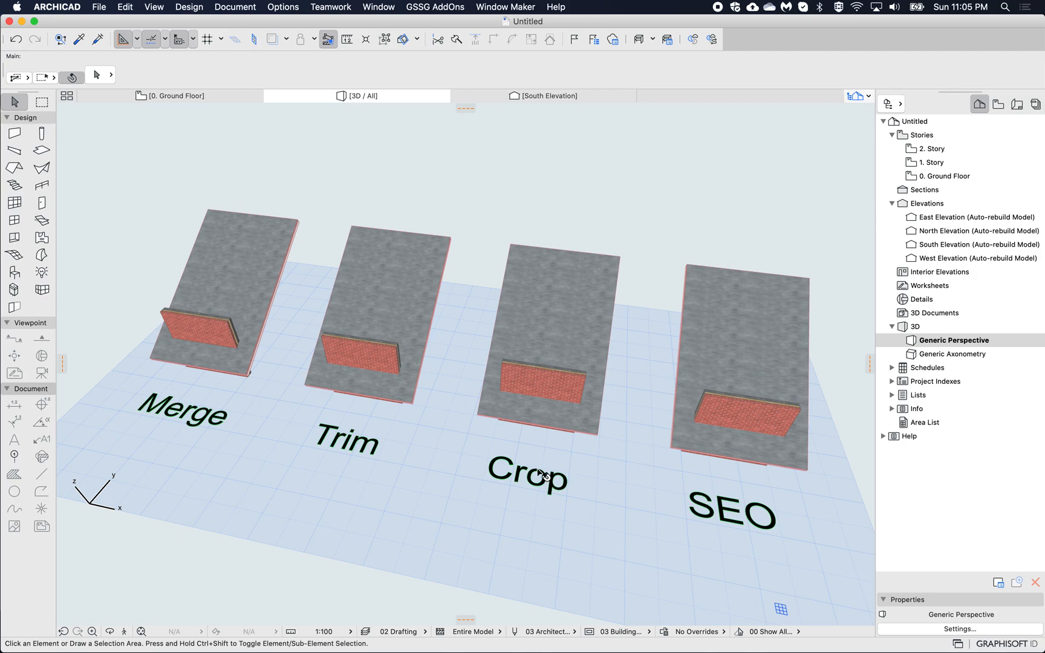
pyautogui.moveTo(464, 465)
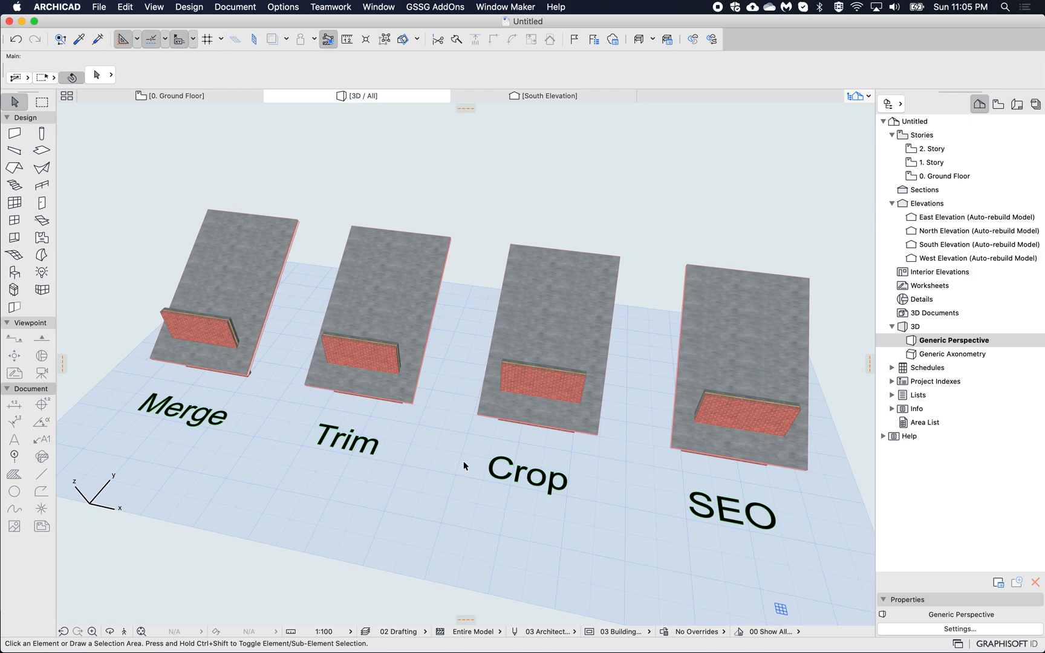
pyautogui.moveTo(589, 498)
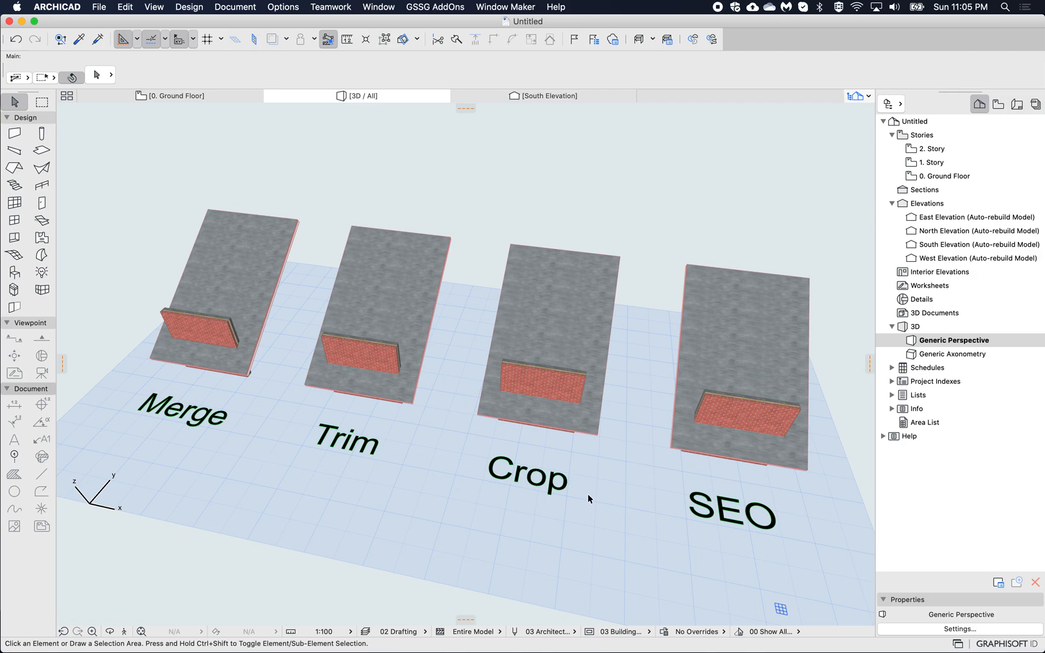
pyautogui.moveTo(674, 498)
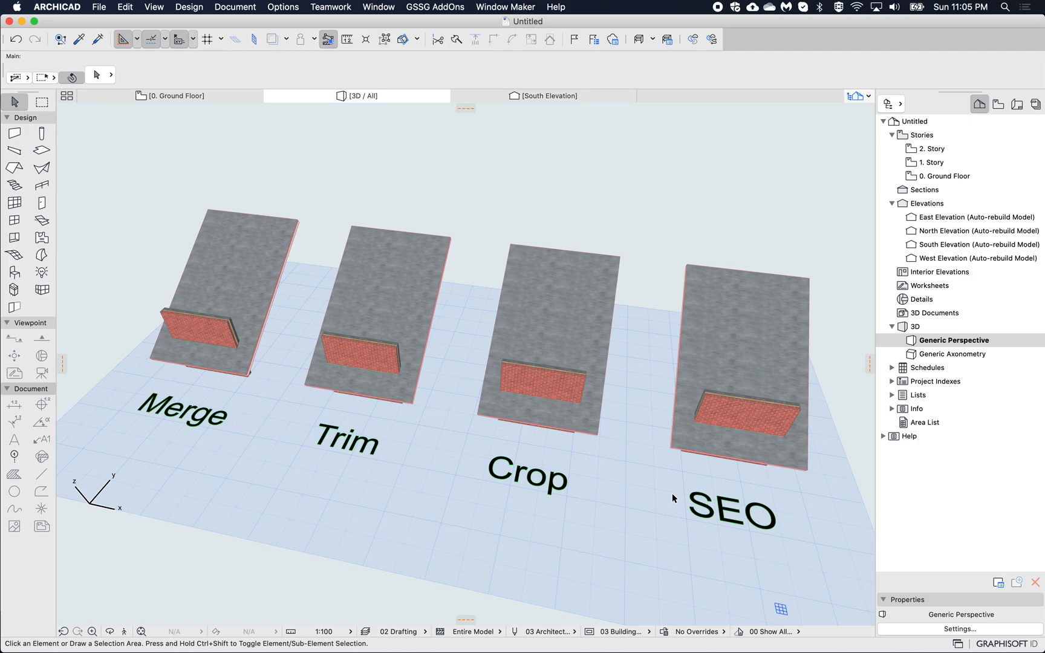
pyautogui.moveTo(222, 412)
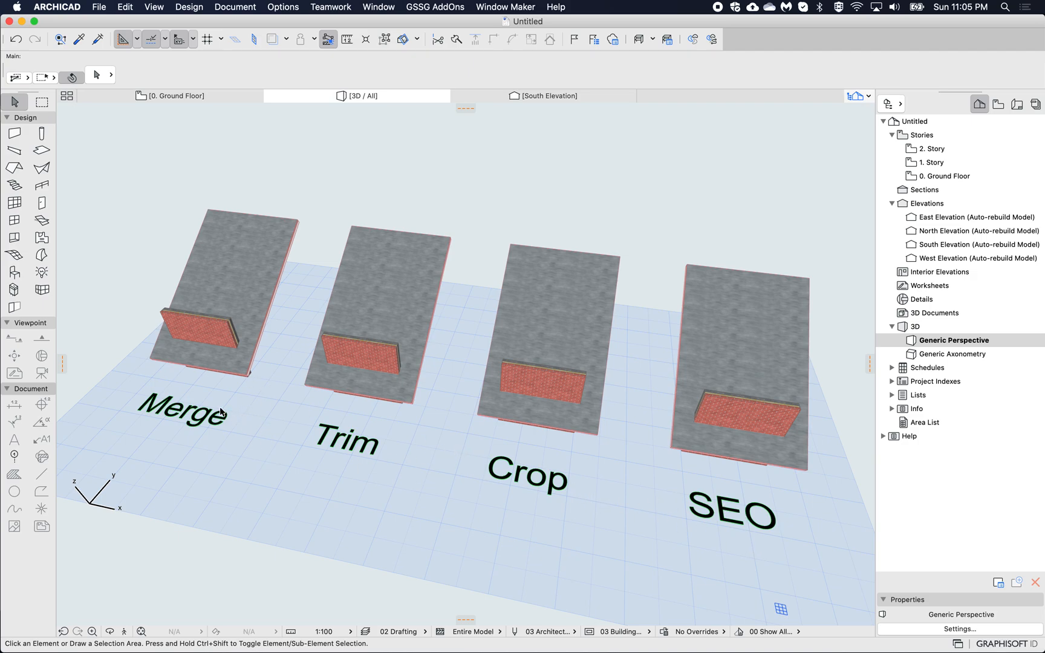
pyautogui.moveTo(153, 390)
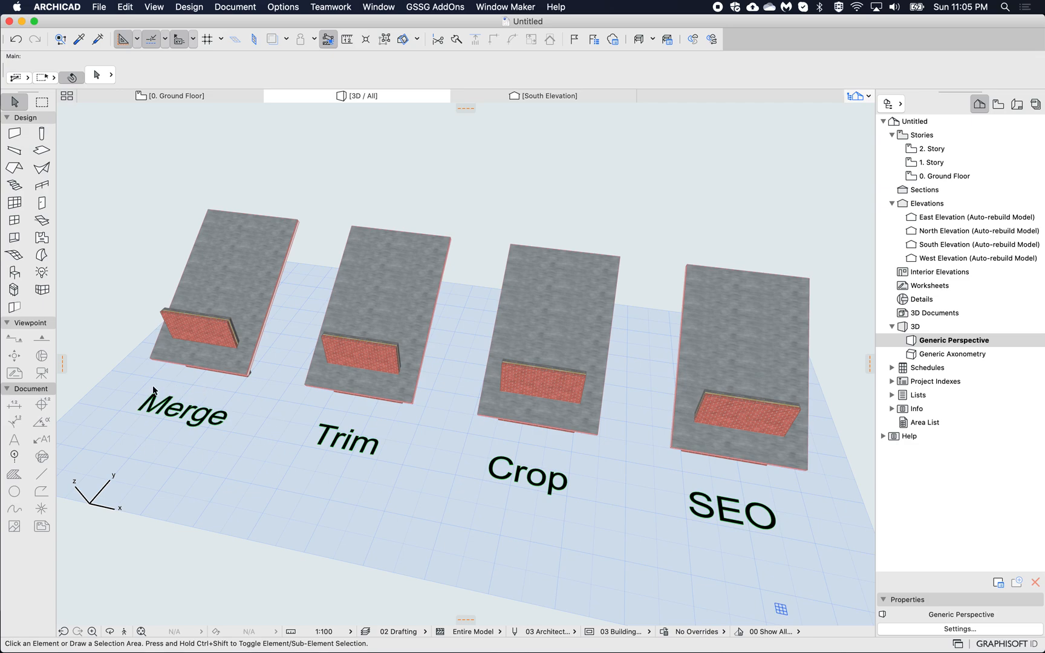
pyautogui.moveTo(463, 449)
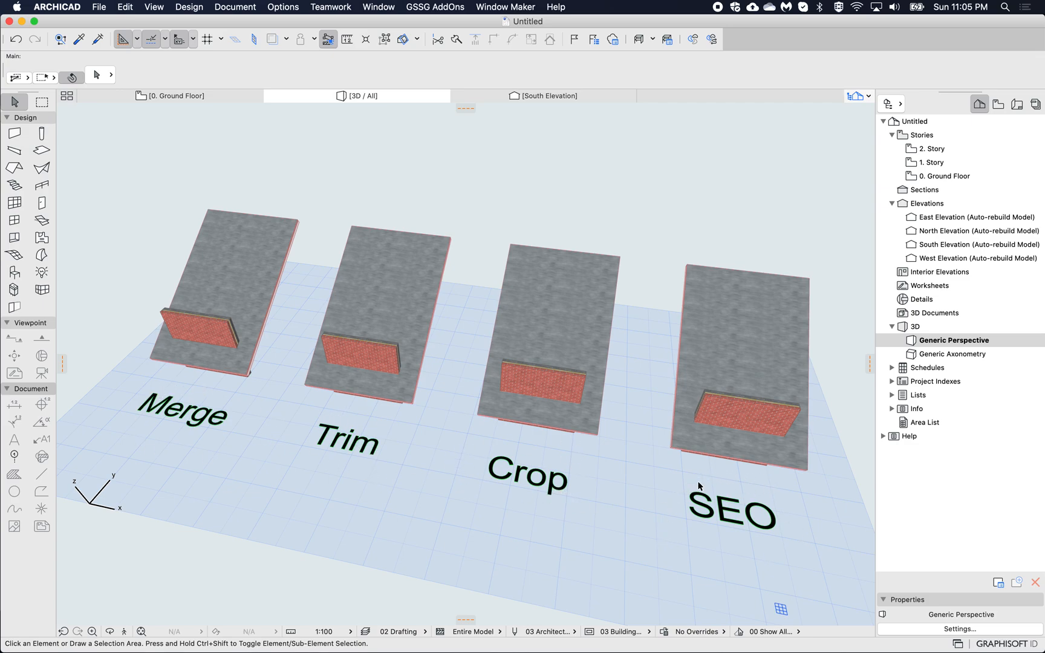
pyautogui.moveTo(229, 354)
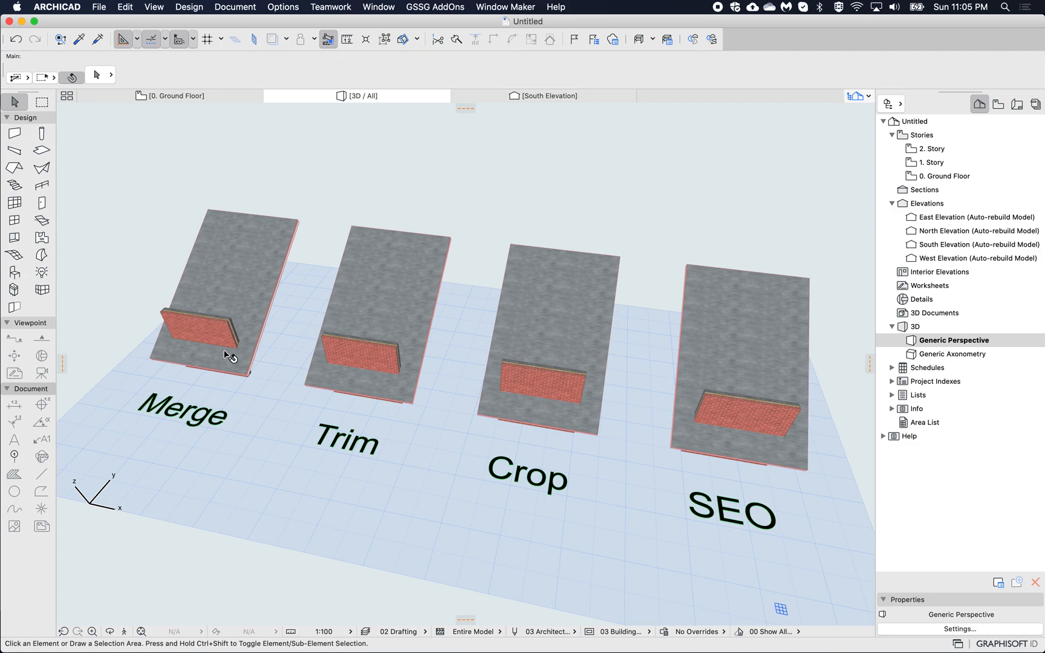
pyautogui.moveTo(280, 362)
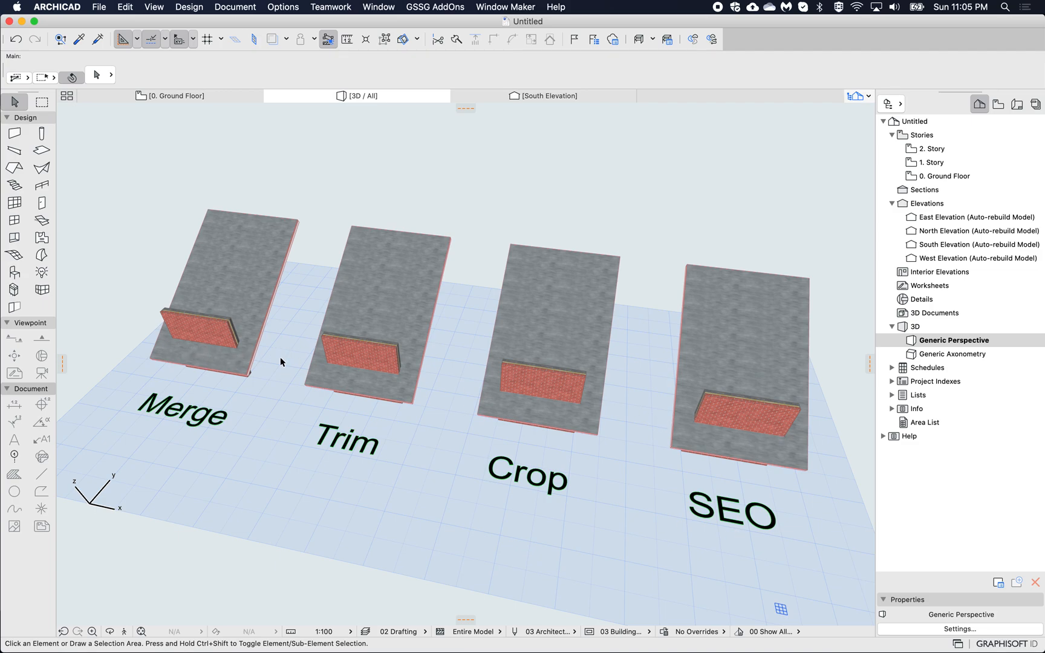
pyautogui.moveTo(192, 342)
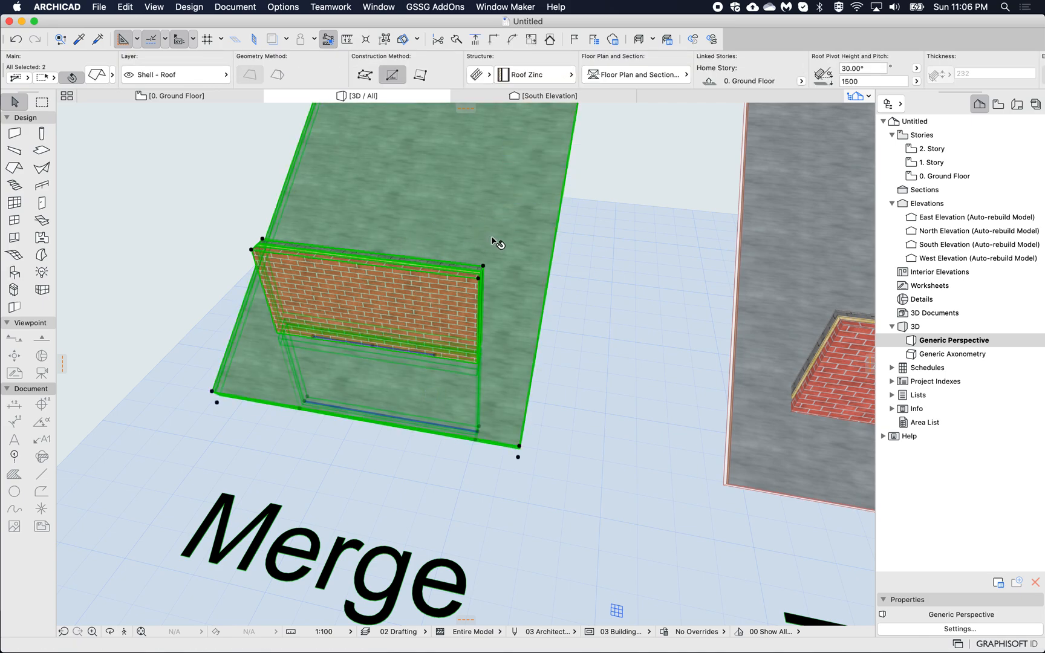
pyautogui.rightClick(496, 241)
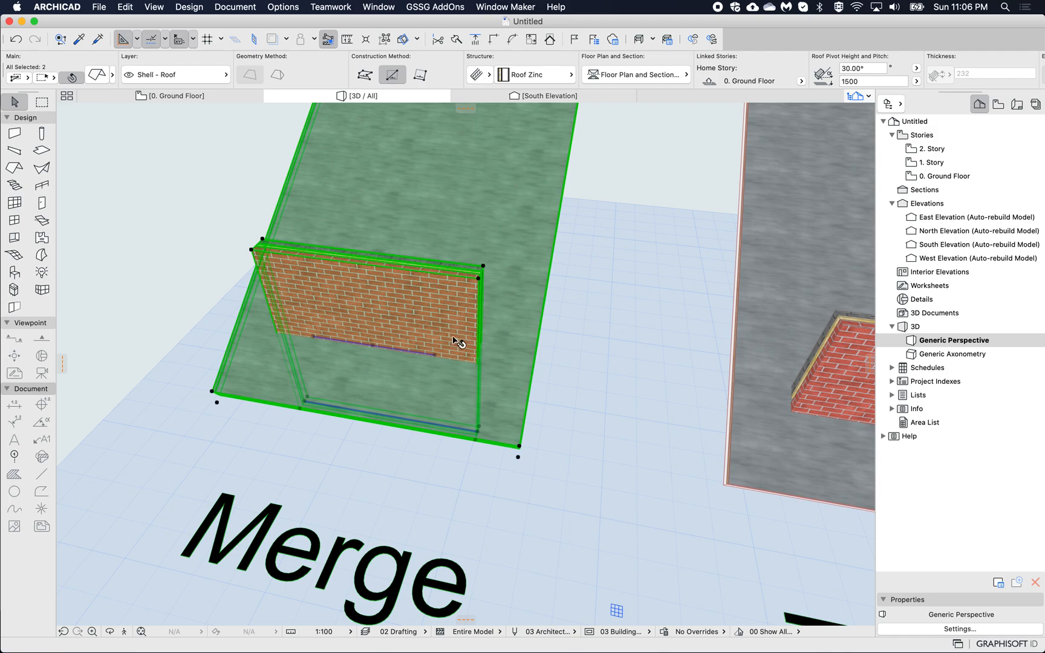
pyautogui.moveTo(475, 327)
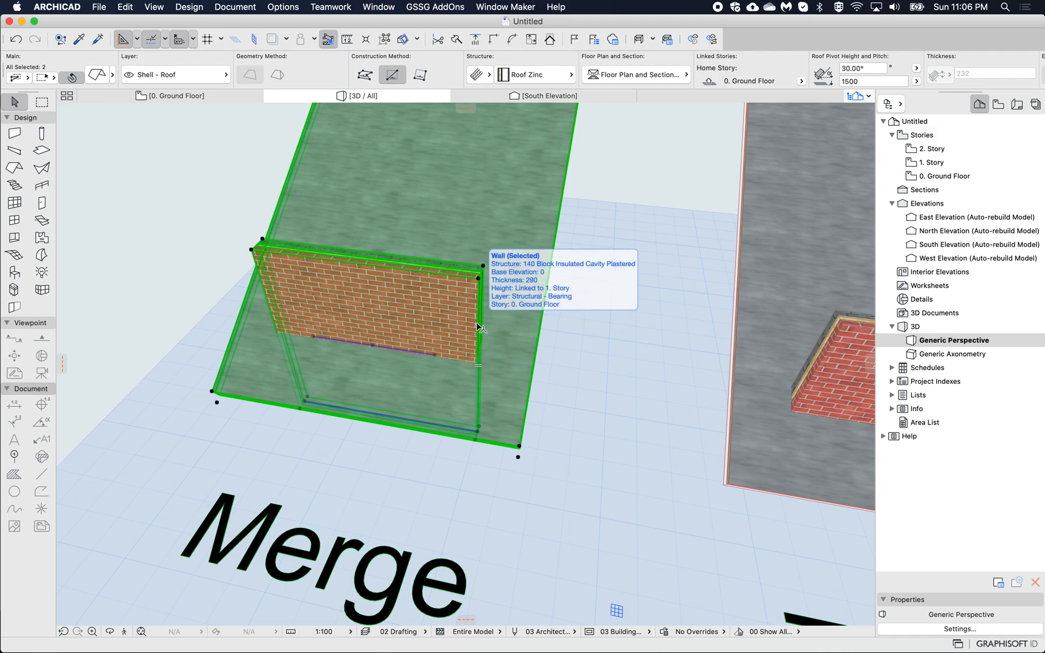
pyautogui.moveTo(503, 279)
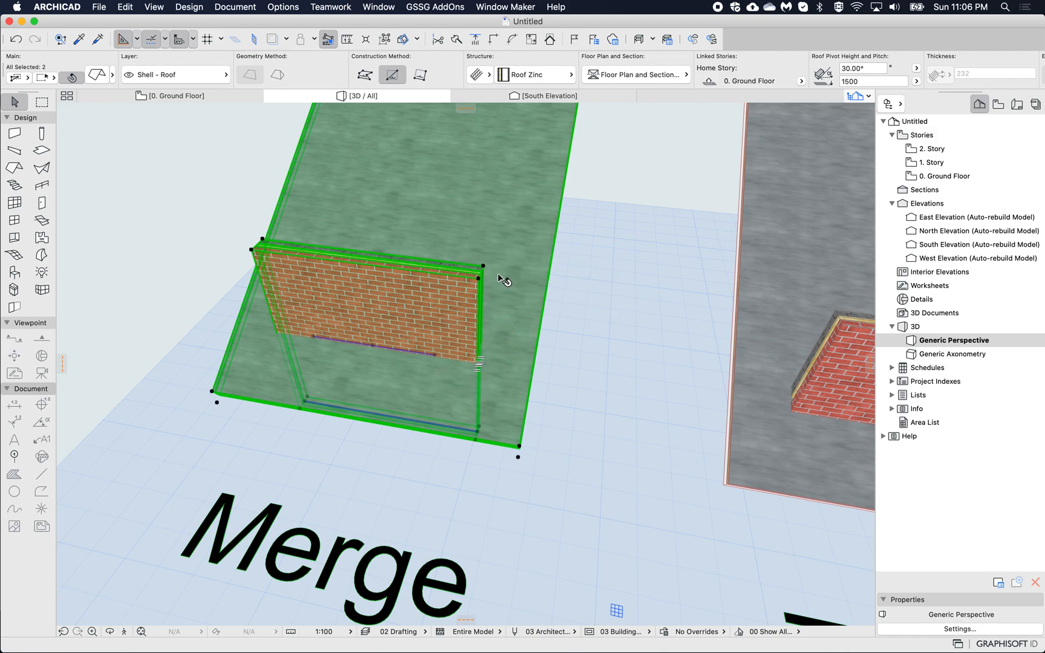
pyautogui.moveTo(379, 346)
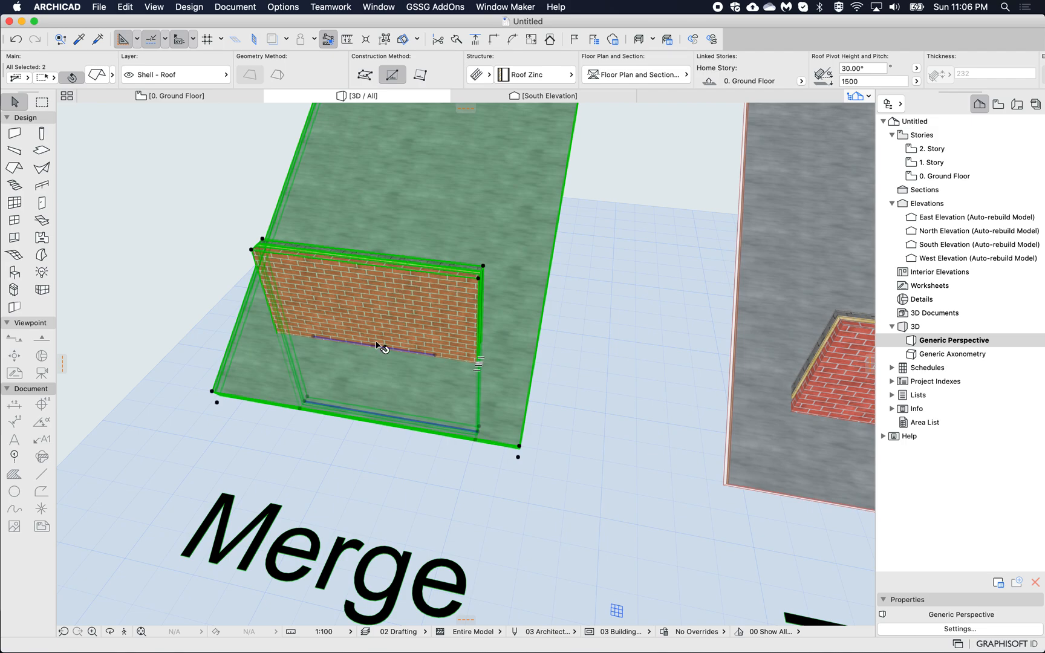
pyautogui.moveTo(482, 221)
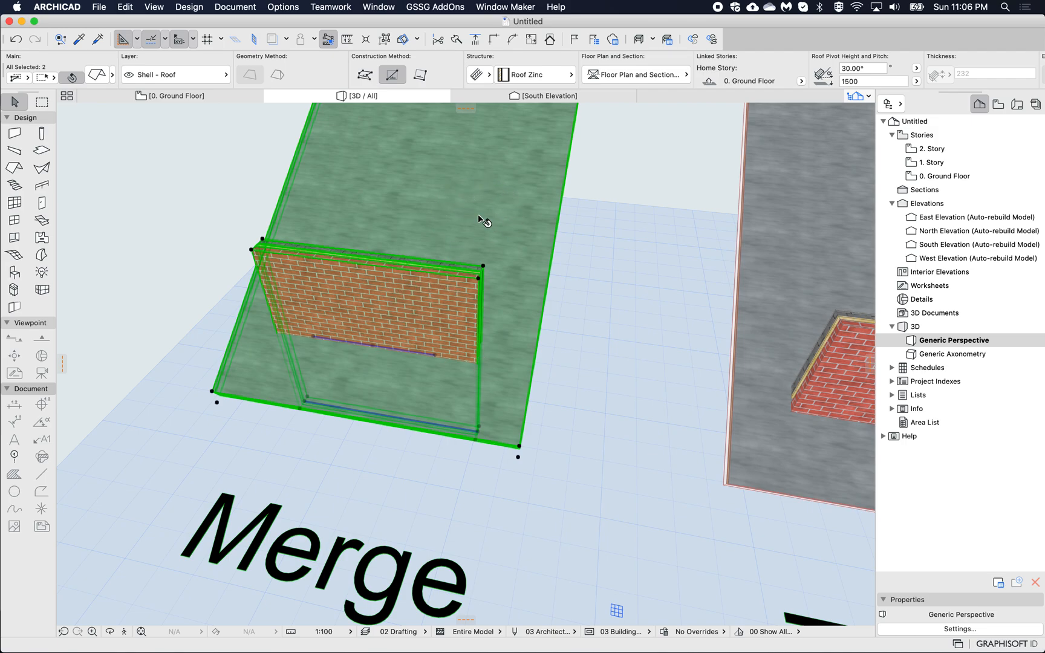
pyautogui.rightClick(480, 220)
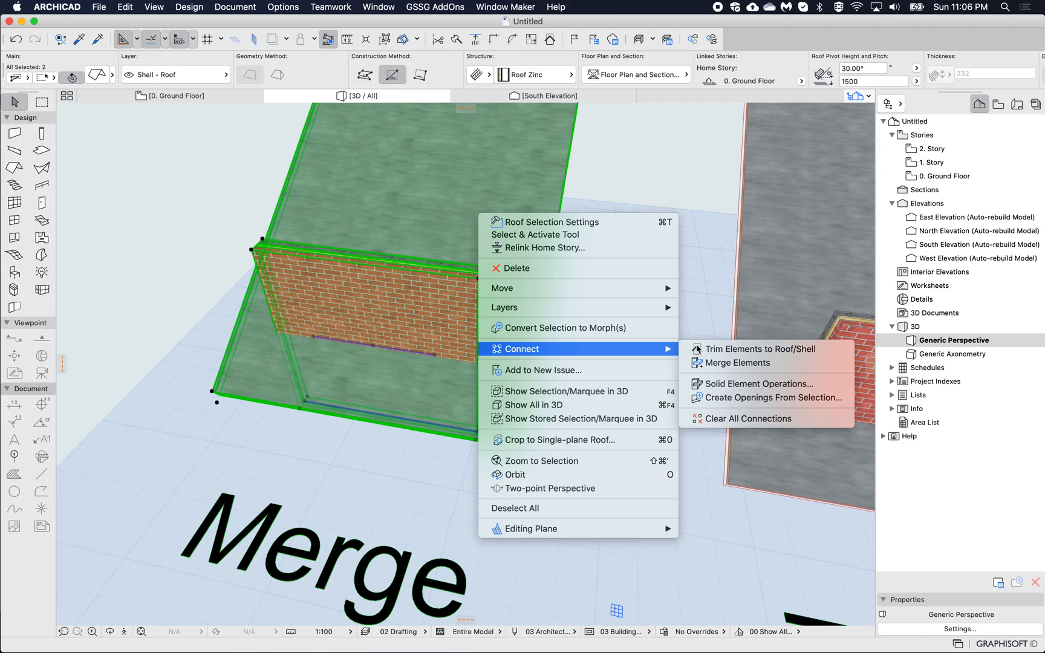
pyautogui.click(736, 362)
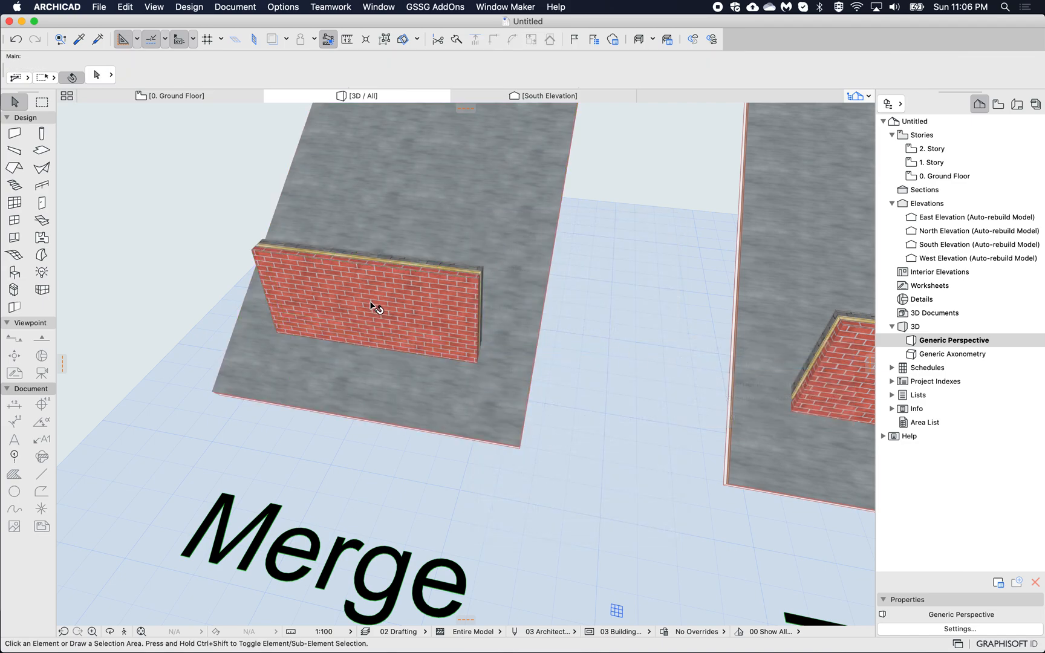
pyautogui.click(366, 299)
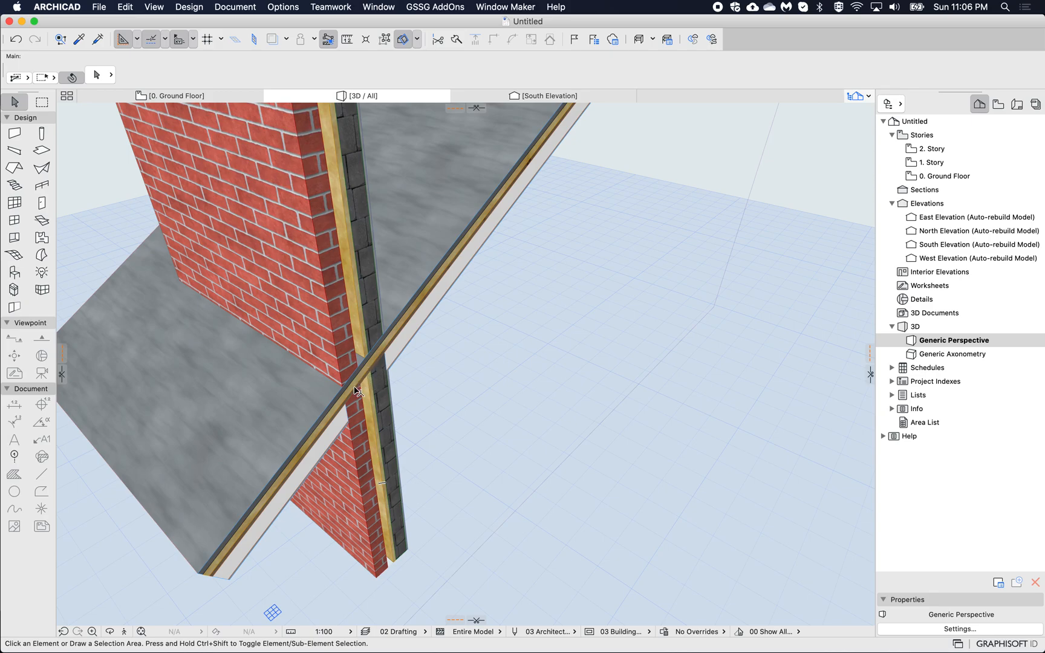
pyautogui.moveTo(388, 388)
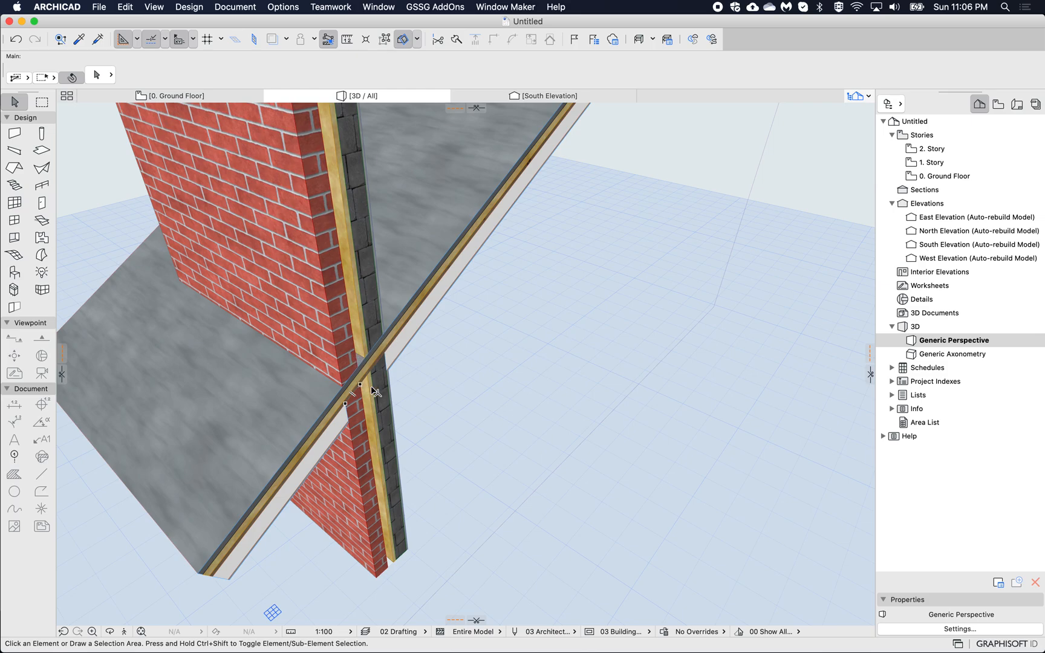
pyautogui.moveTo(320, 419)
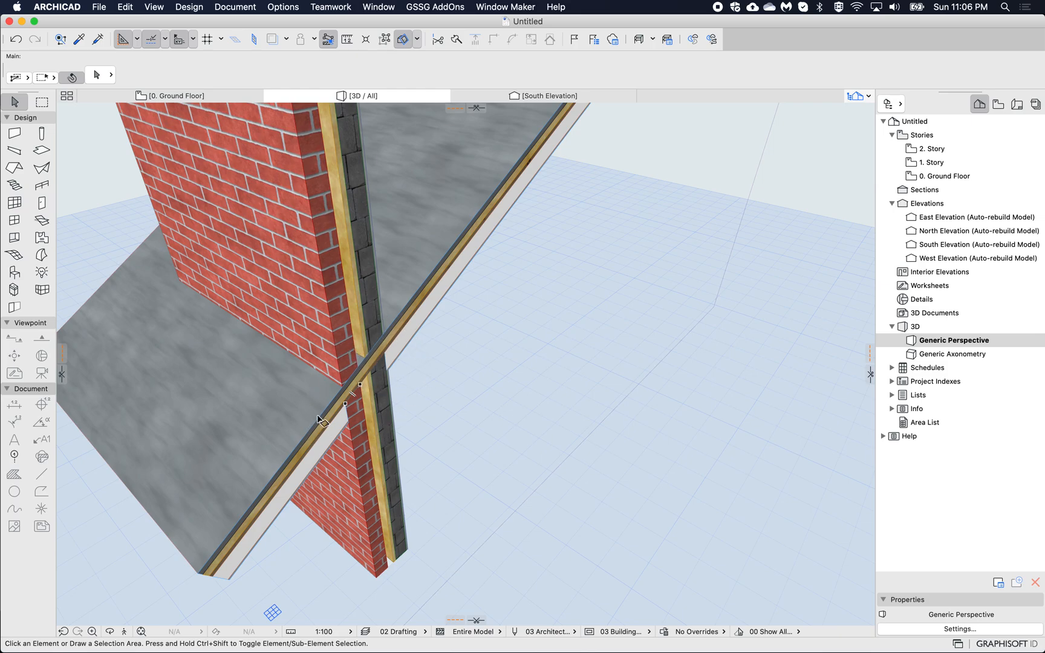
pyautogui.moveTo(350, 320)
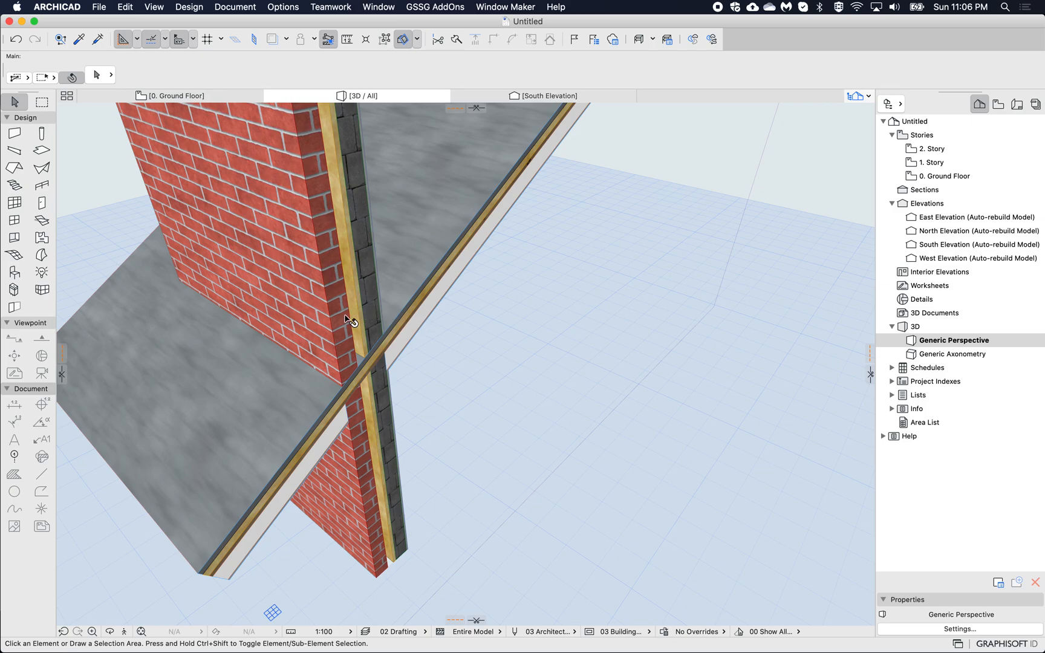
pyautogui.moveTo(325, 296)
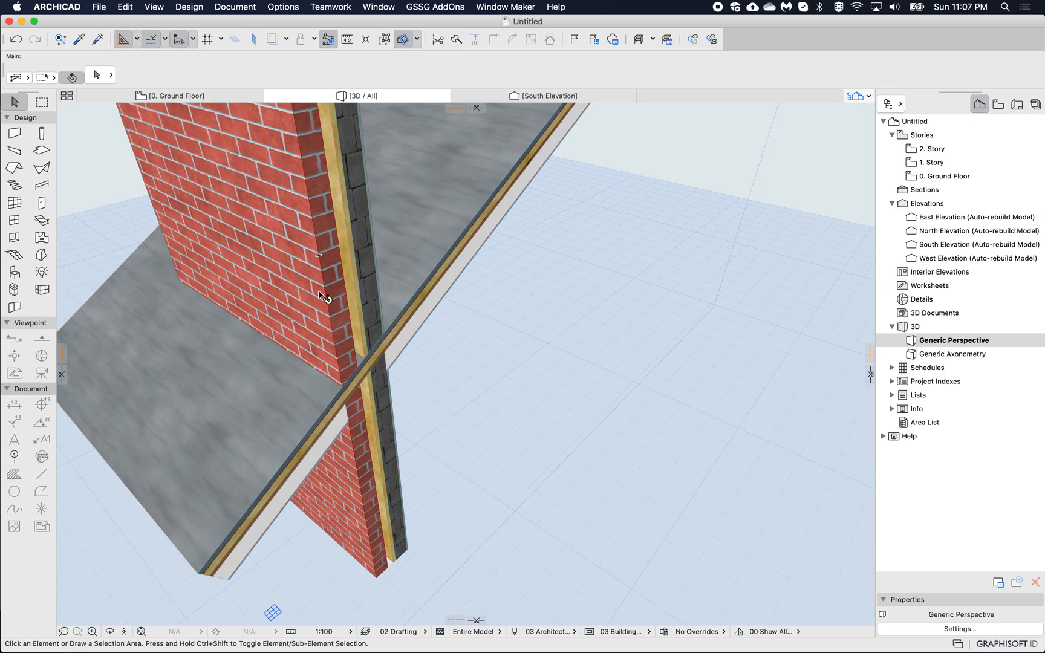
pyautogui.moveTo(371, 438)
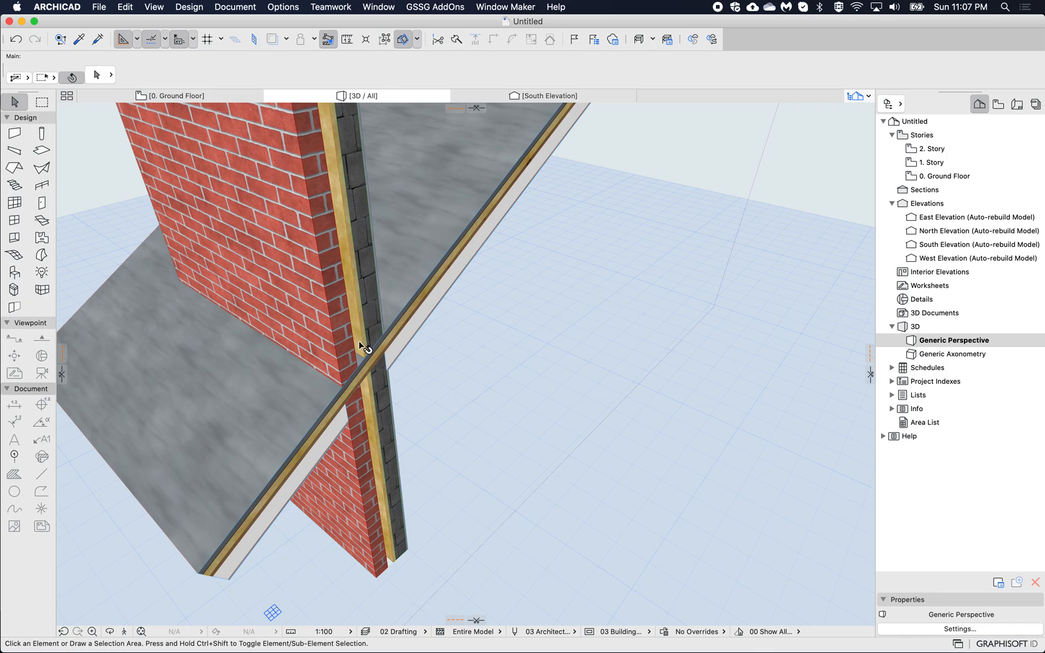
pyautogui.moveTo(335, 175)
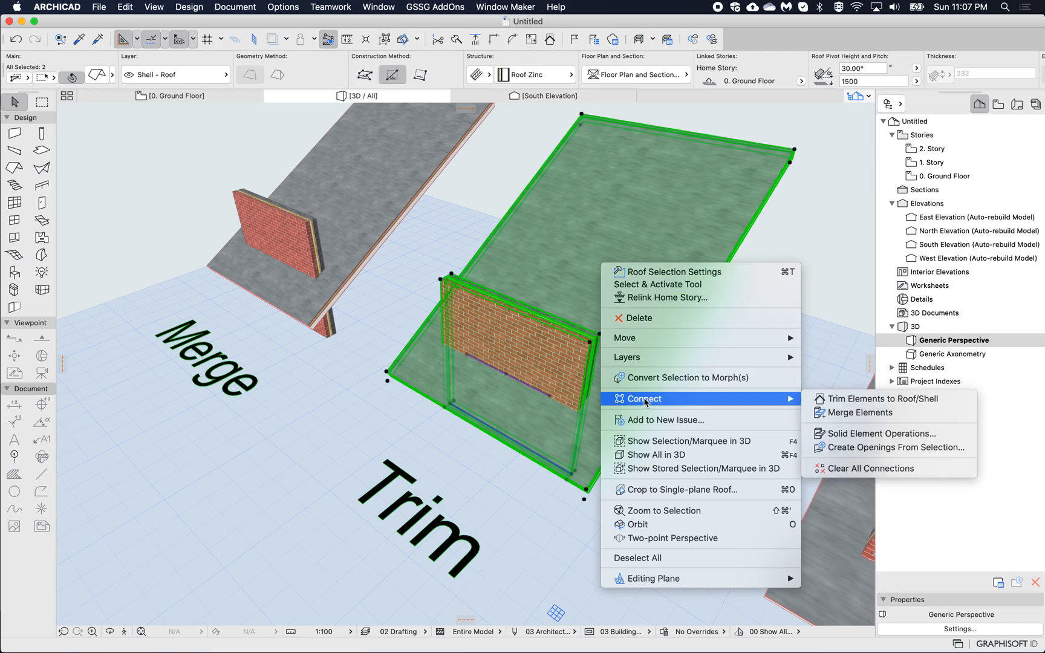
# - Trim the Trim pair's brick wall to its selected roof with Trim Elements to Roof/Shell
pyautogui.click(873, 398)
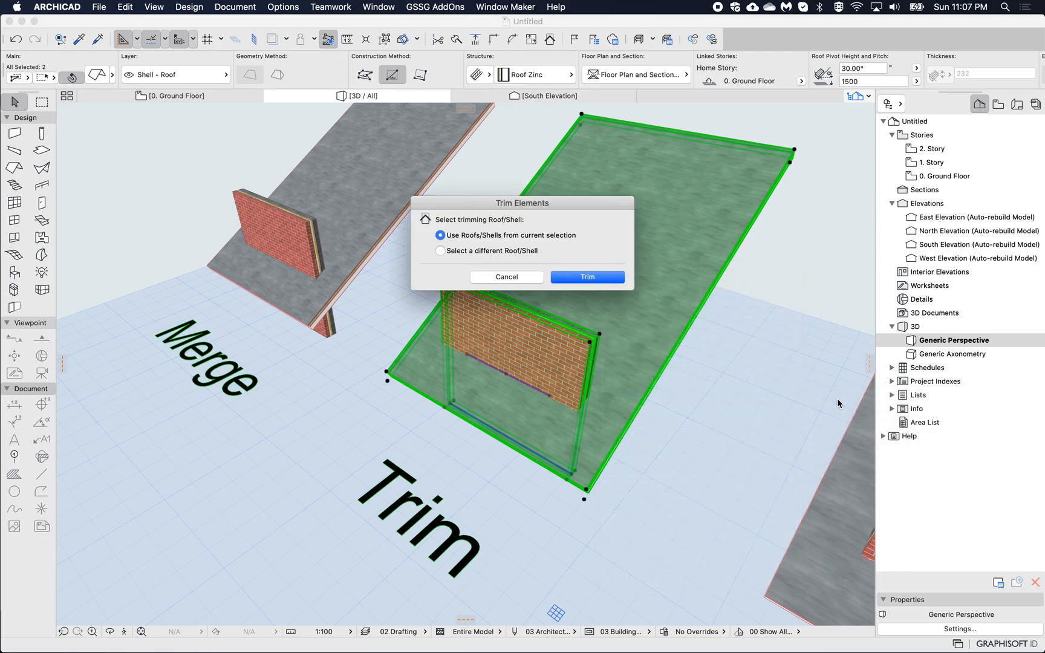
pyautogui.moveTo(506, 233)
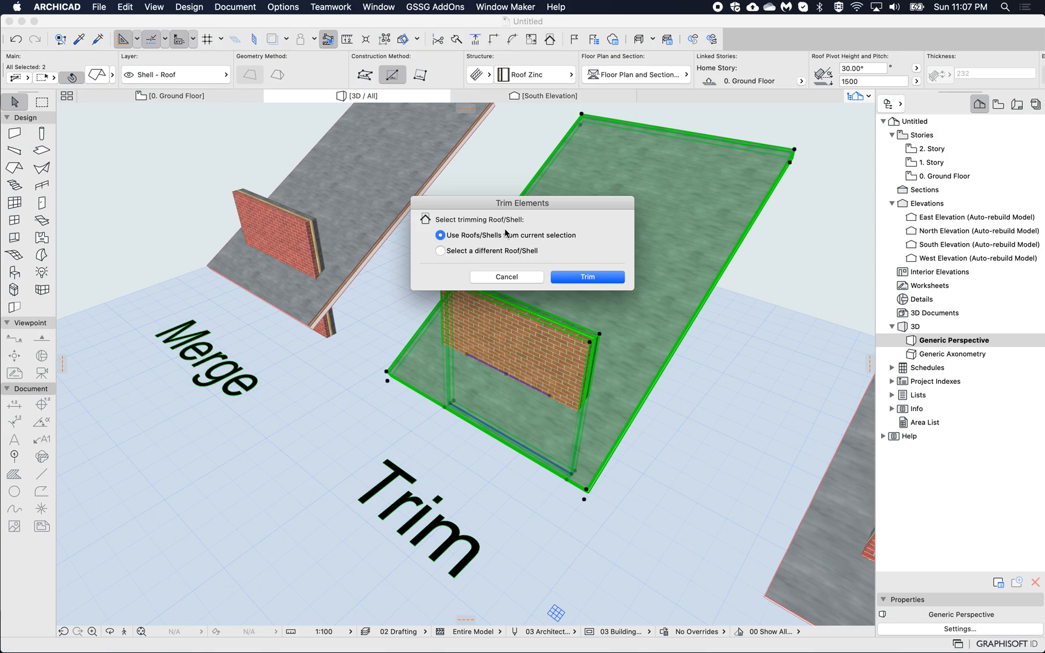
pyautogui.click(586, 277)
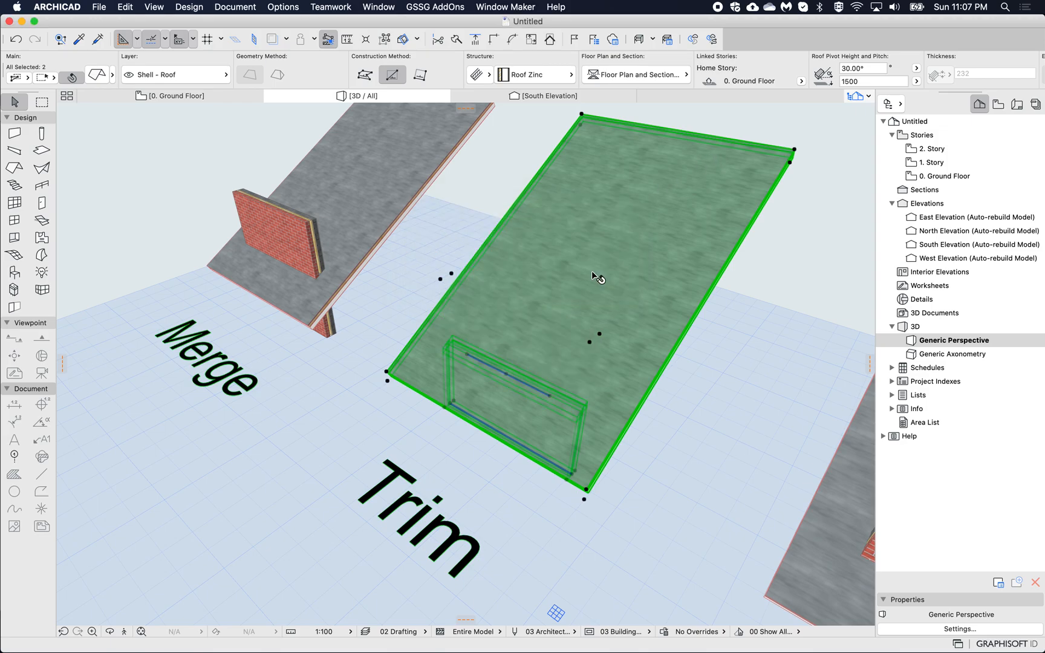
pyautogui.click(549, 445)
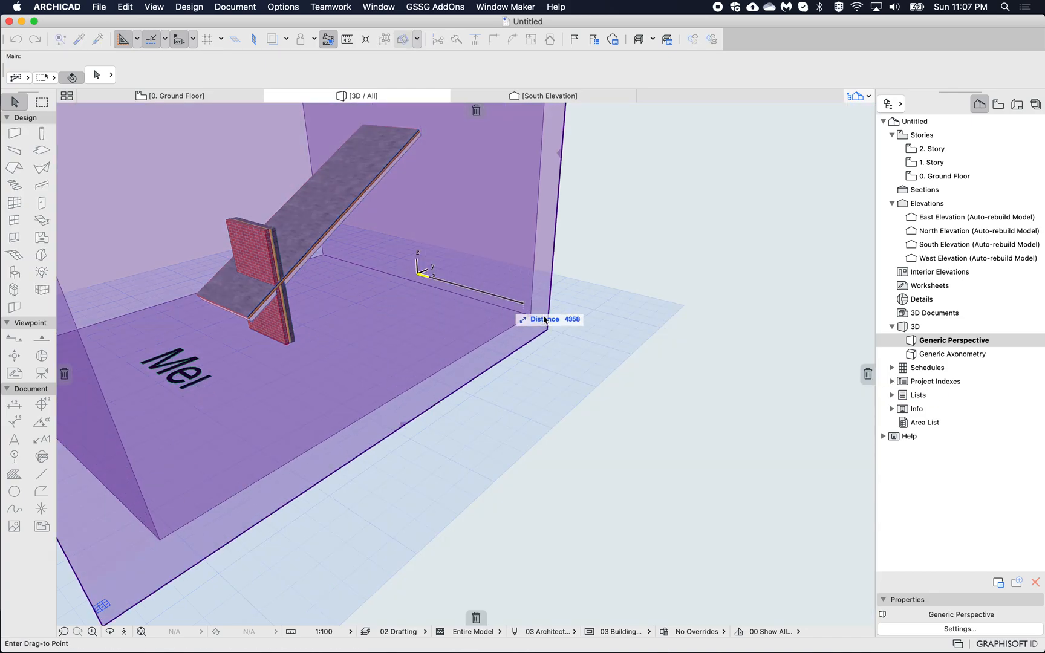
pyautogui.press('Escape')
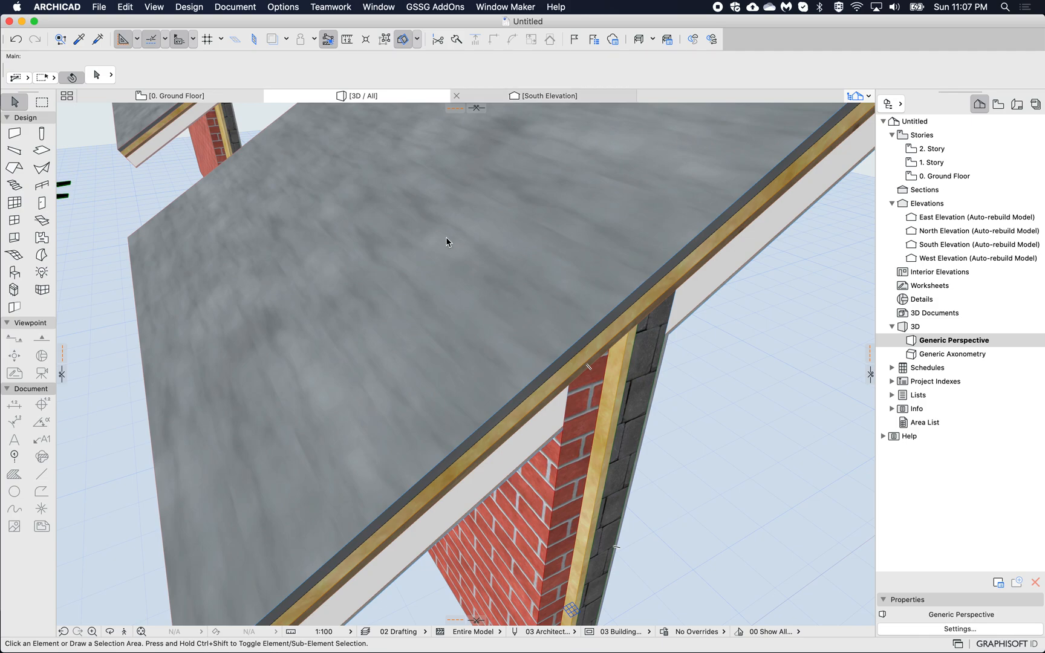
pyautogui.moveTo(591, 304)
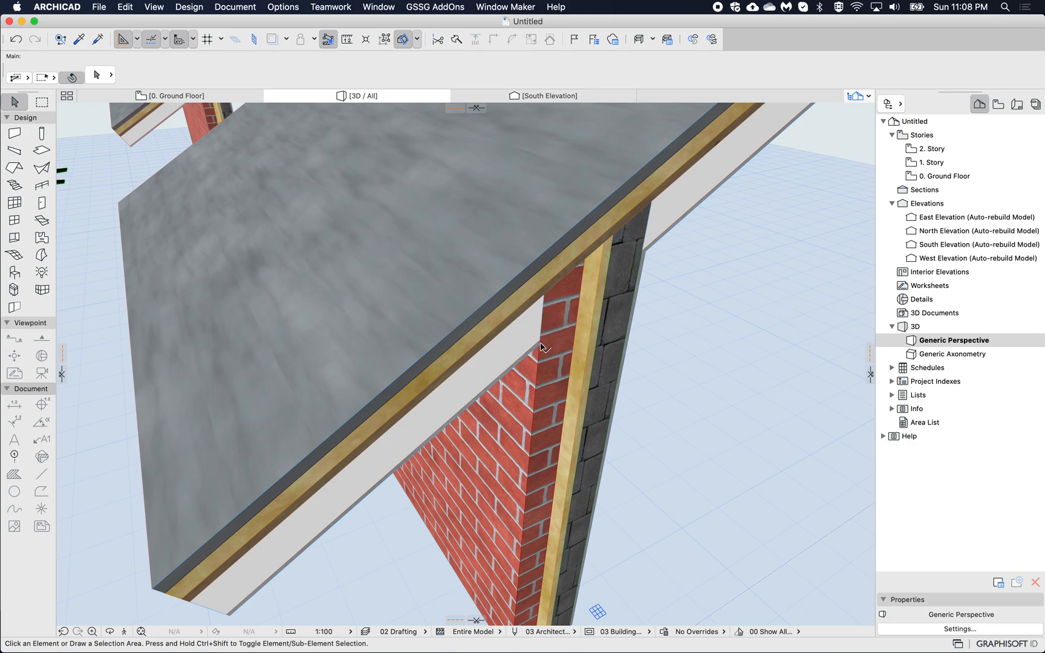
pyautogui.moveTo(555, 275)
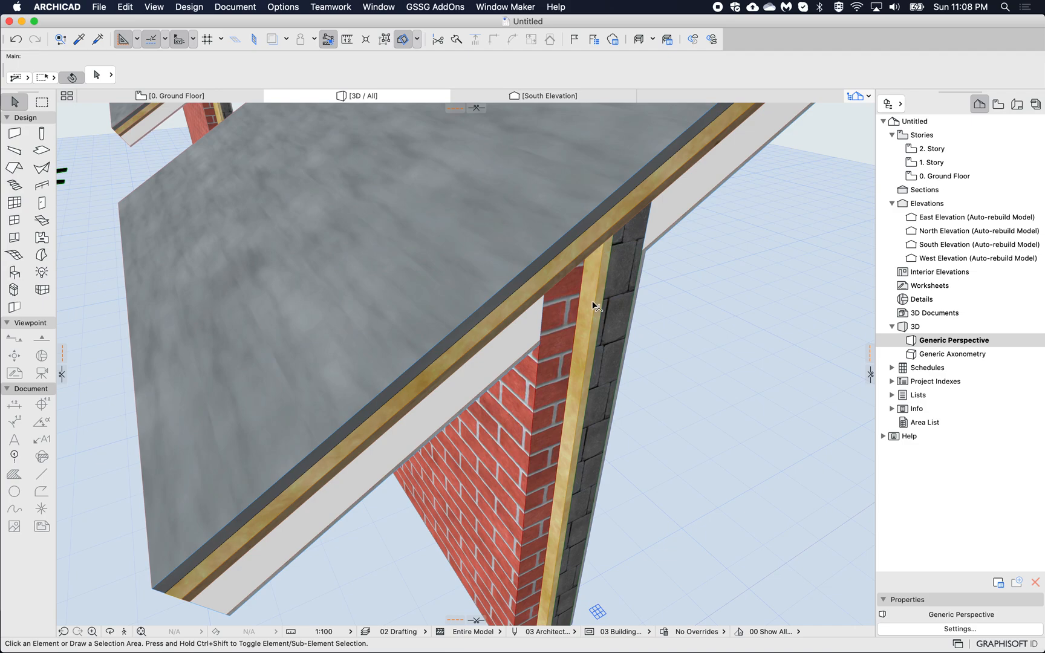
pyautogui.moveTo(664, 305)
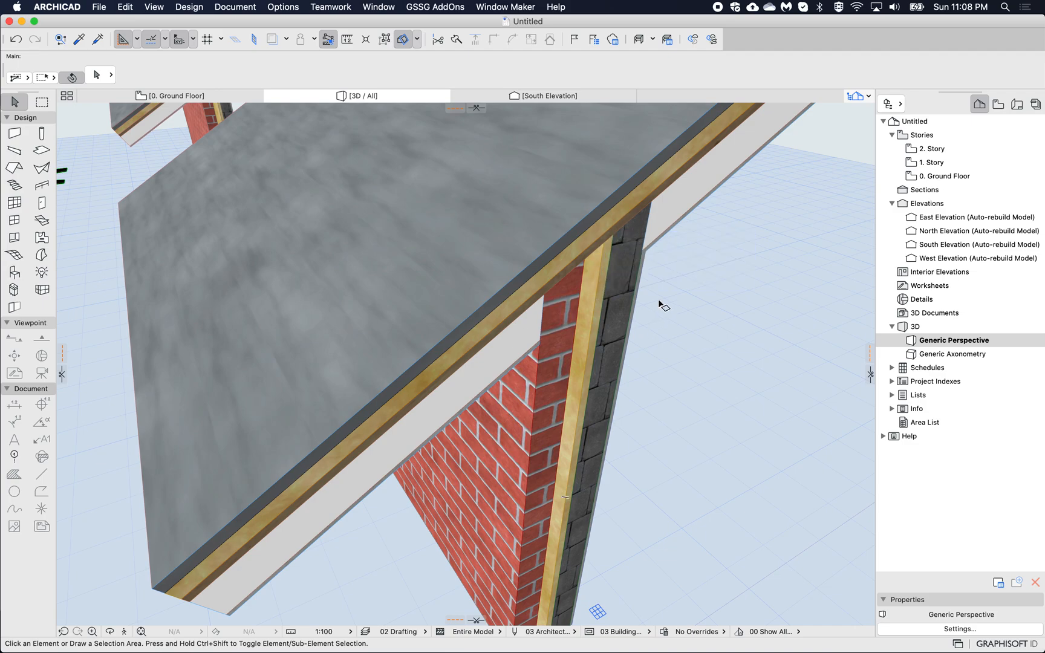
pyautogui.moveTo(556, 292)
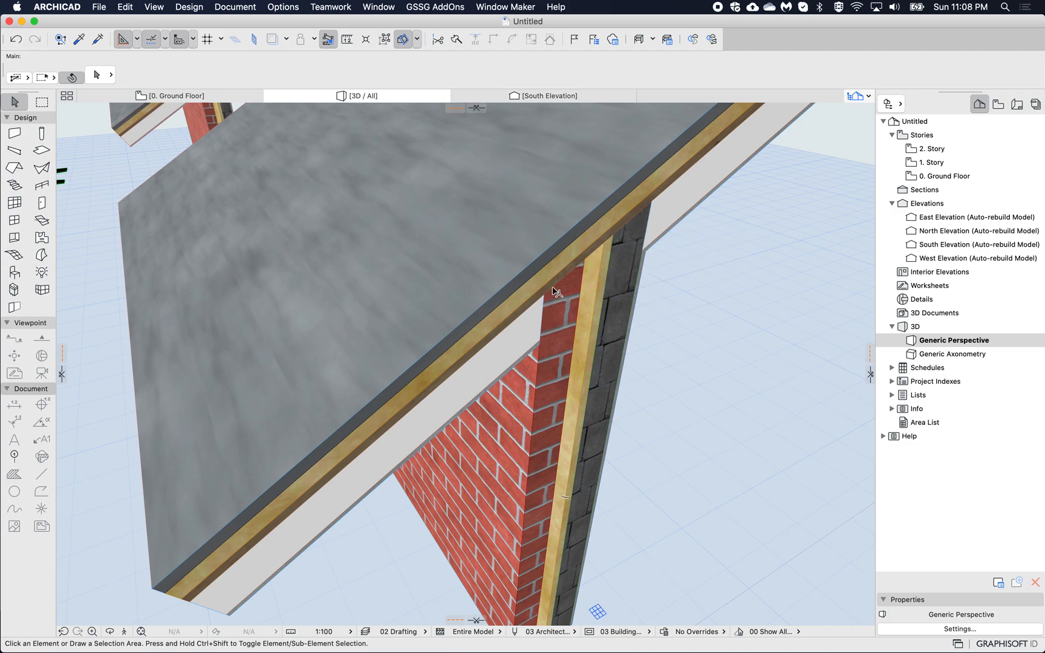
pyautogui.moveTo(566, 306)
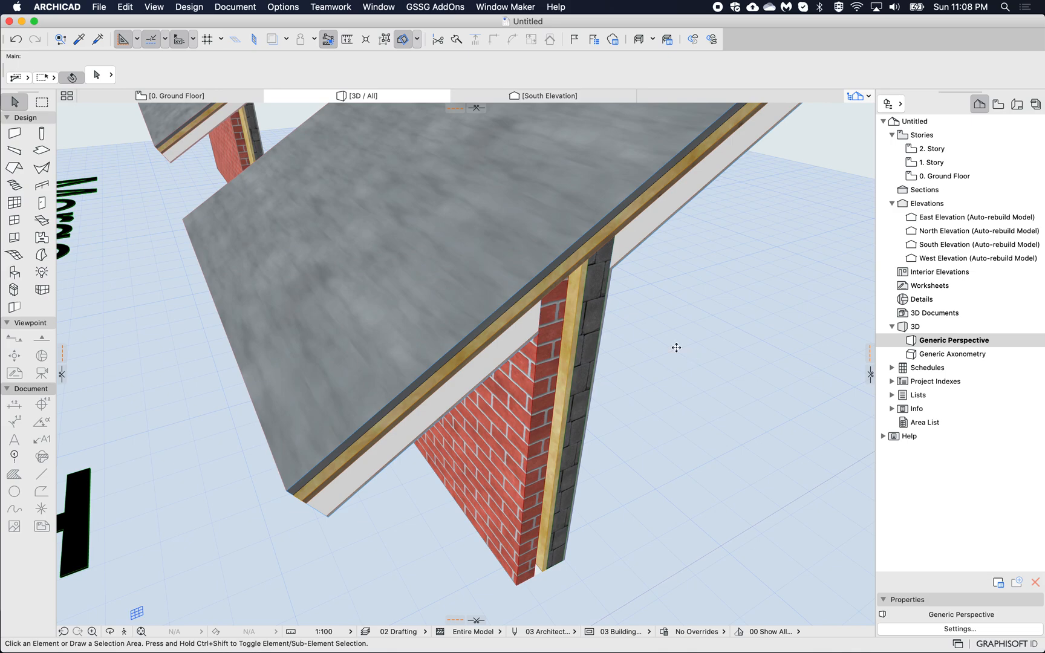
pyautogui.click(417, 38)
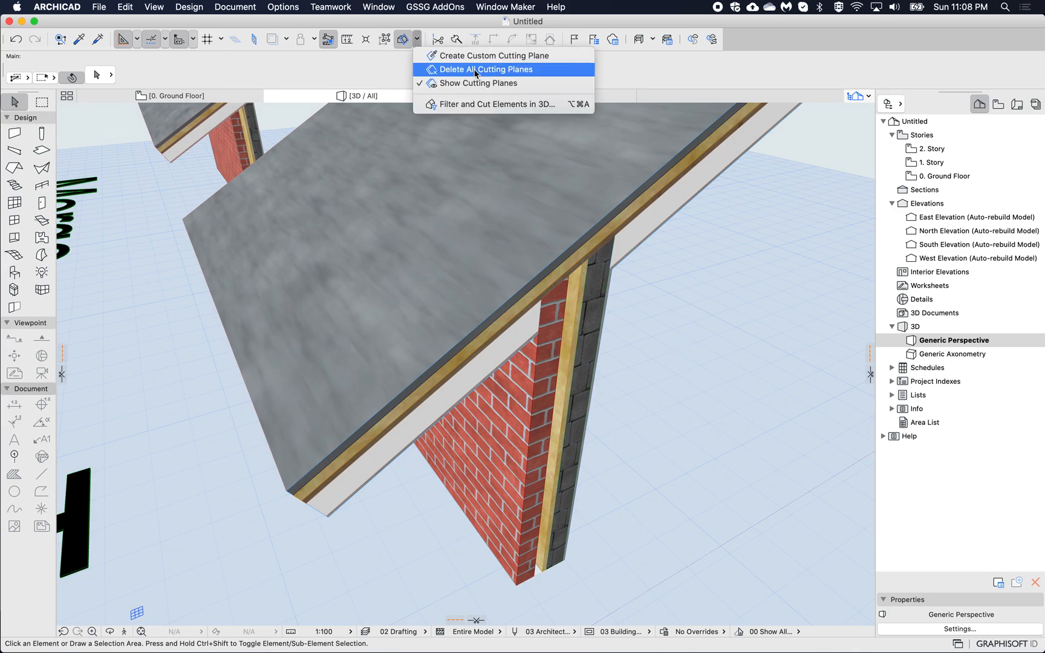
pyautogui.click(485, 69)
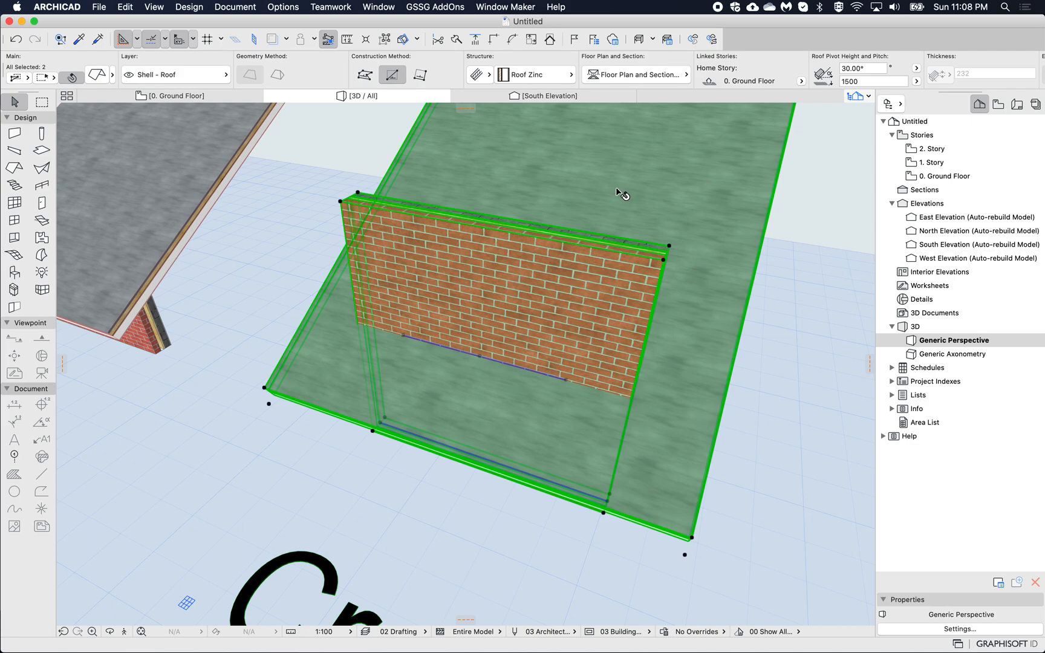
# - Crop the Crop pair's wall top to its single-plane roof using Crop Element Top
pyautogui.rightClick(620, 194)
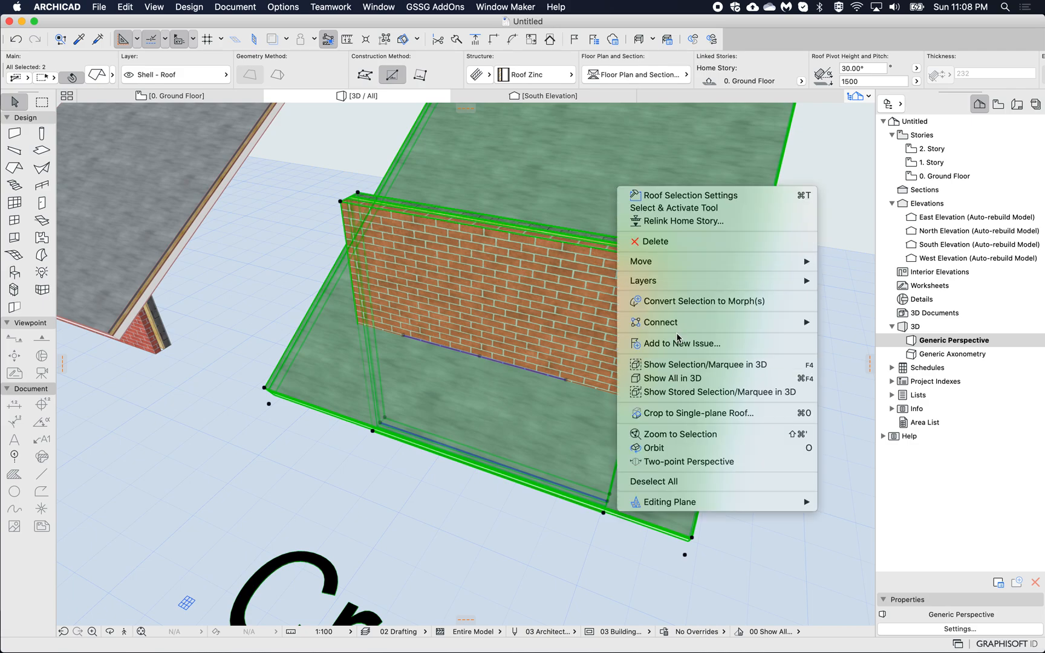
pyautogui.moveTo(693, 413)
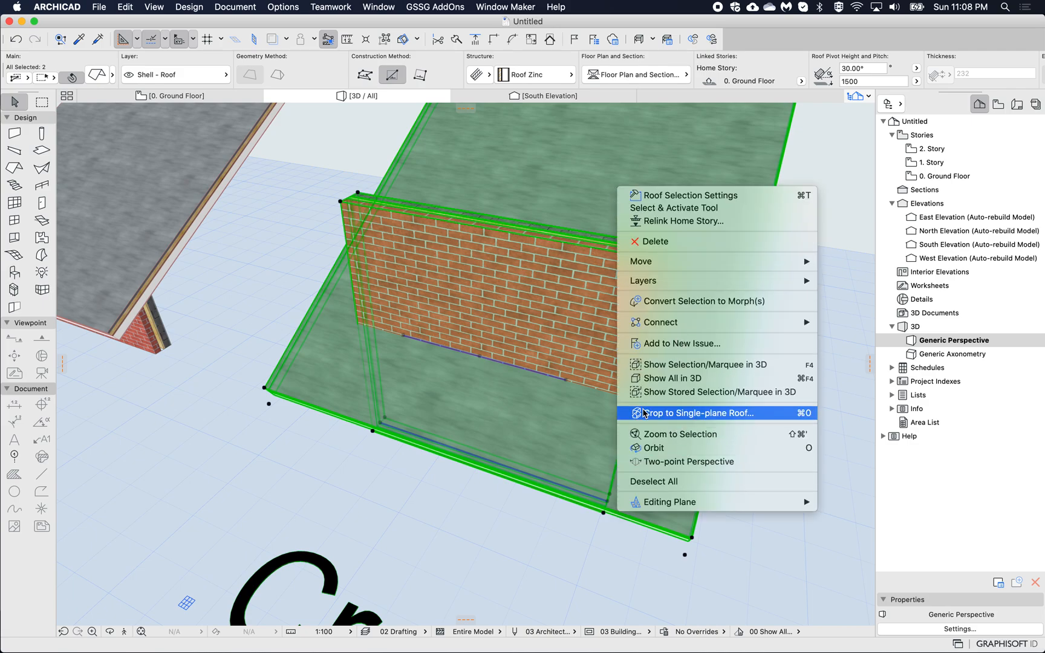
pyautogui.moveTo(698, 417)
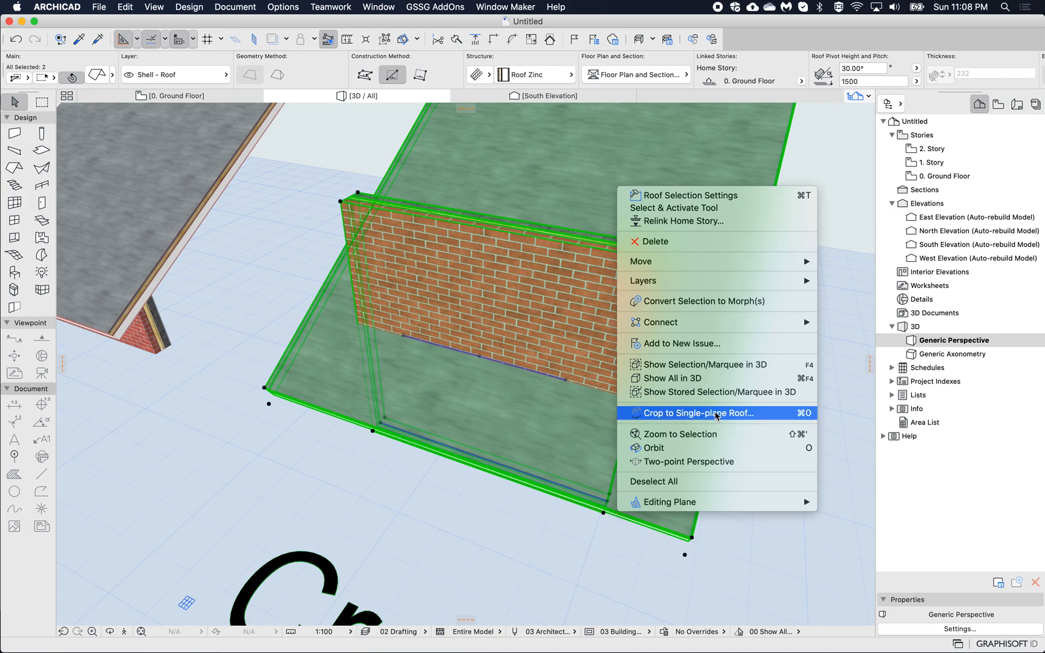
pyautogui.click(697, 413)
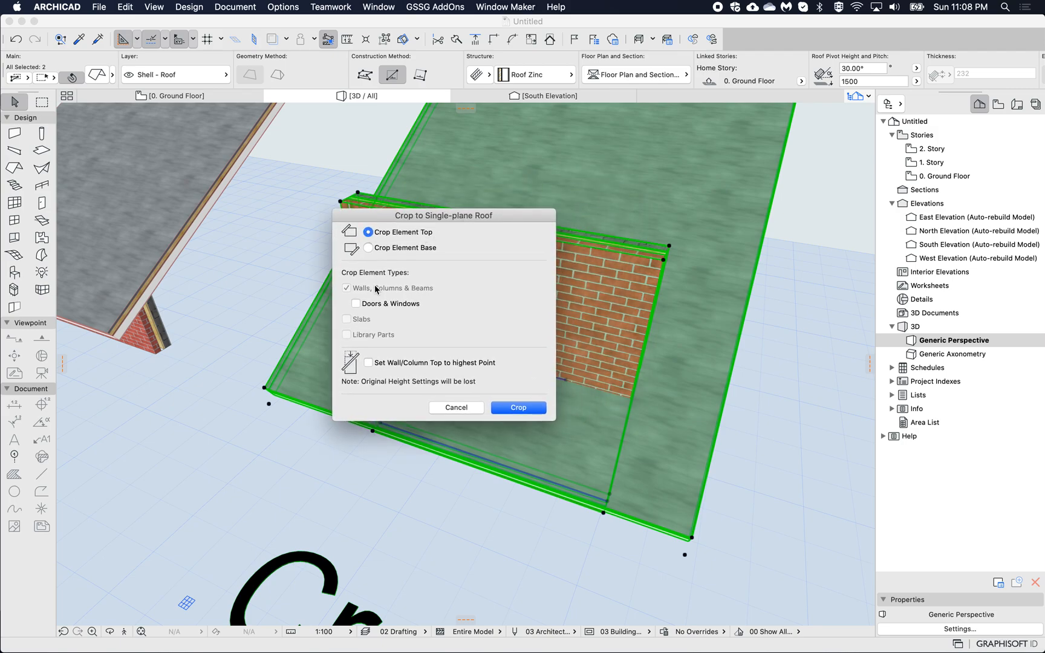
pyautogui.moveTo(397, 304)
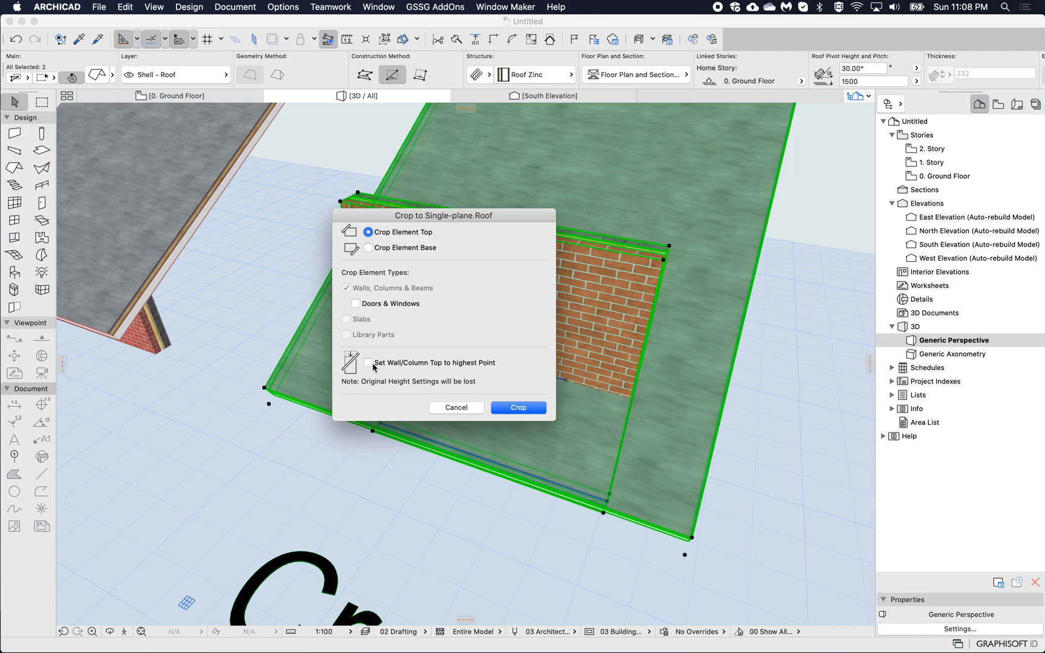
pyautogui.moveTo(634, 371)
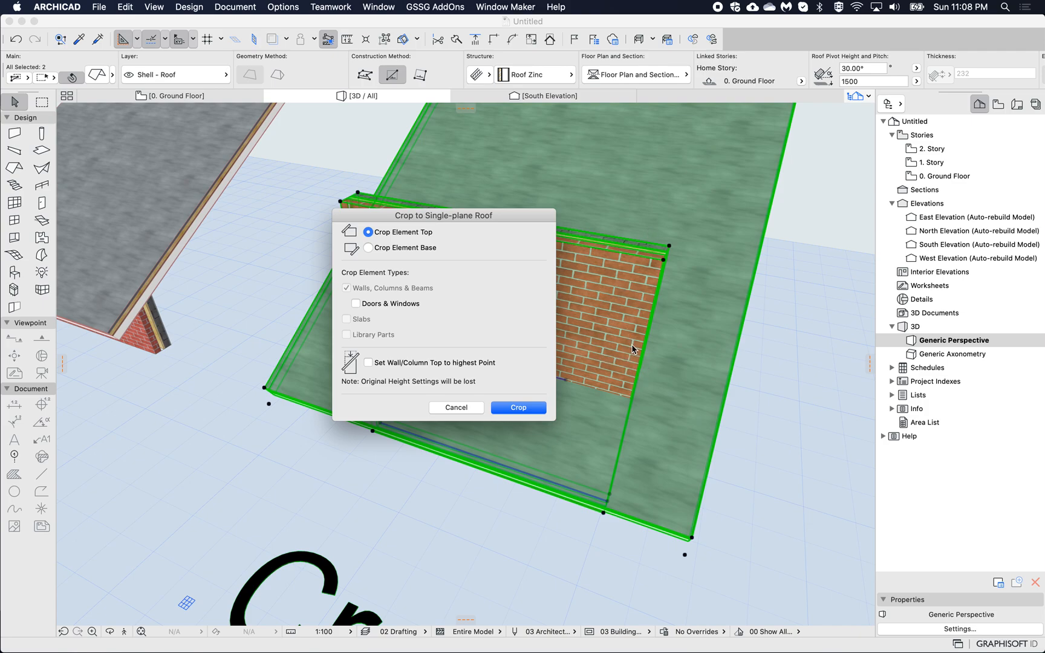
pyautogui.moveTo(405, 360)
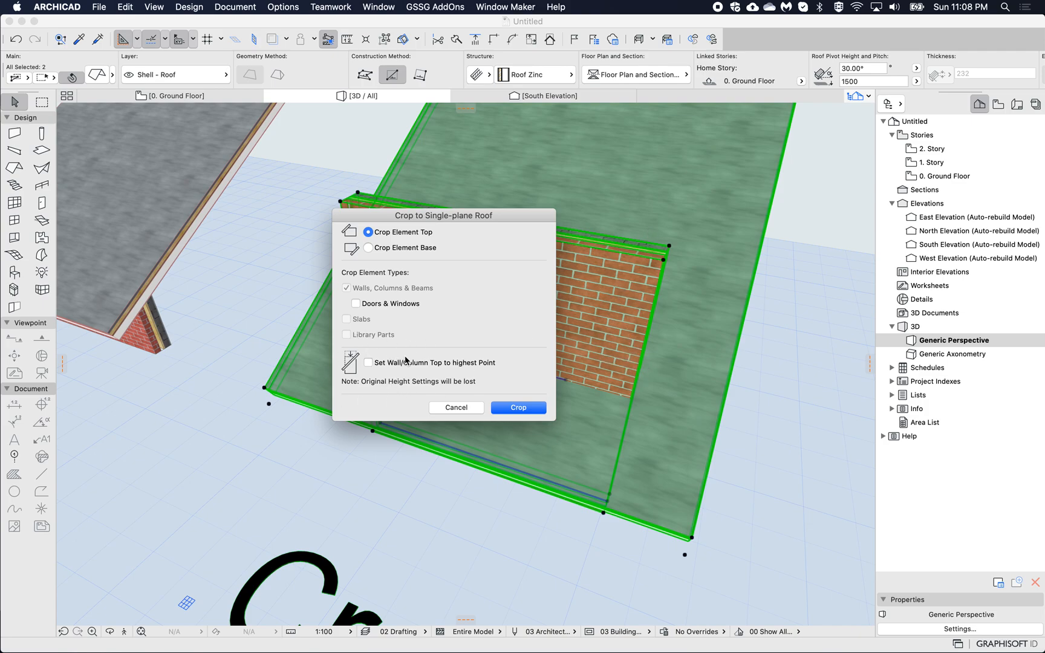
pyautogui.moveTo(433, 232)
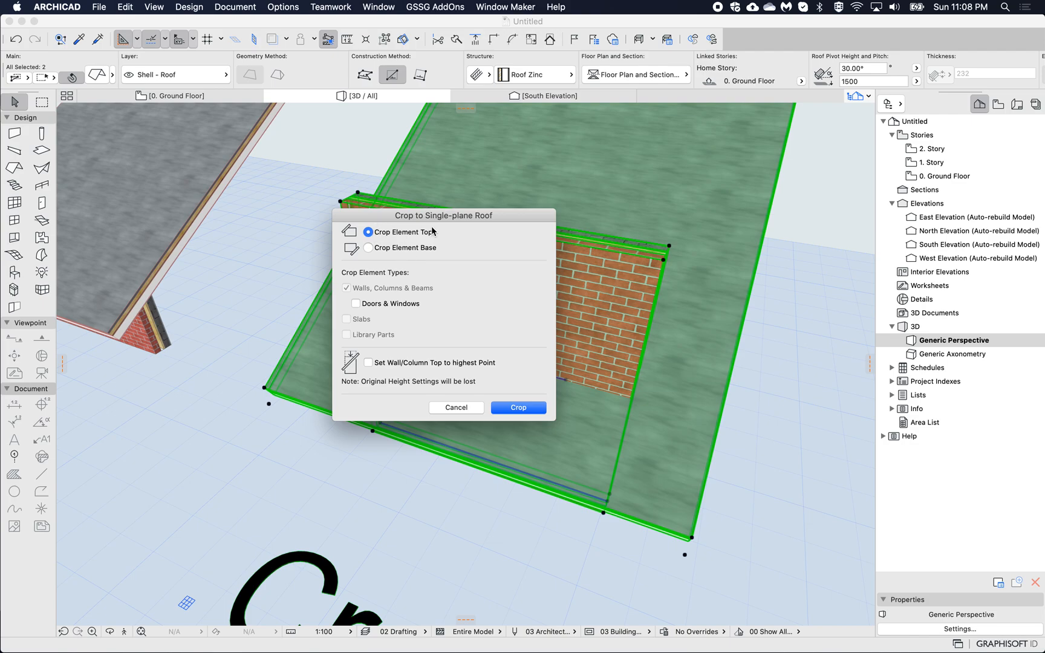
pyautogui.click(517, 407)
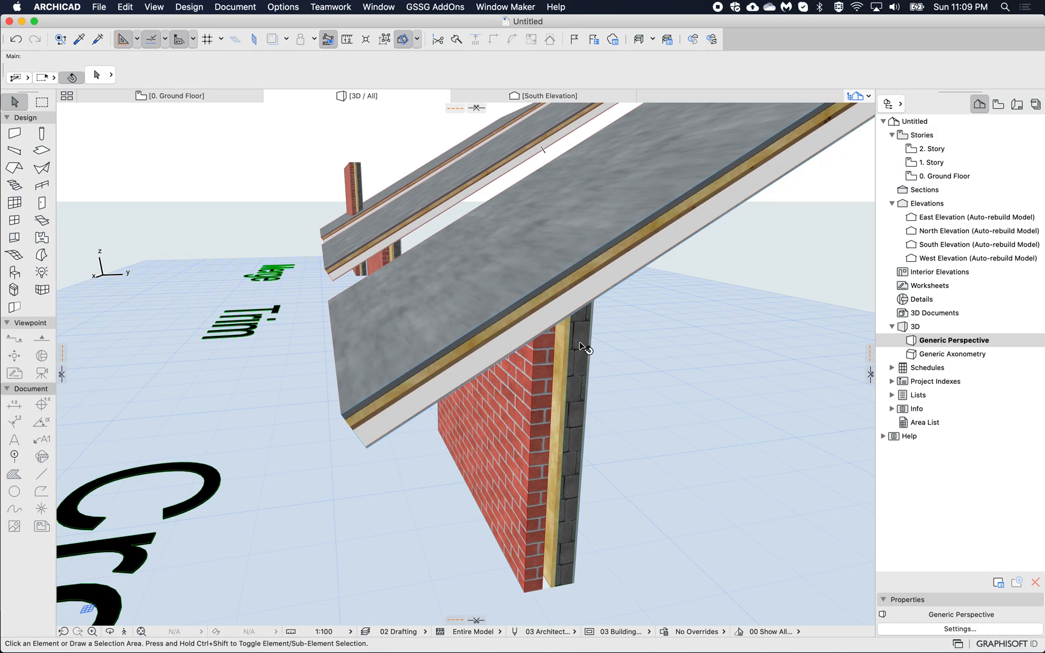
pyautogui.click(553, 333)
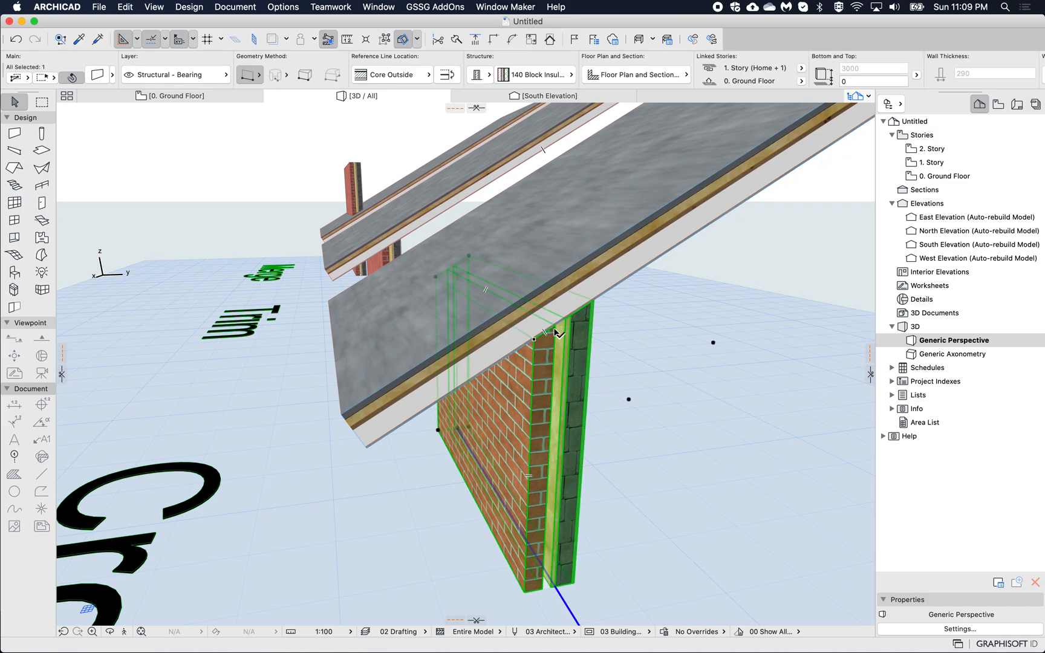
pyautogui.moveTo(612, 298)
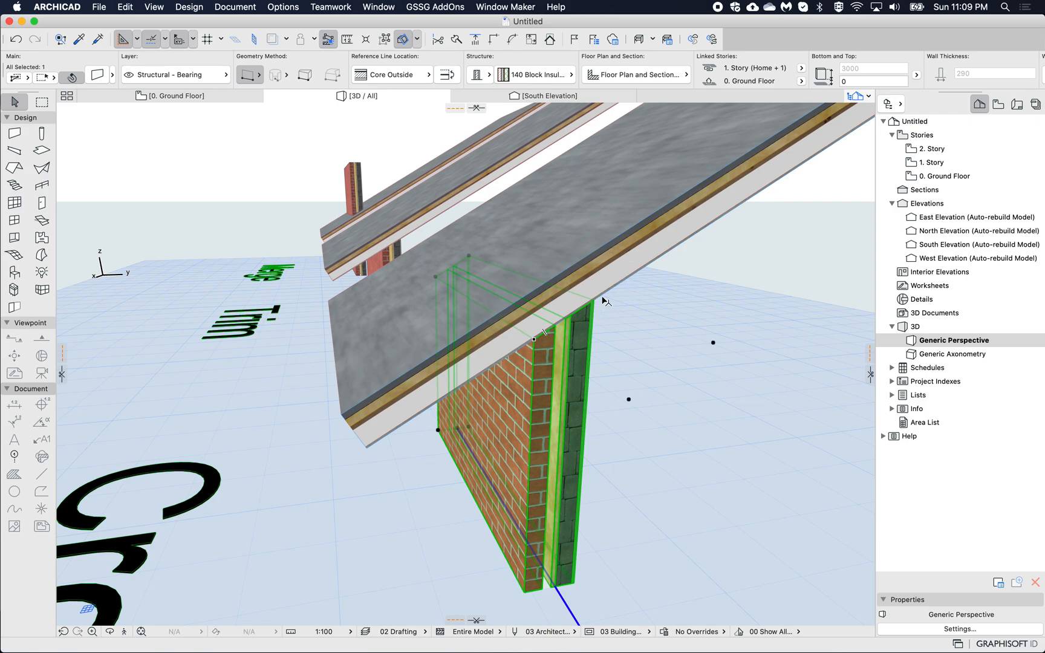
pyautogui.moveTo(527, 335)
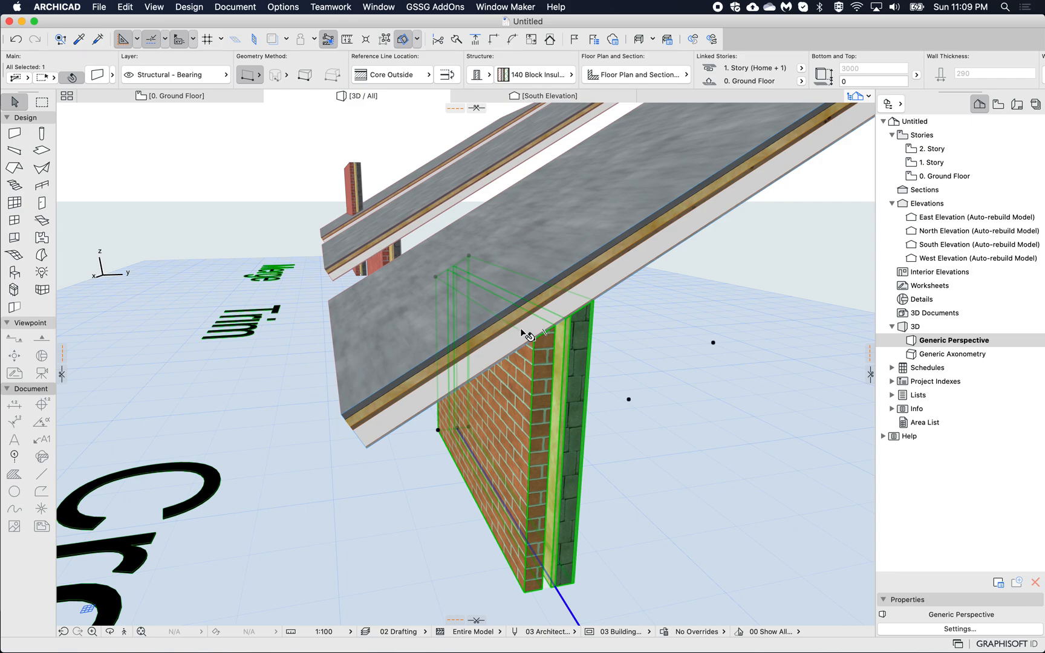
pyautogui.moveTo(621, 295)
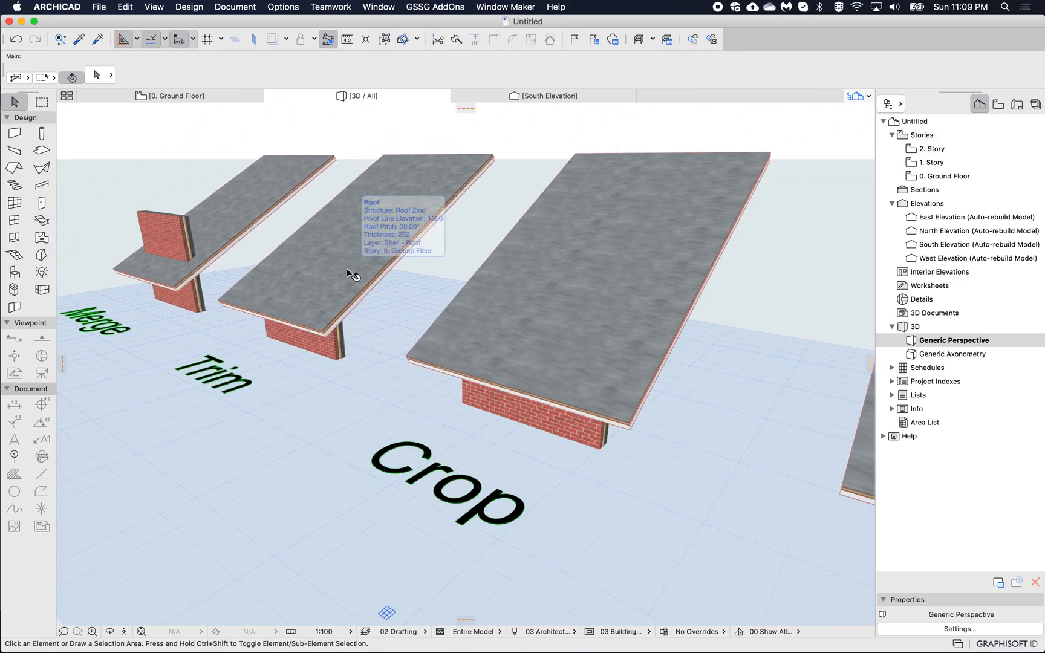
# - Apply Undo All Crops to the Crop wall, then undo the accidental drag
pyautogui.click(313, 246)
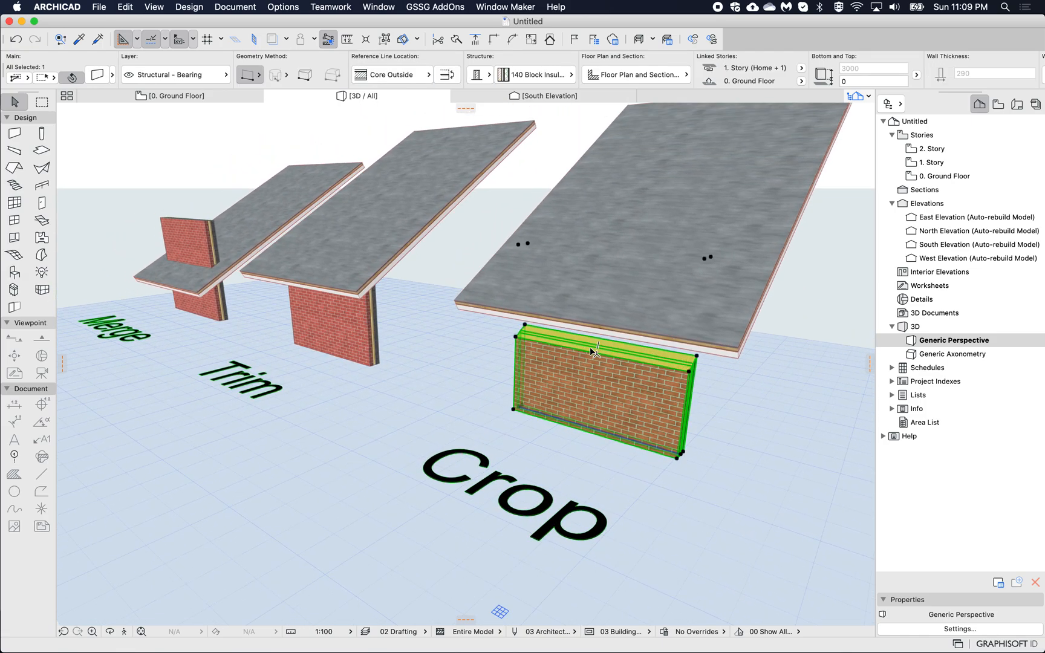
pyautogui.moveTo(592, 387)
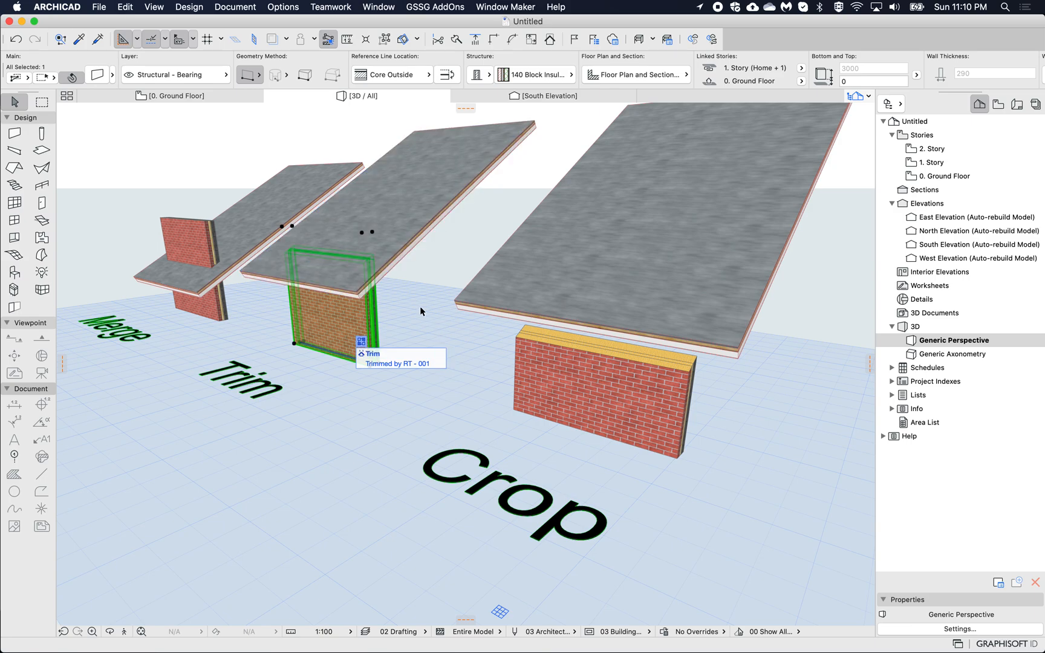
pyautogui.click(593, 393)
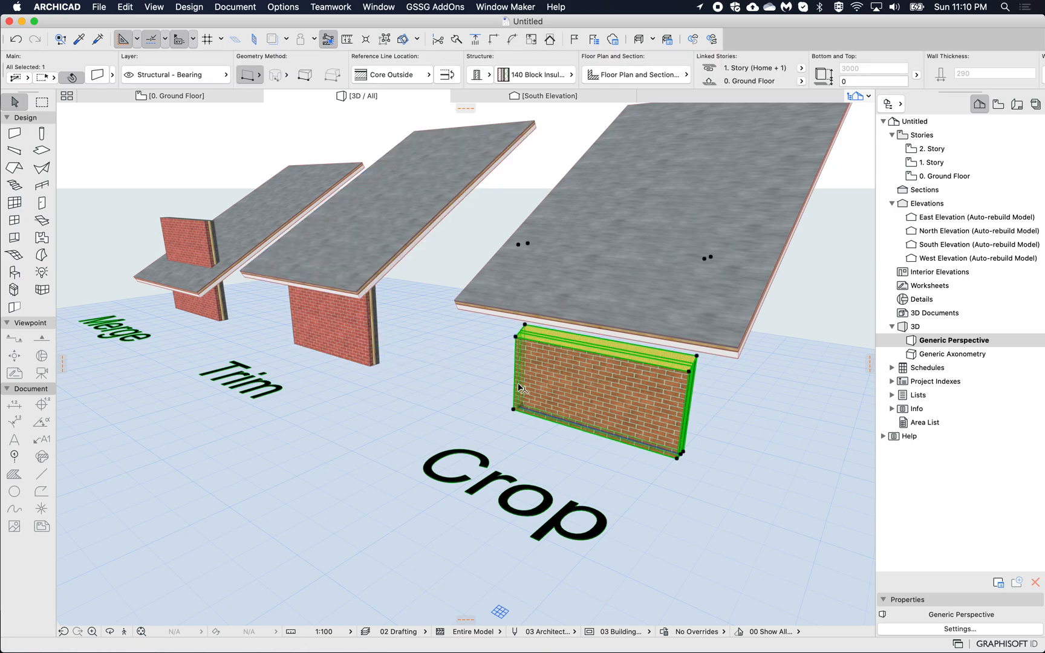
pyautogui.rightClick(520, 388)
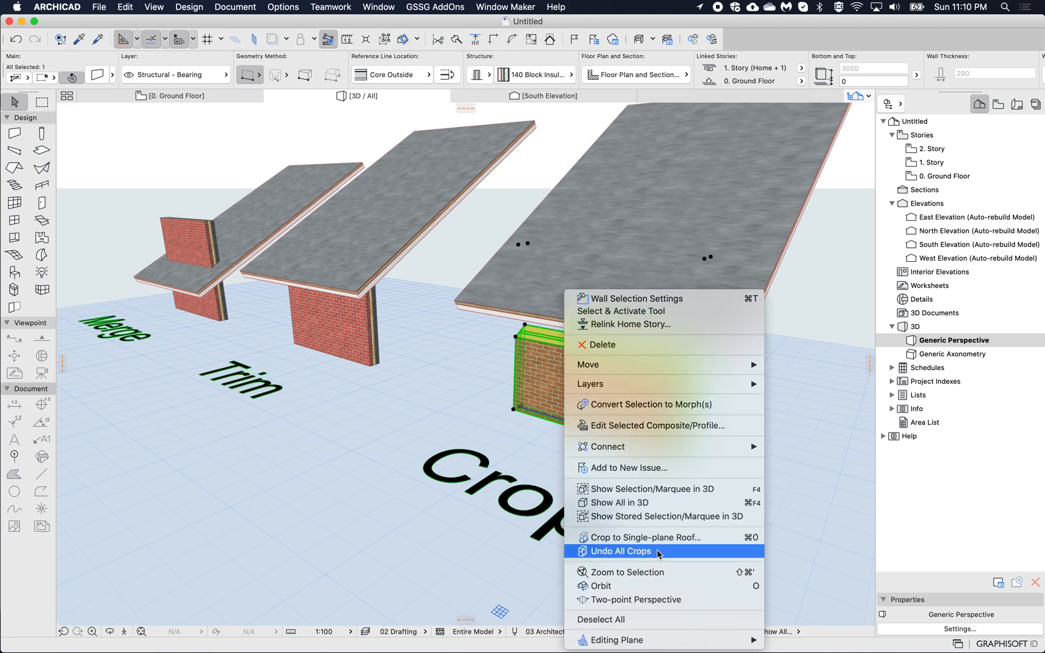
pyautogui.moveTo(603, 547)
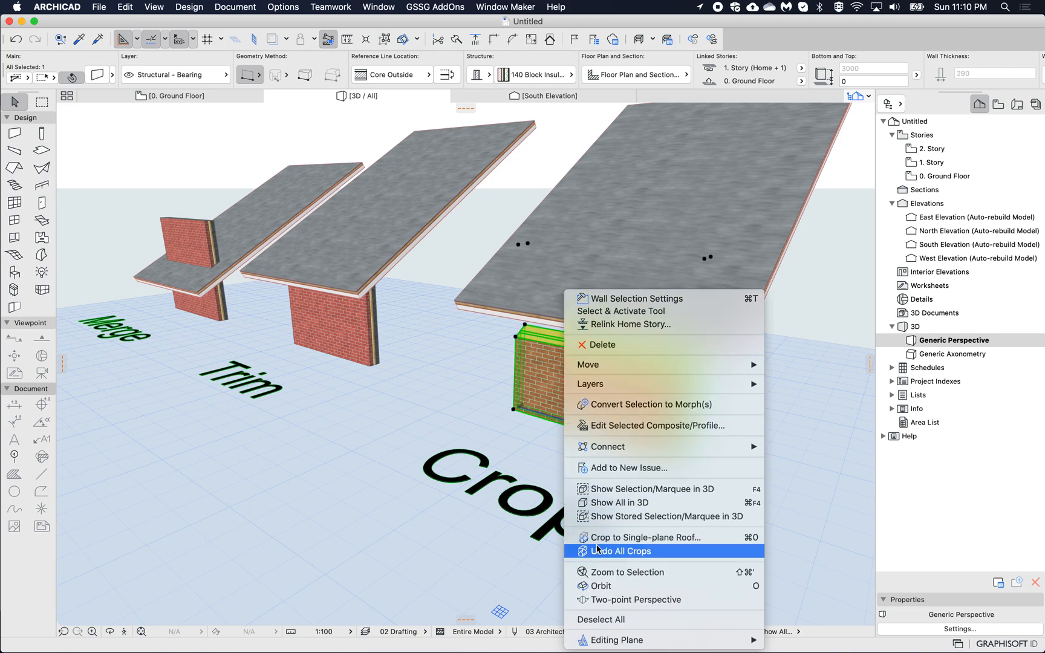
pyautogui.click(623, 550)
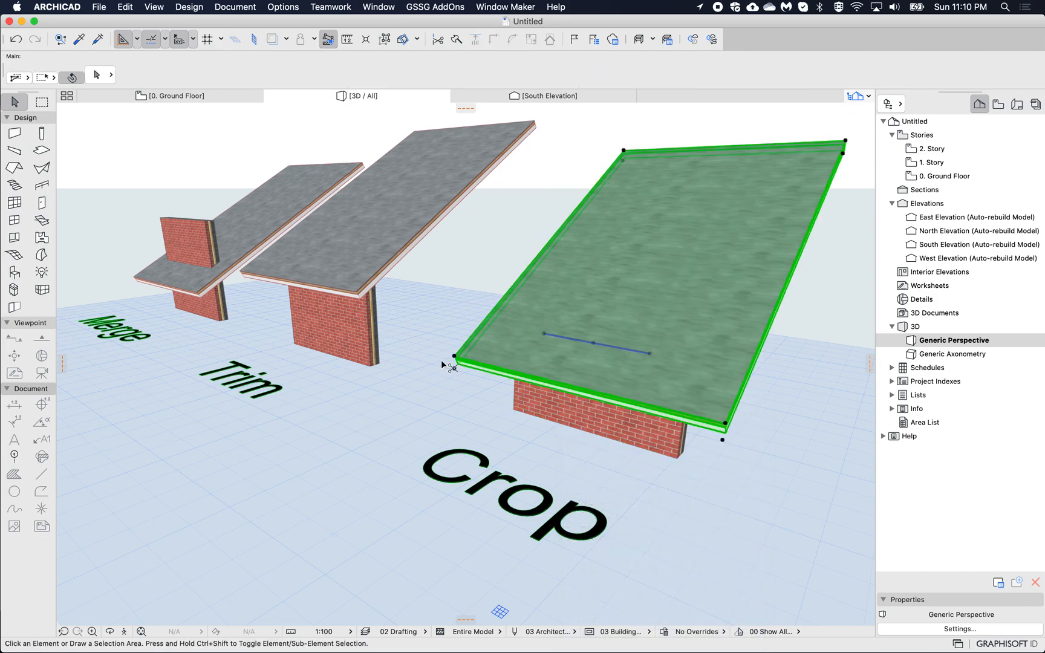
pyautogui.press('cmd+z')
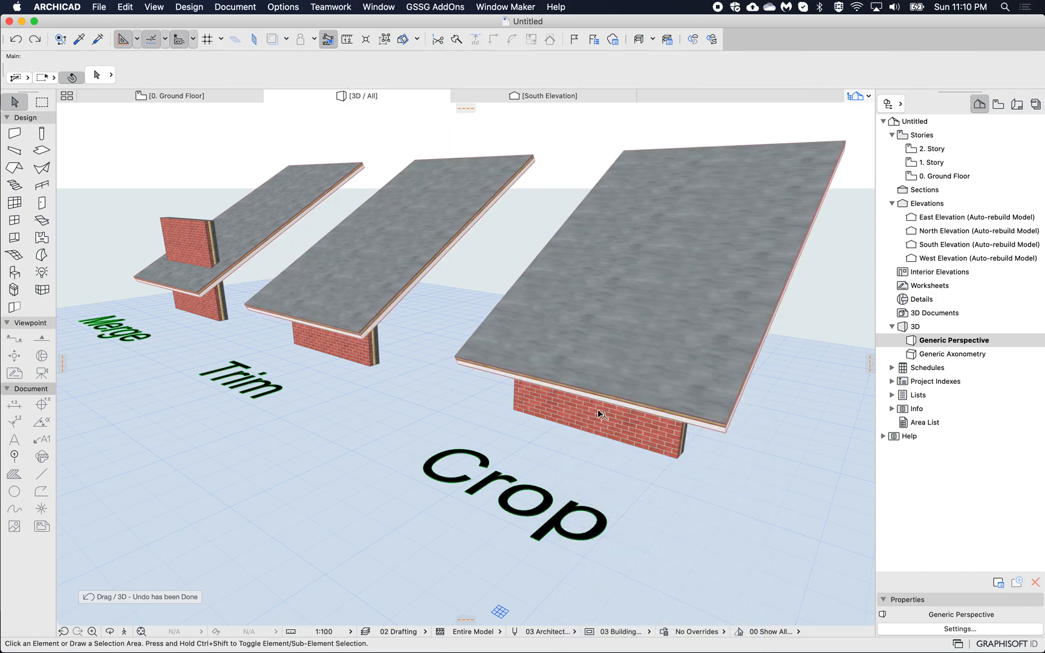
# - Reselect the wall under the Crop roof and copy the pair to create SEO
pyautogui.rightClick(596, 413)
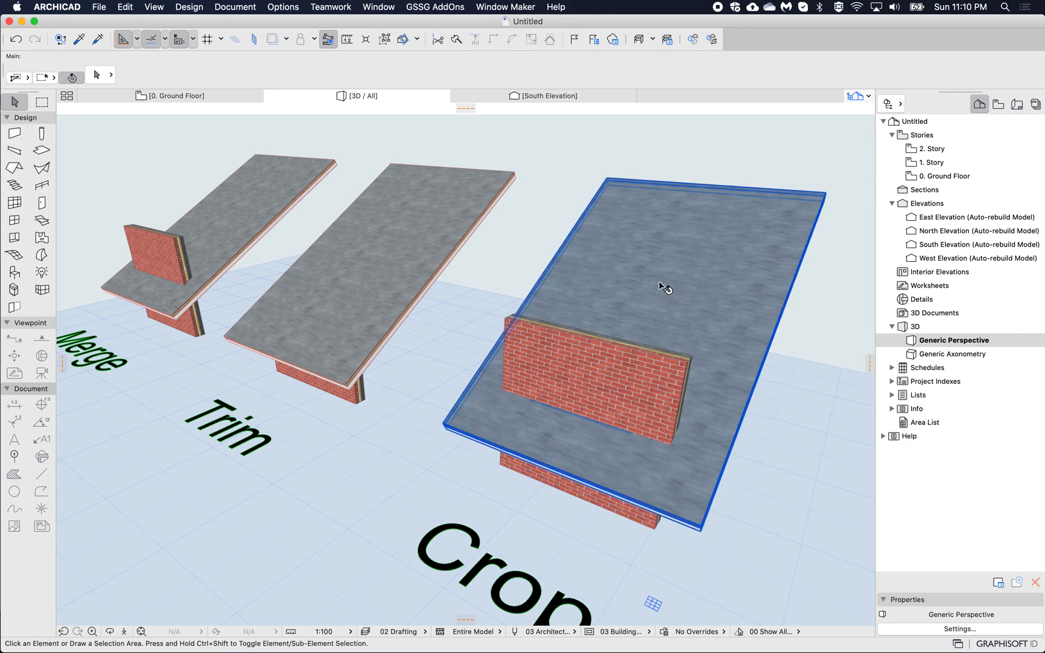
pyautogui.rightClick(664, 287)
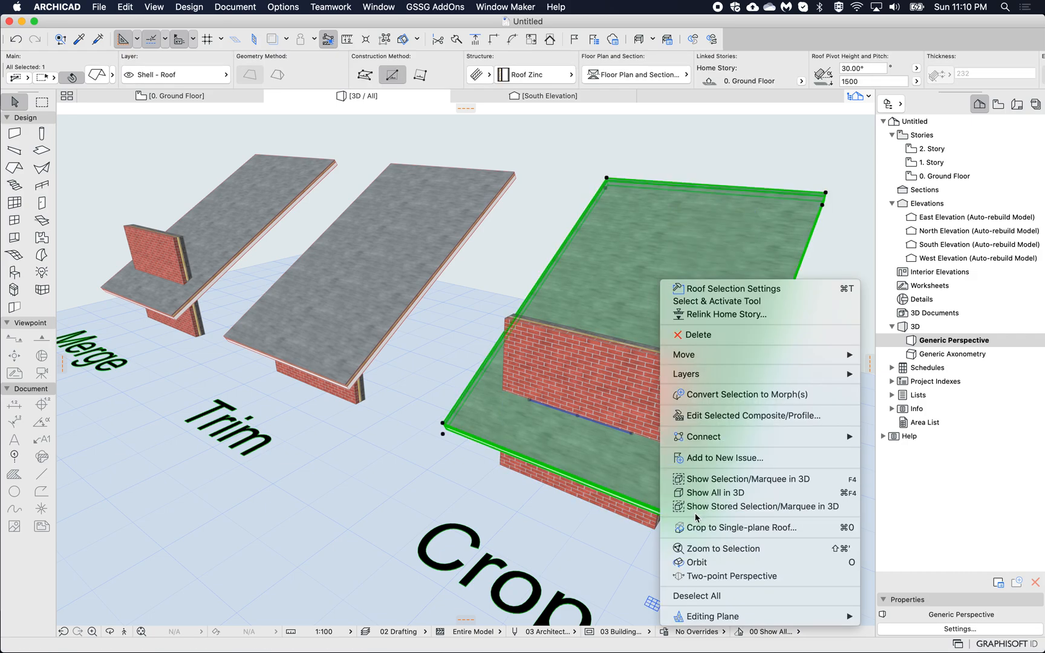
pyautogui.click(705, 596)
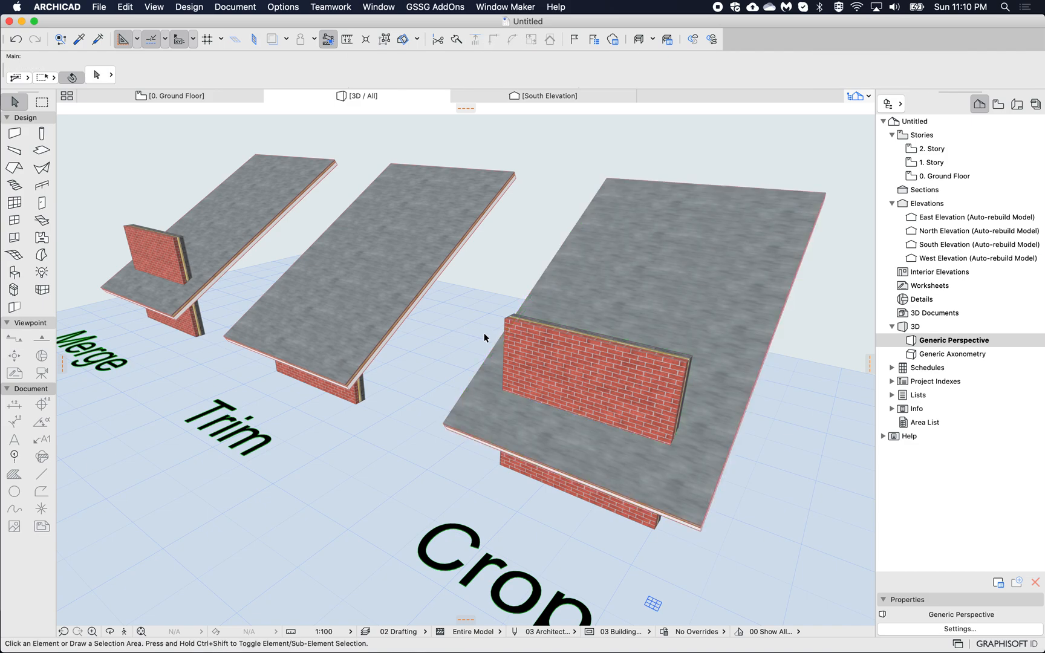
pyautogui.click(596, 393)
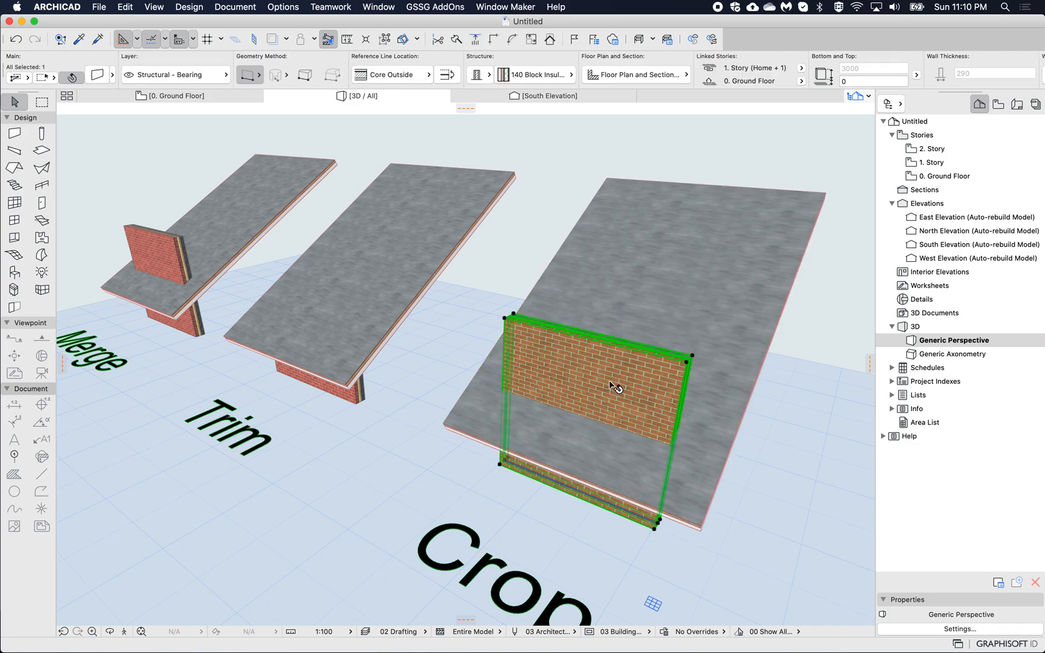
pyautogui.moveTo(660, 273)
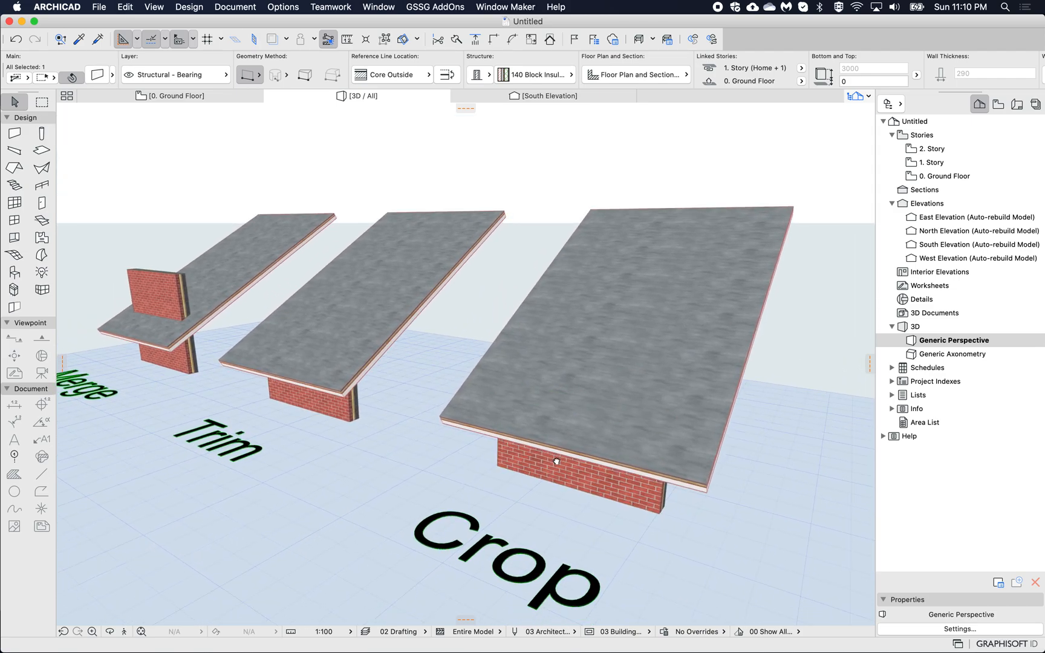
pyautogui.click(556, 459)
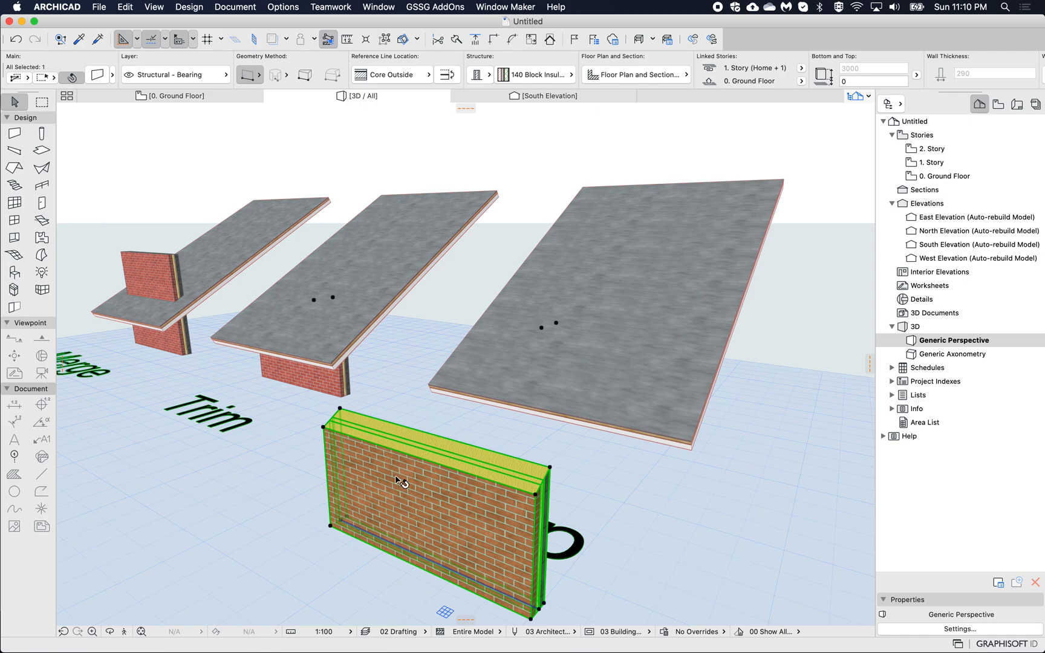
pyautogui.press('cmd+z')
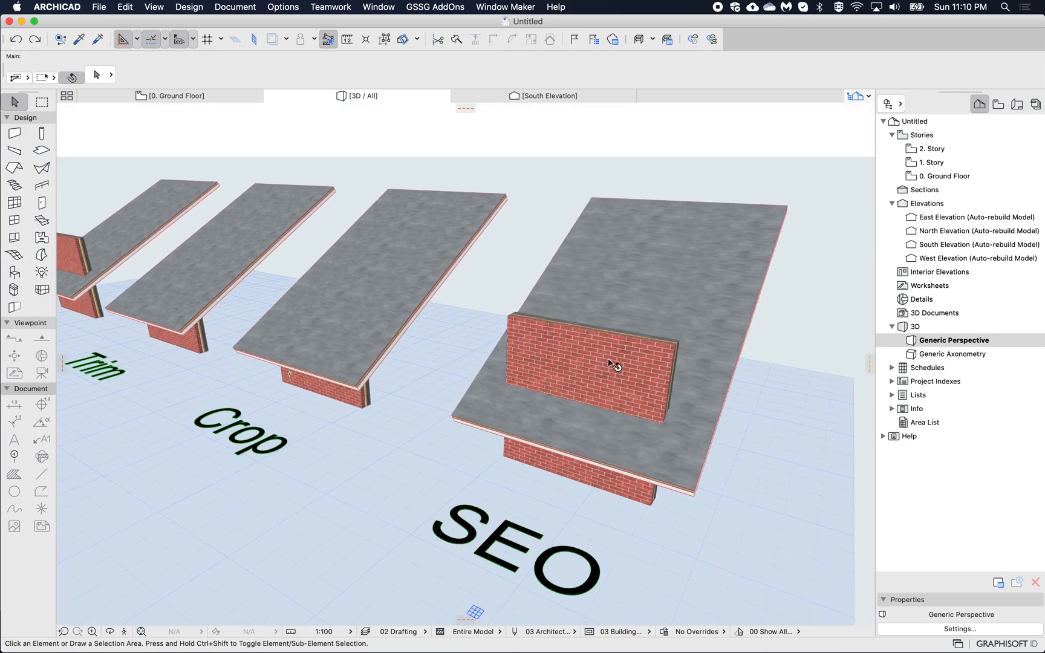
# - Set up Solid Element Operations with the SEO roof as operator, subtracting with upward extrusion
pyautogui.click(592, 361)
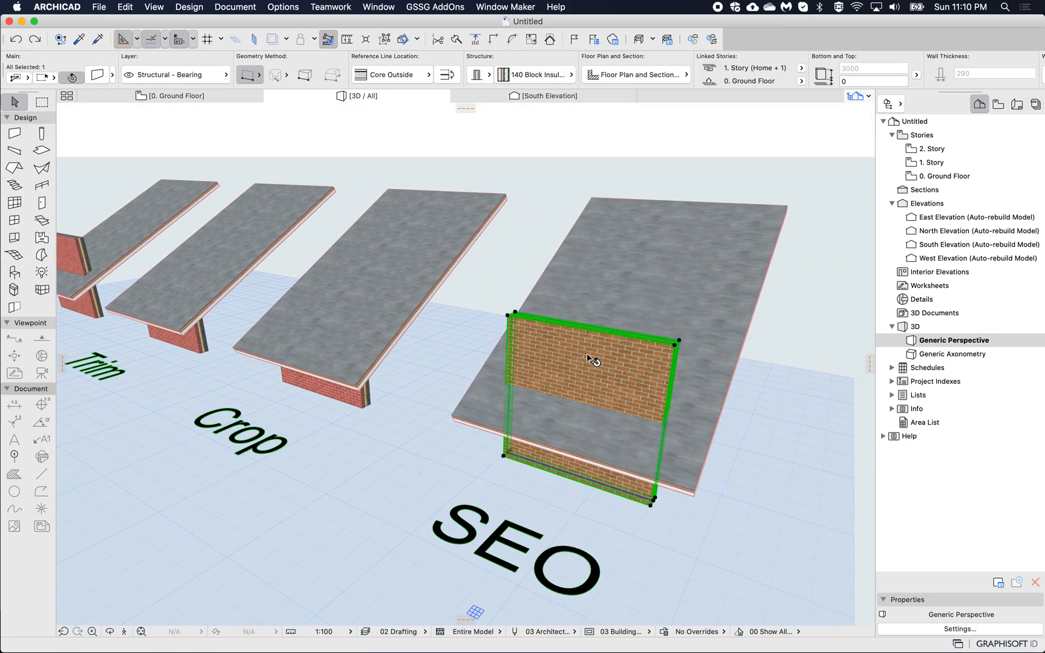
pyautogui.rightClick(589, 358)
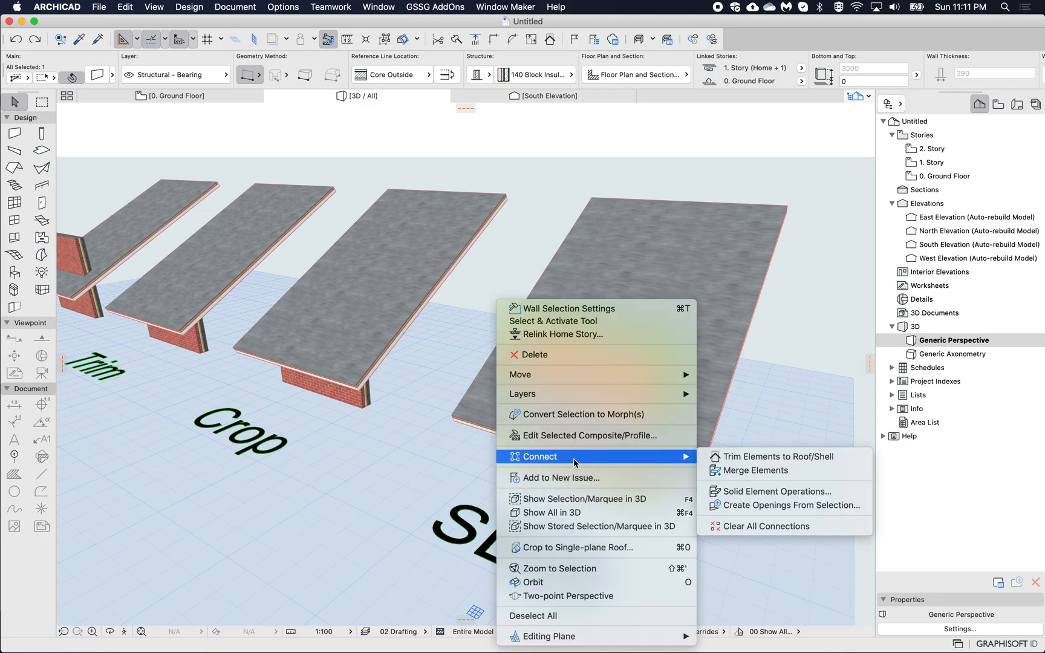
pyautogui.click(783, 491)
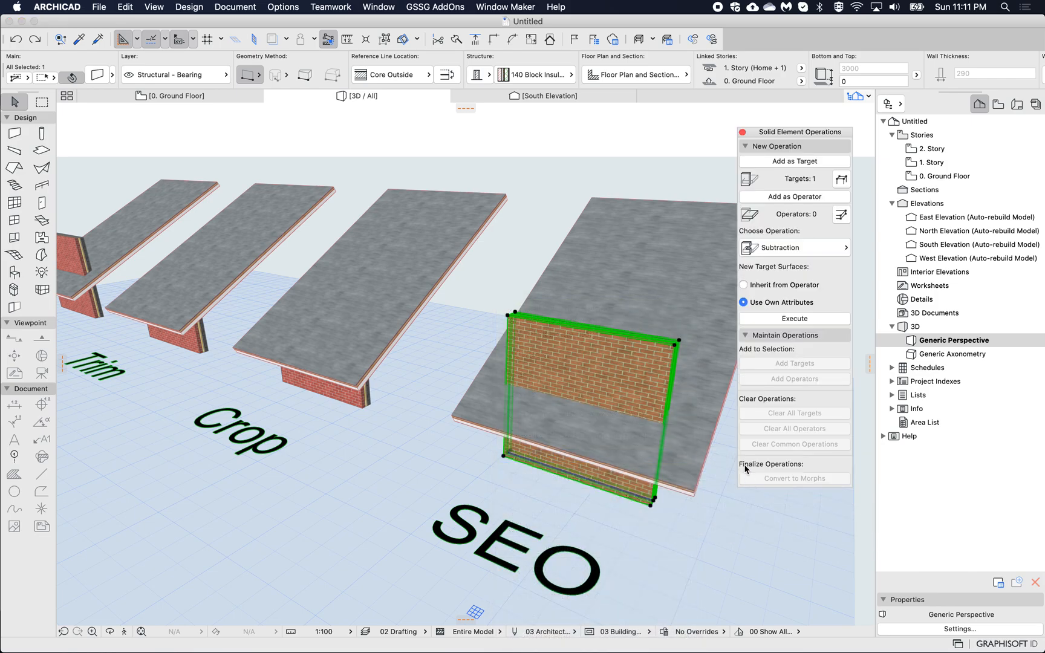
pyautogui.moveTo(630, 358)
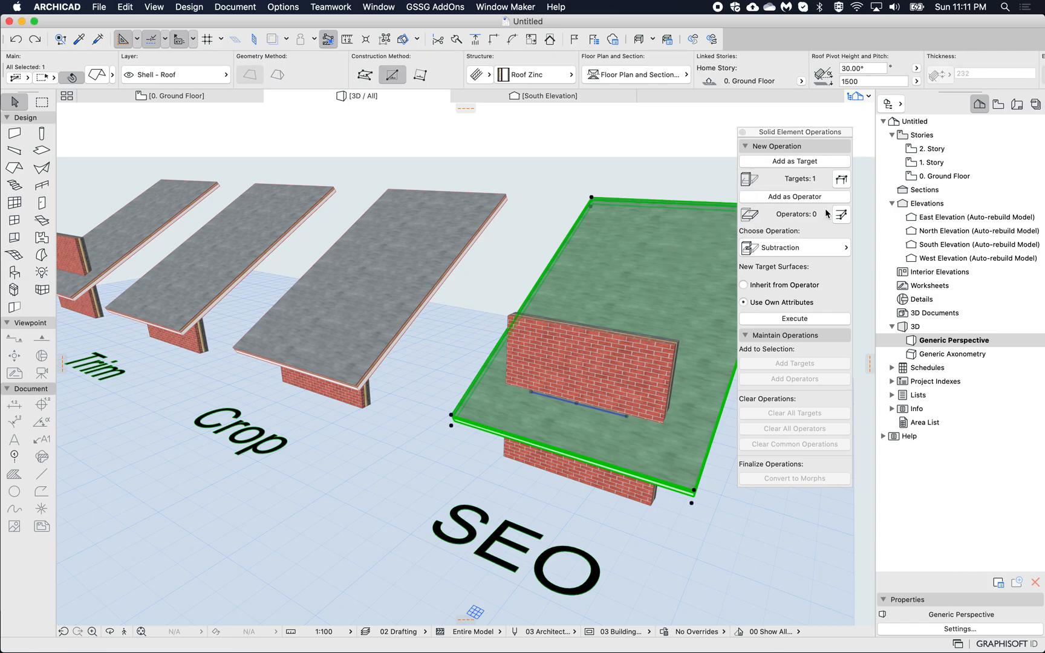
pyautogui.click(793, 247)
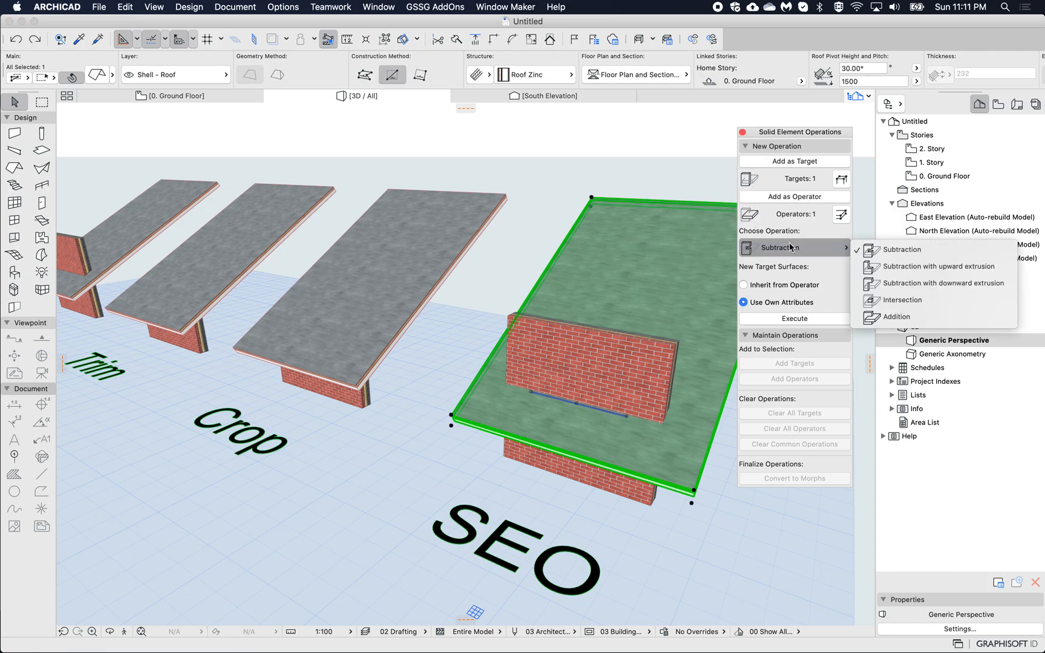
pyautogui.moveTo(937, 266)
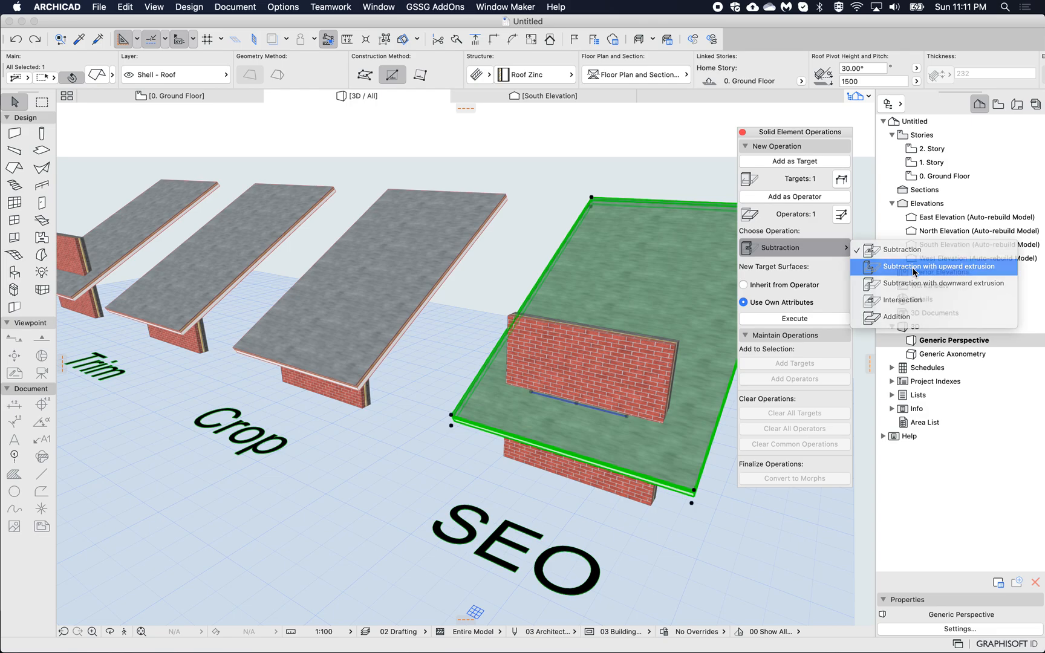
pyautogui.click(935, 266)
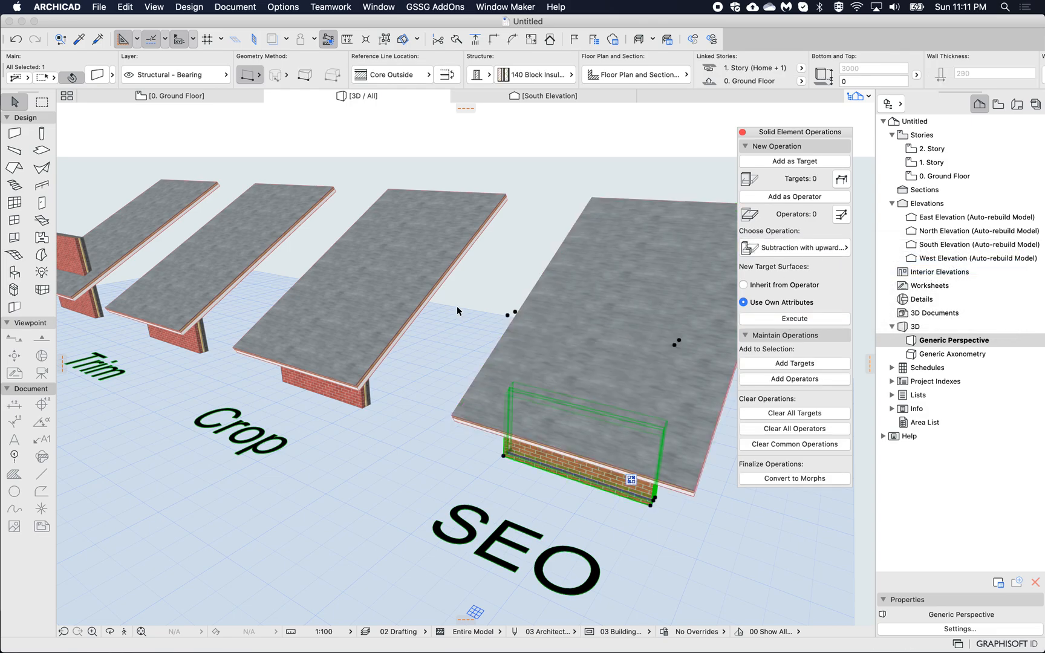
pyautogui.click(177, 314)
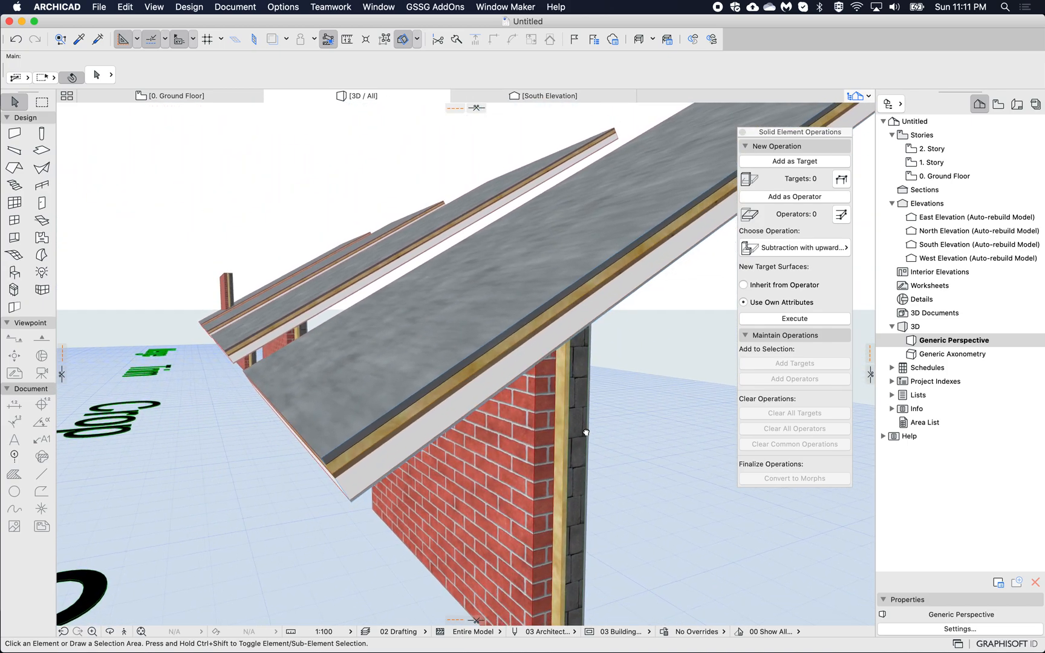
pyautogui.moveTo(556, 372)
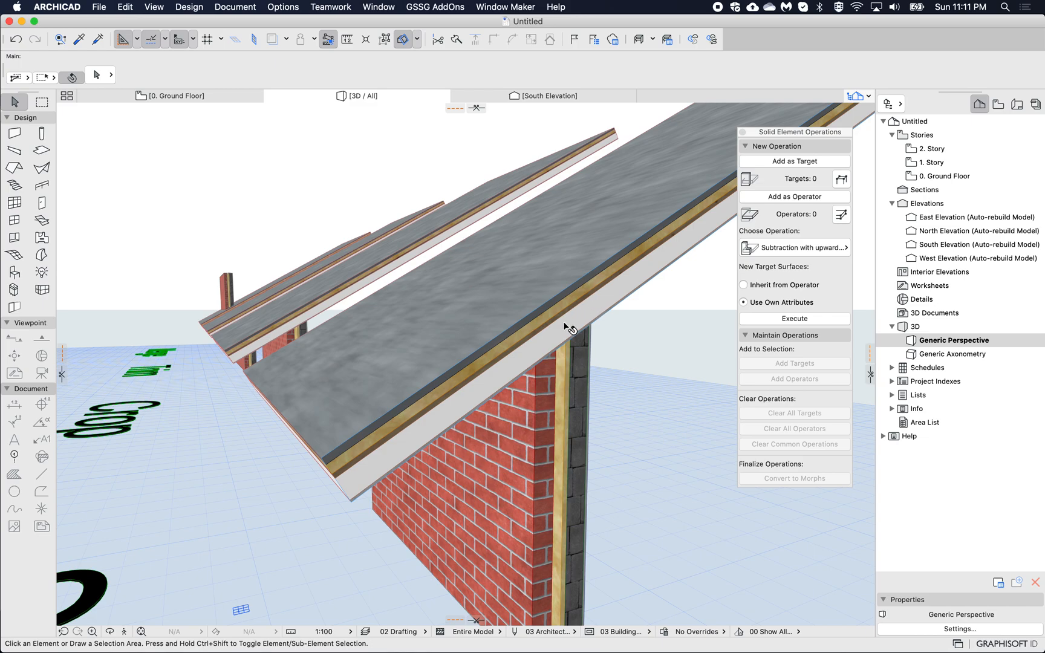
pyautogui.moveTo(556, 323)
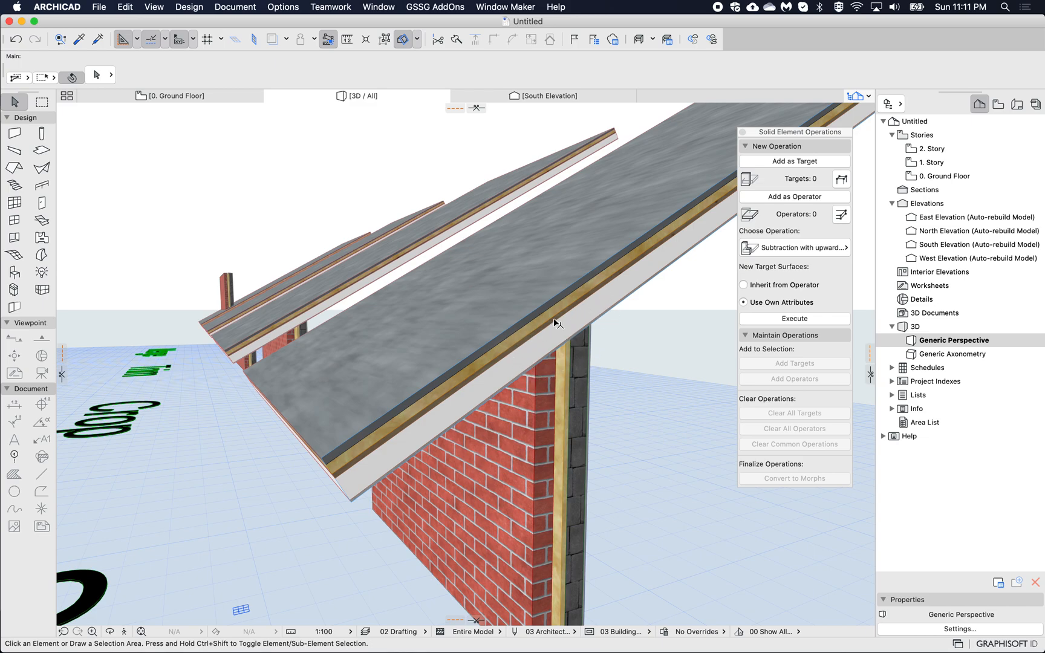
pyautogui.click(553, 322)
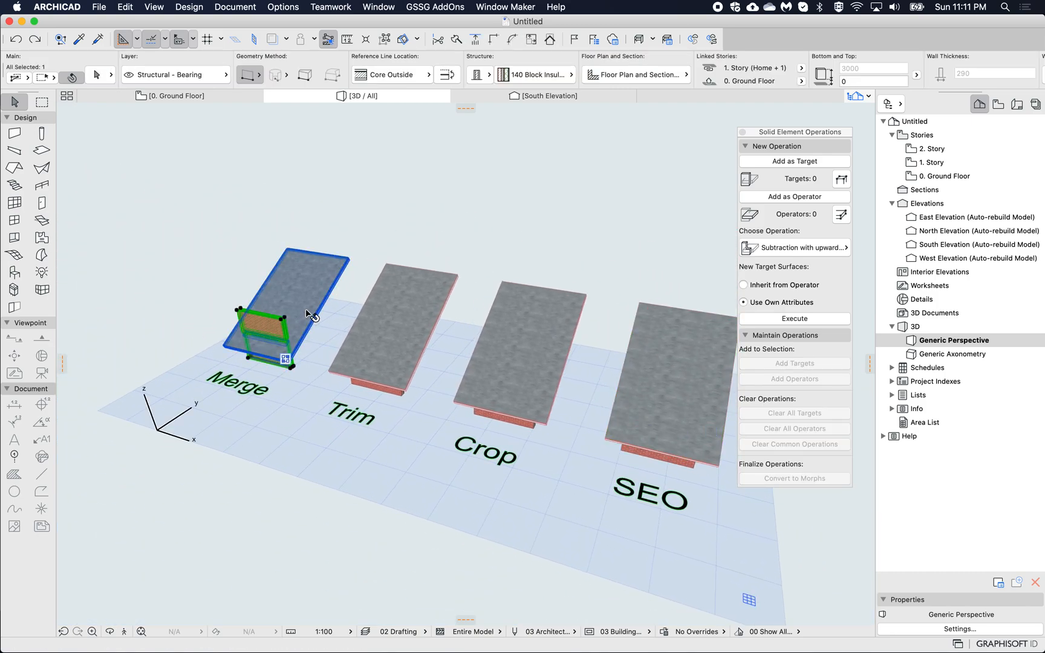
pyautogui.click(287, 280)
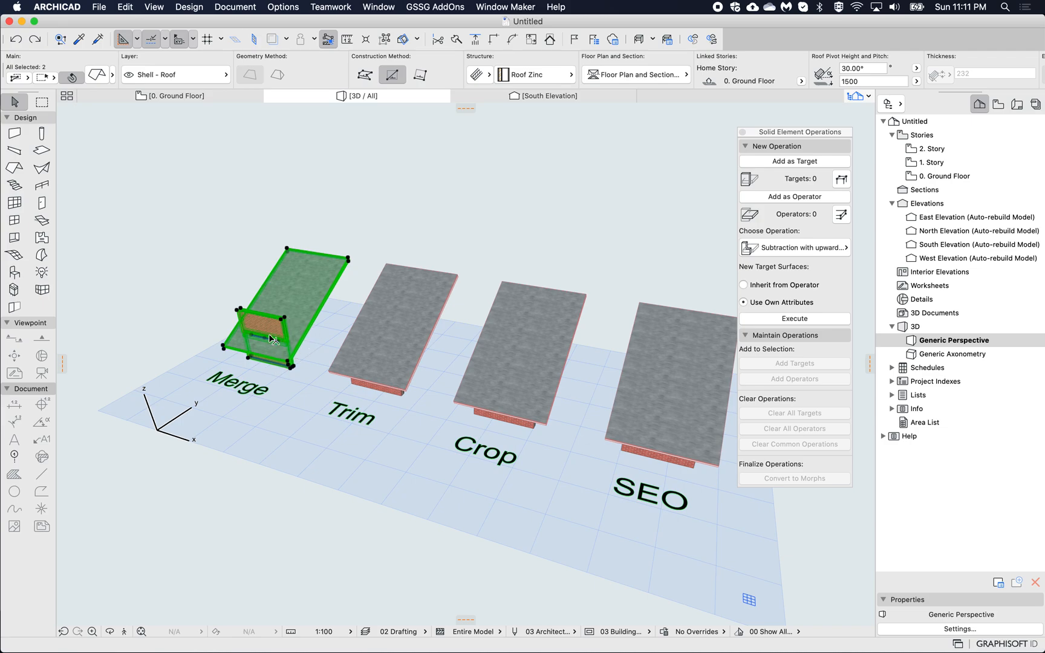
pyautogui.moveTo(302, 332)
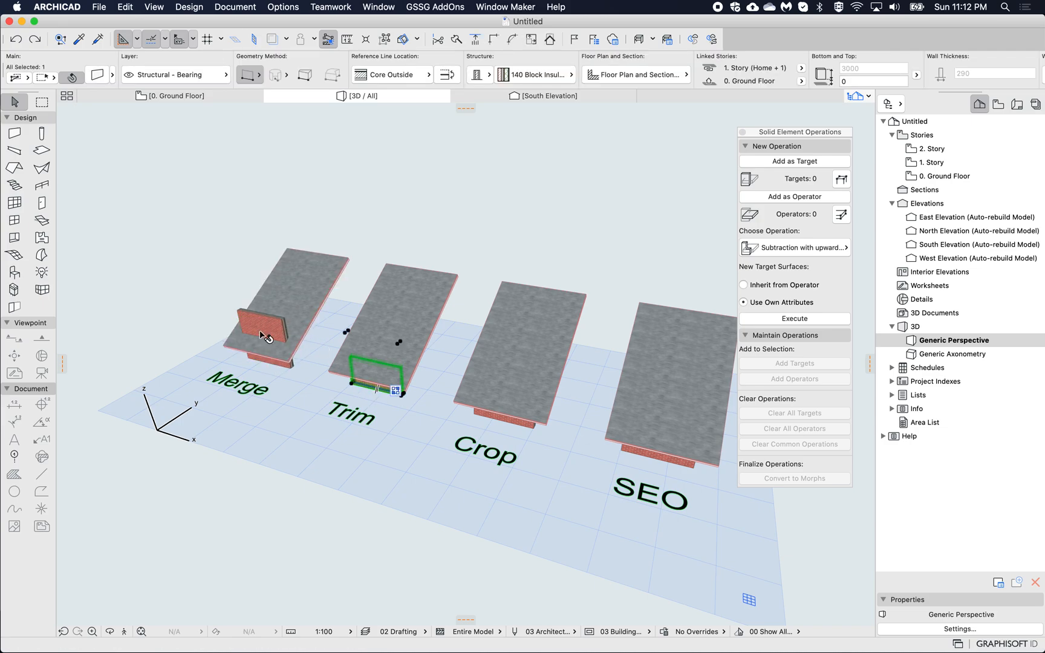
pyautogui.moveTo(425, 363)
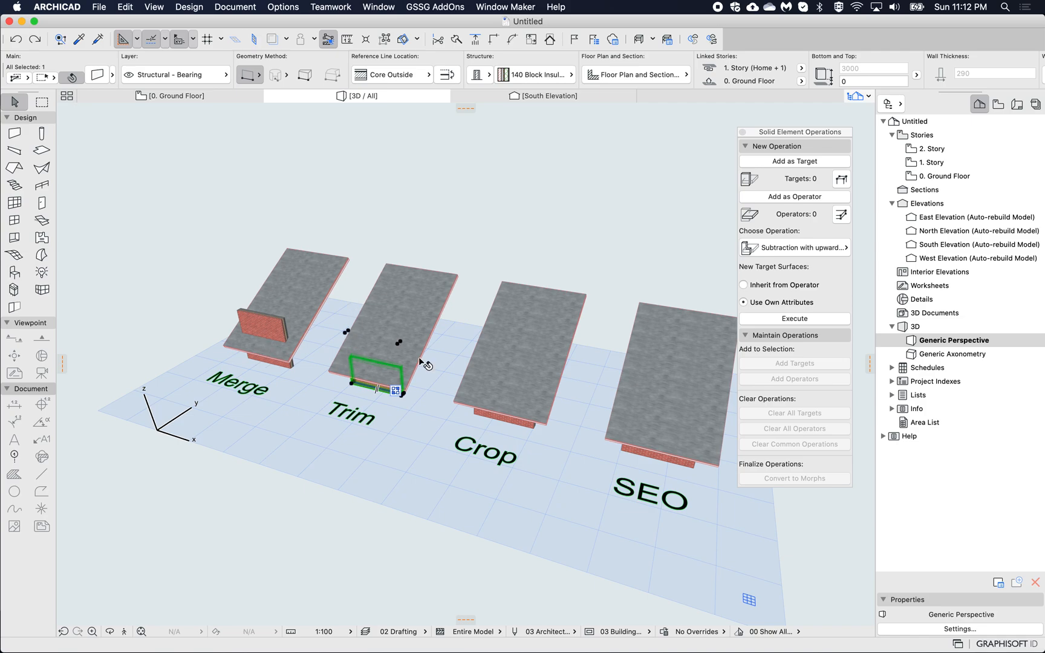
pyautogui.moveTo(319, 345)
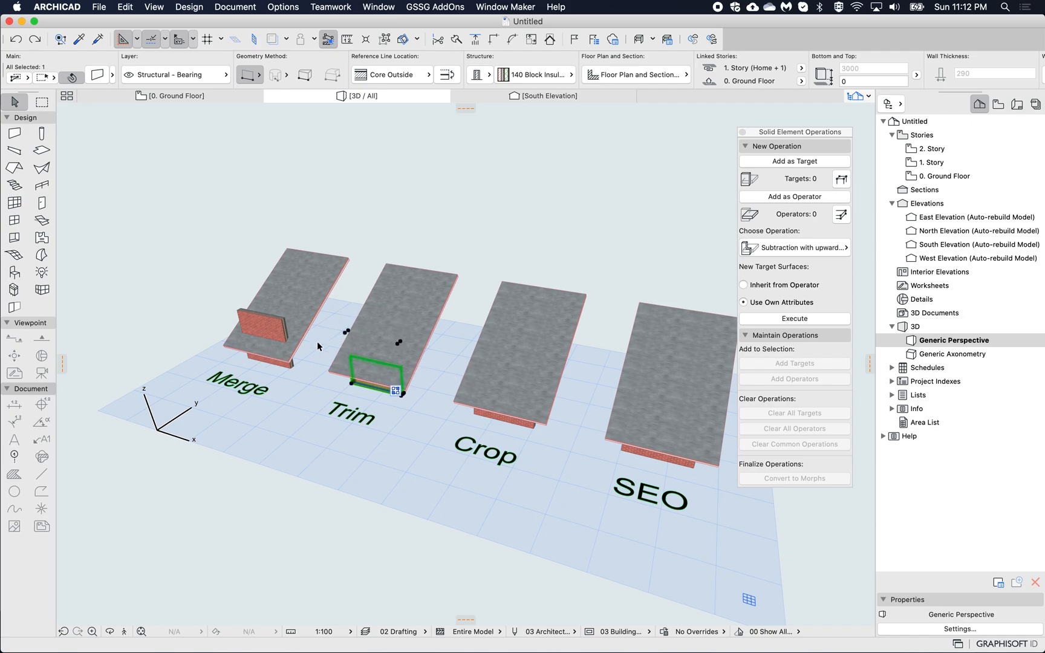
pyautogui.moveTo(433, 365)
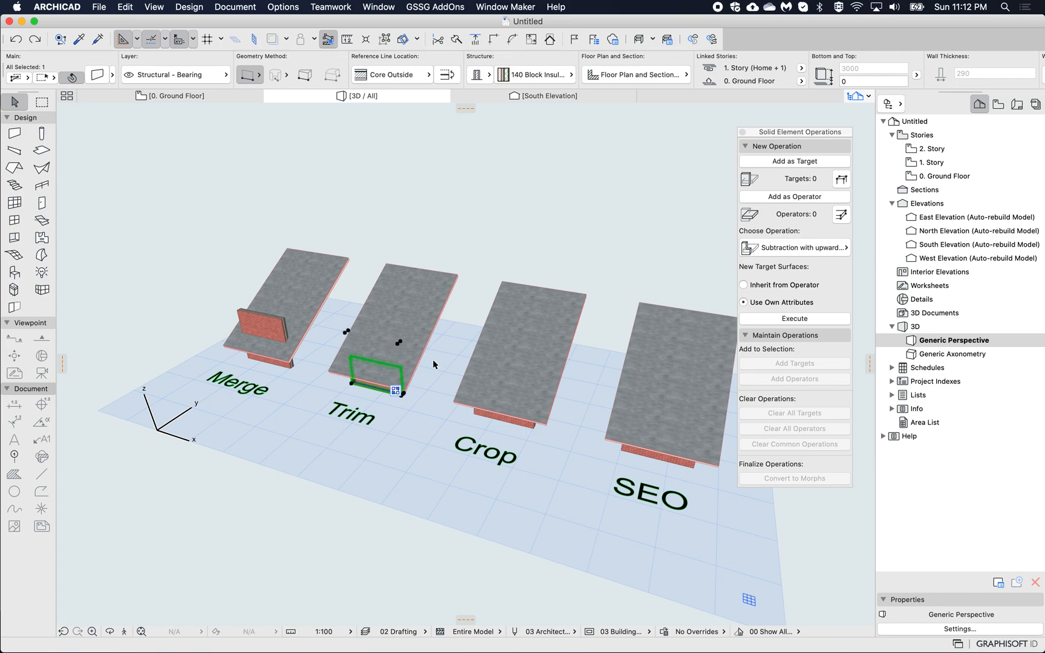
pyautogui.click(506, 425)
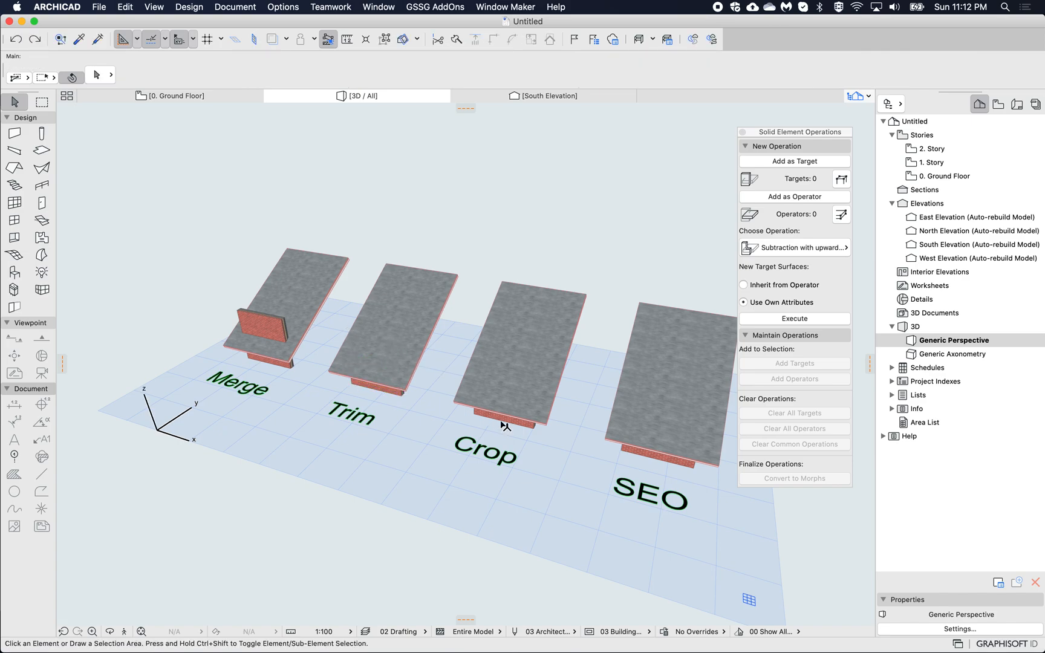
pyautogui.click(504, 407)
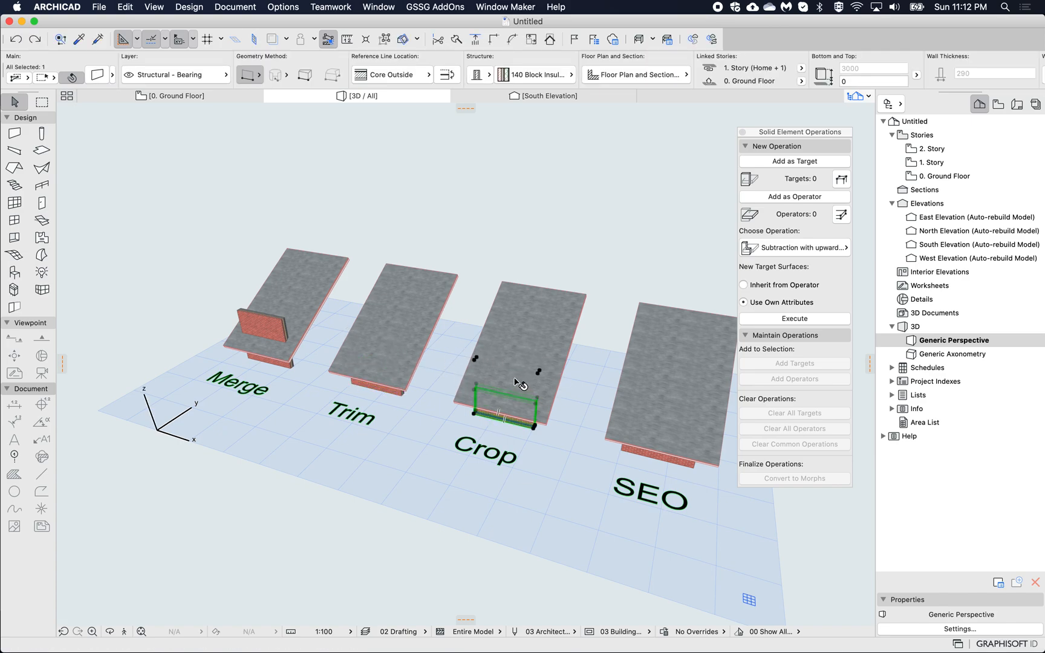
pyautogui.click(574, 445)
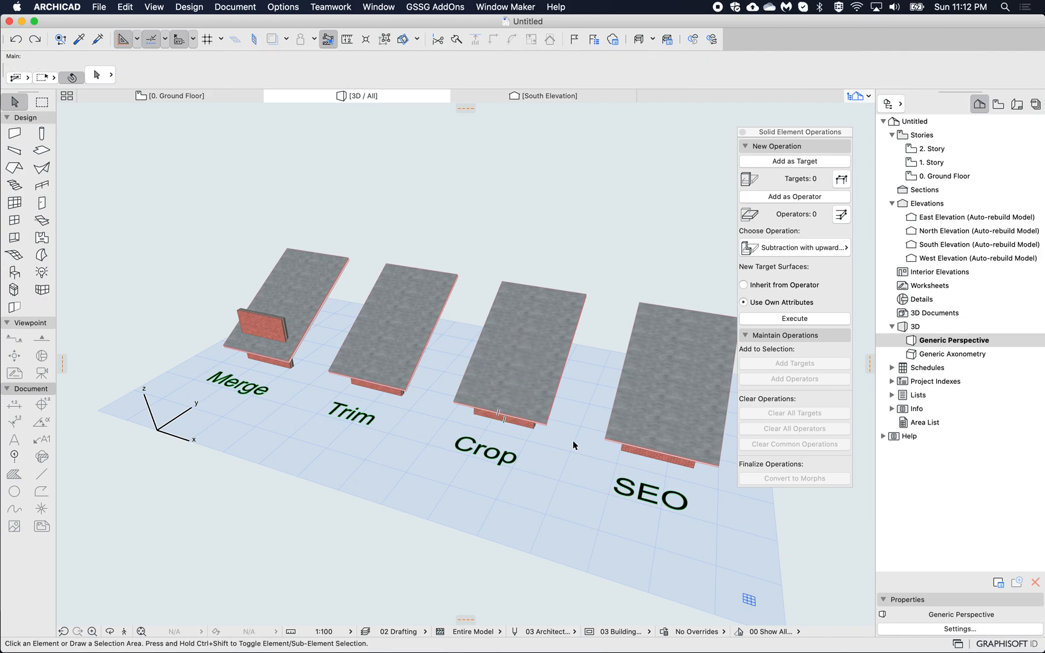
pyautogui.click(654, 458)
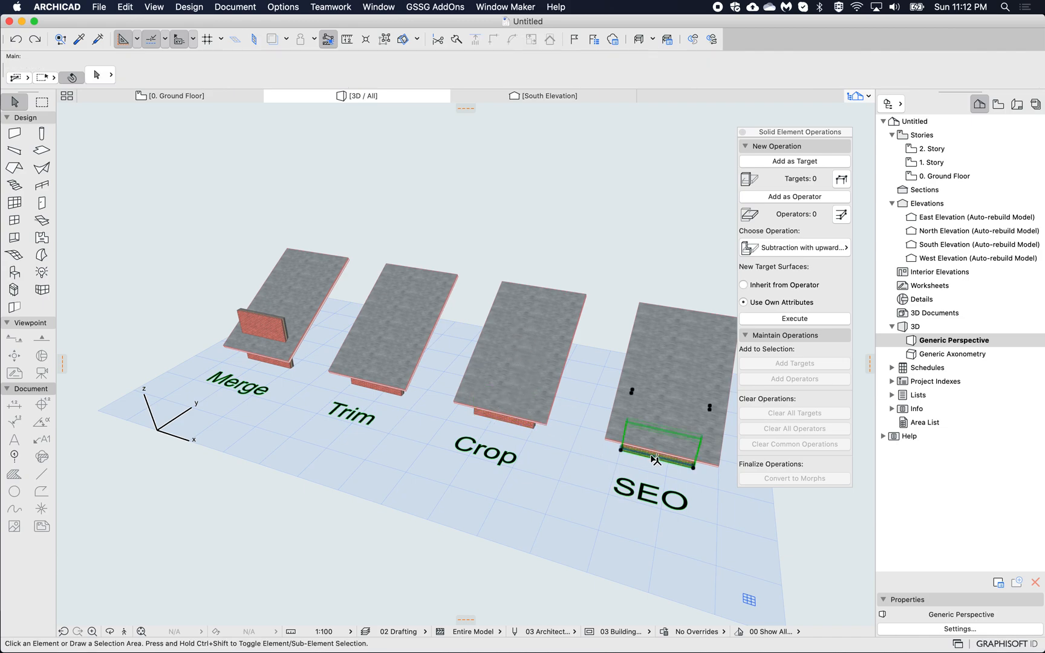
pyautogui.click(653, 458)
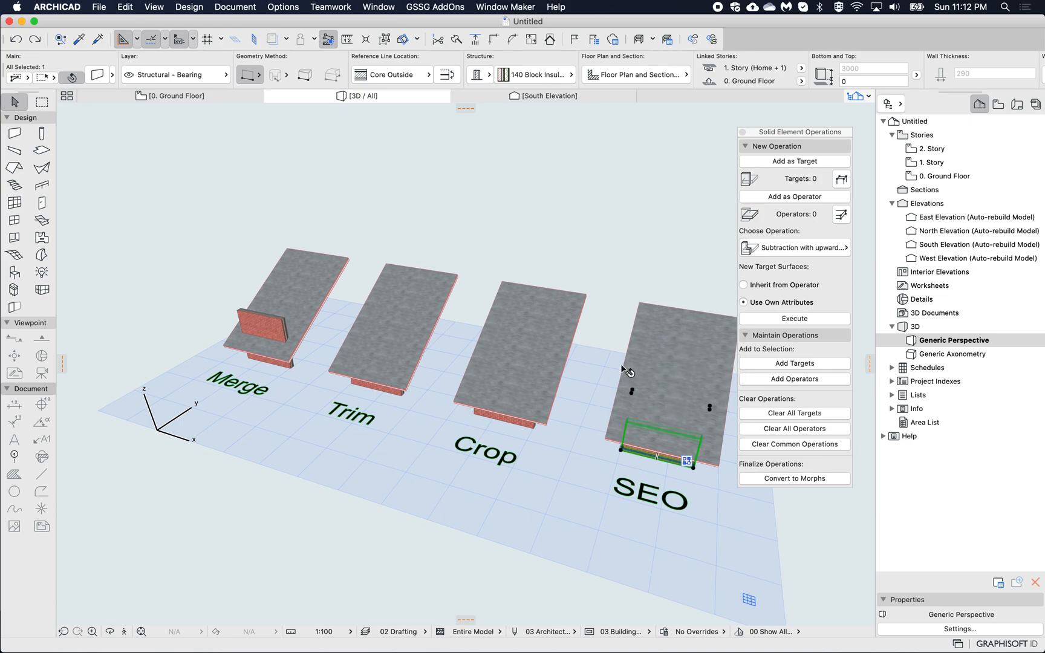
pyautogui.moveTo(616, 419)
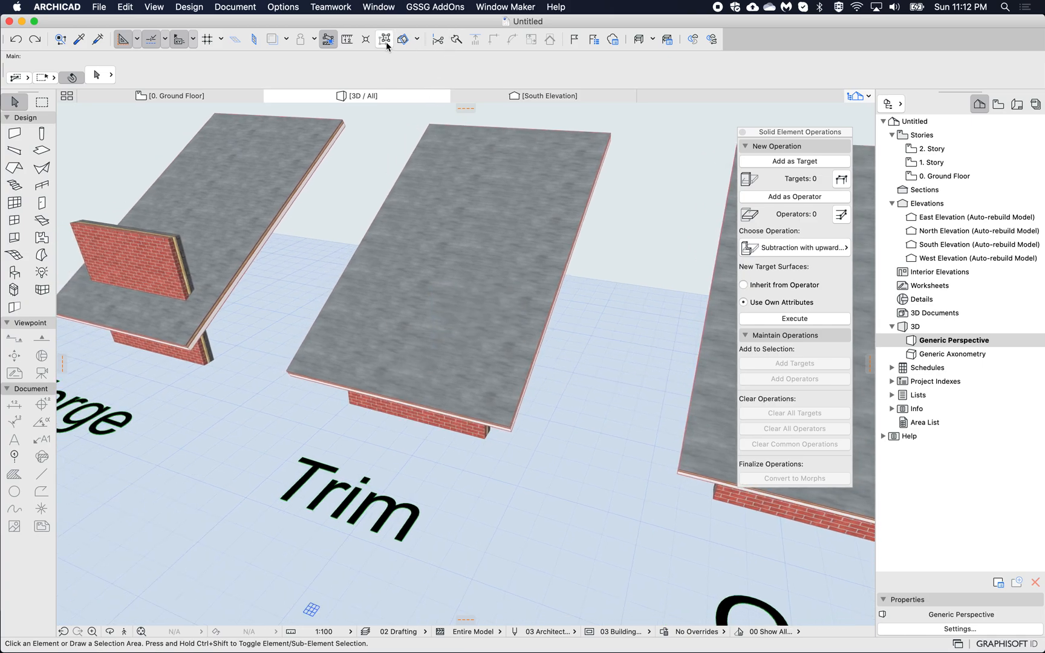
# - Orbit close to the Merge junction, select its wall, and open Options > Element Attributes
pyautogui.click(402, 39)
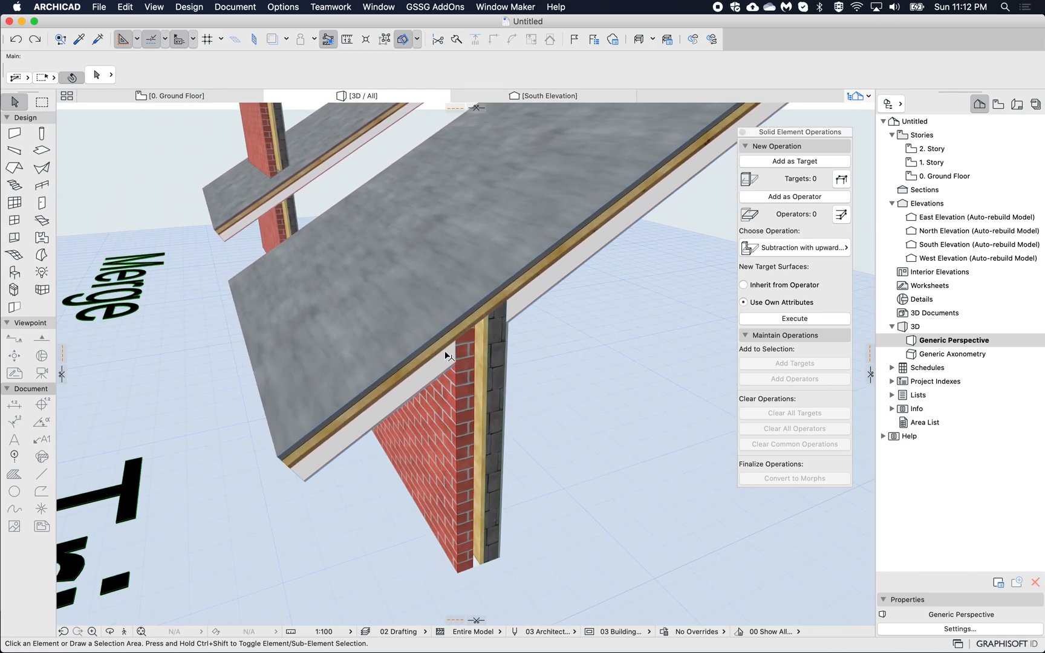
pyautogui.click(466, 400)
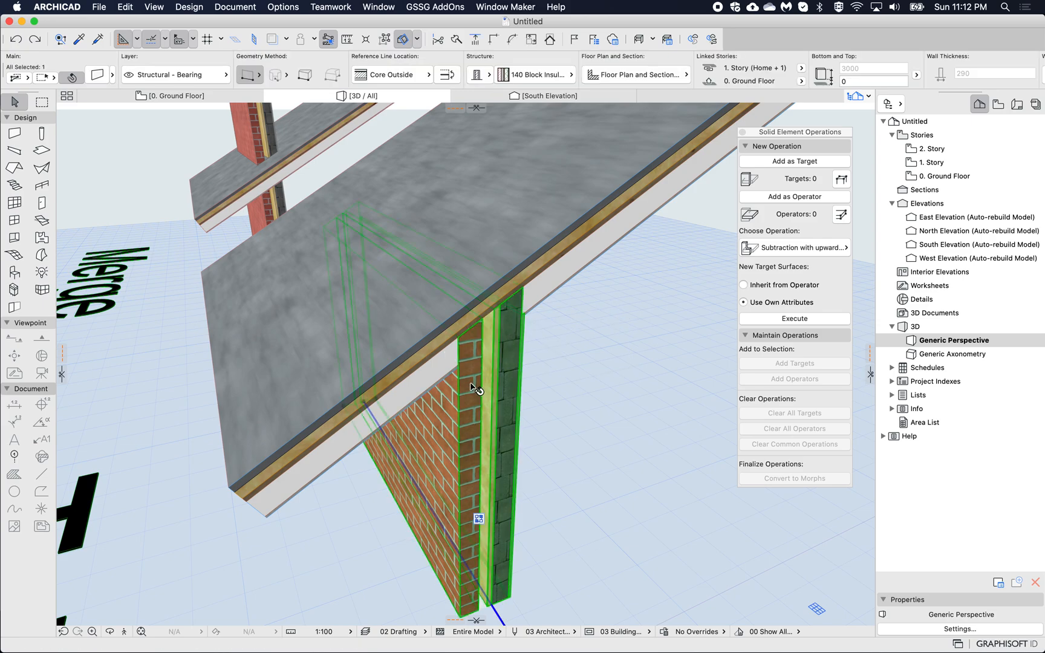
pyautogui.moveTo(481, 413)
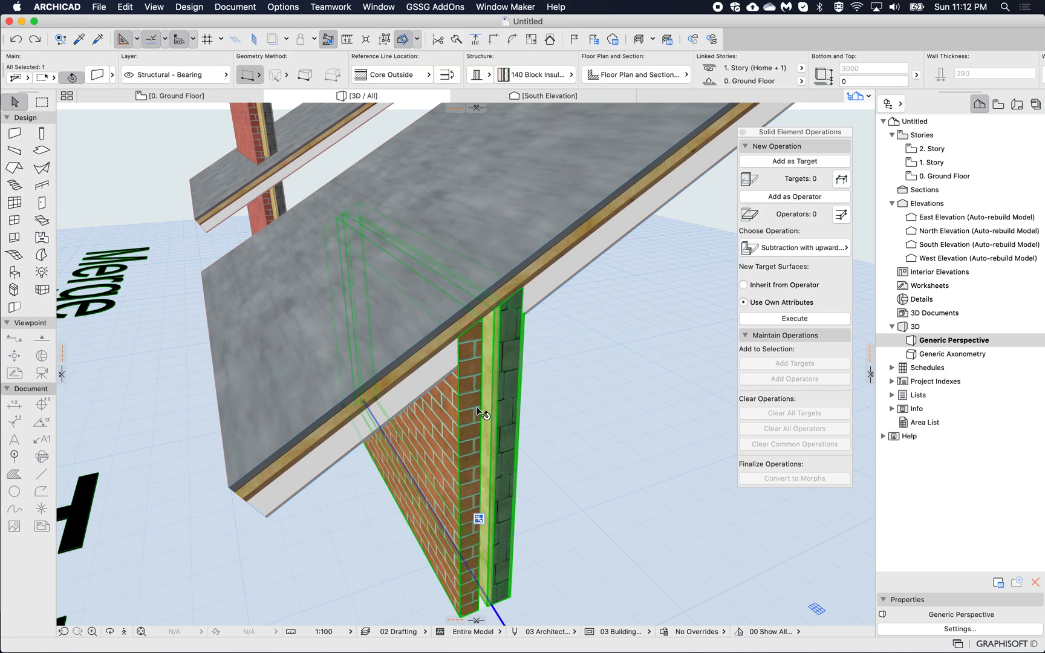
pyautogui.click(283, 6)
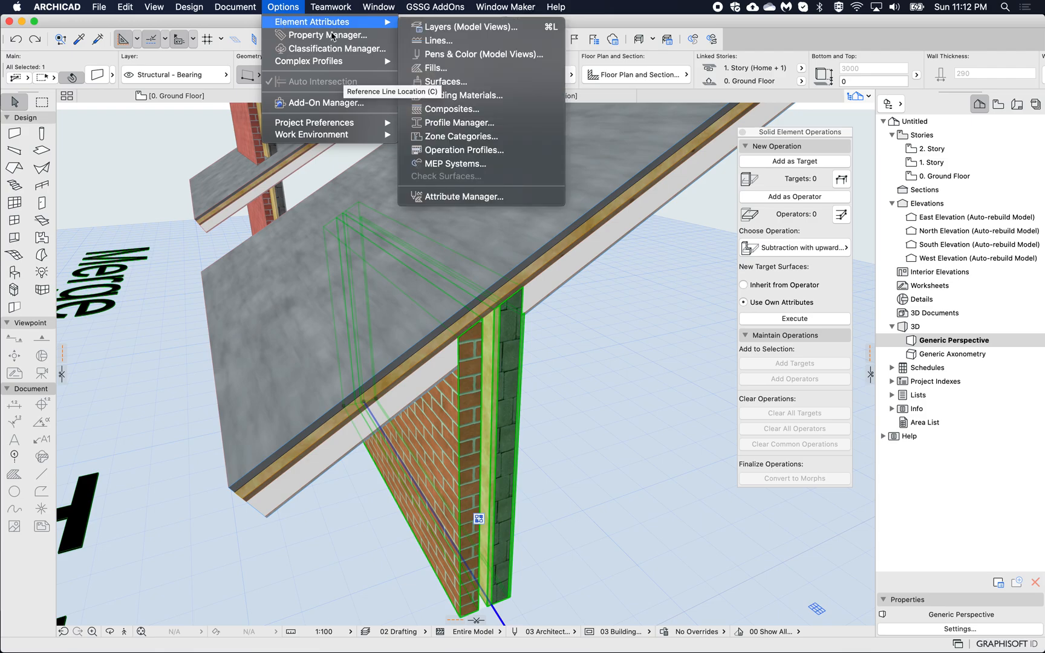
# - Change EF-04 Brick's intersection priority to 300 in Building Materials and confirm
pyautogui.click(513, 126)
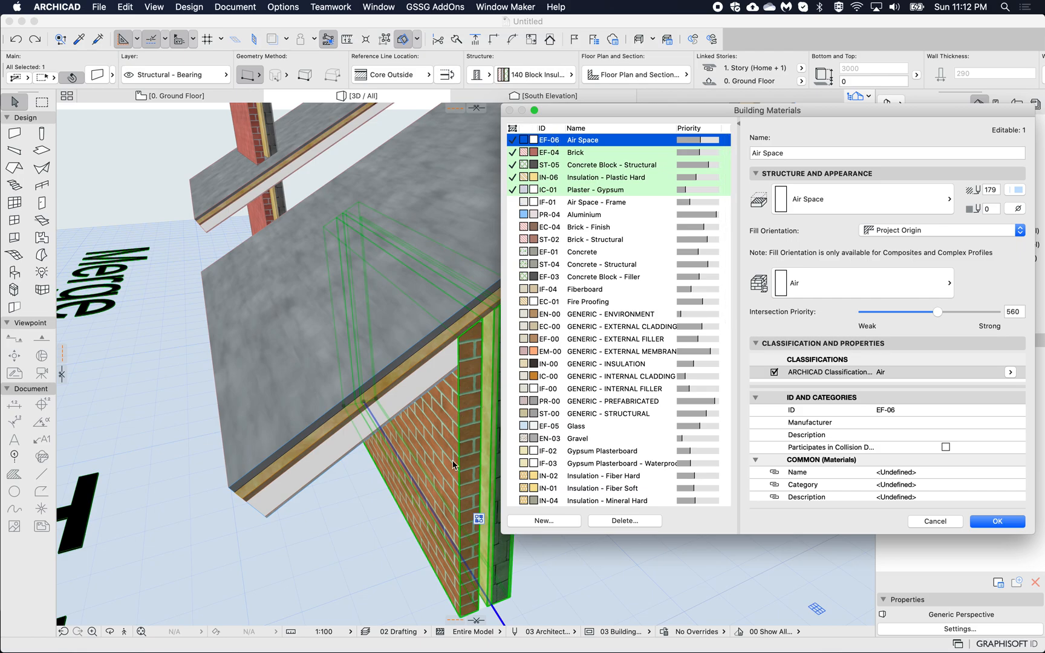
pyautogui.click(575, 152)
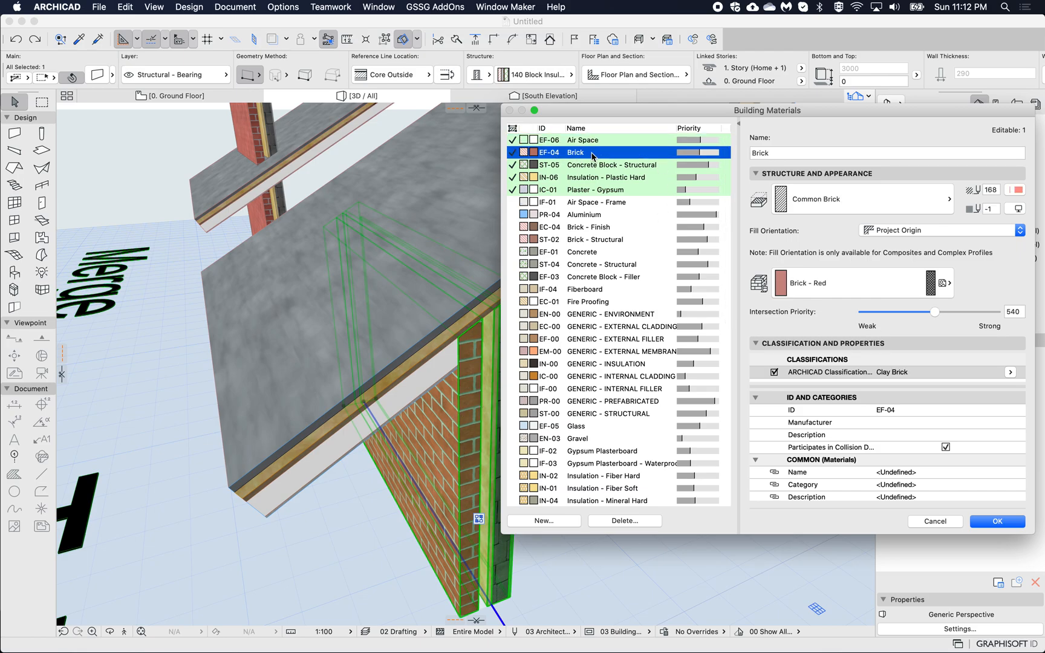
pyautogui.moveTo(433, 456)
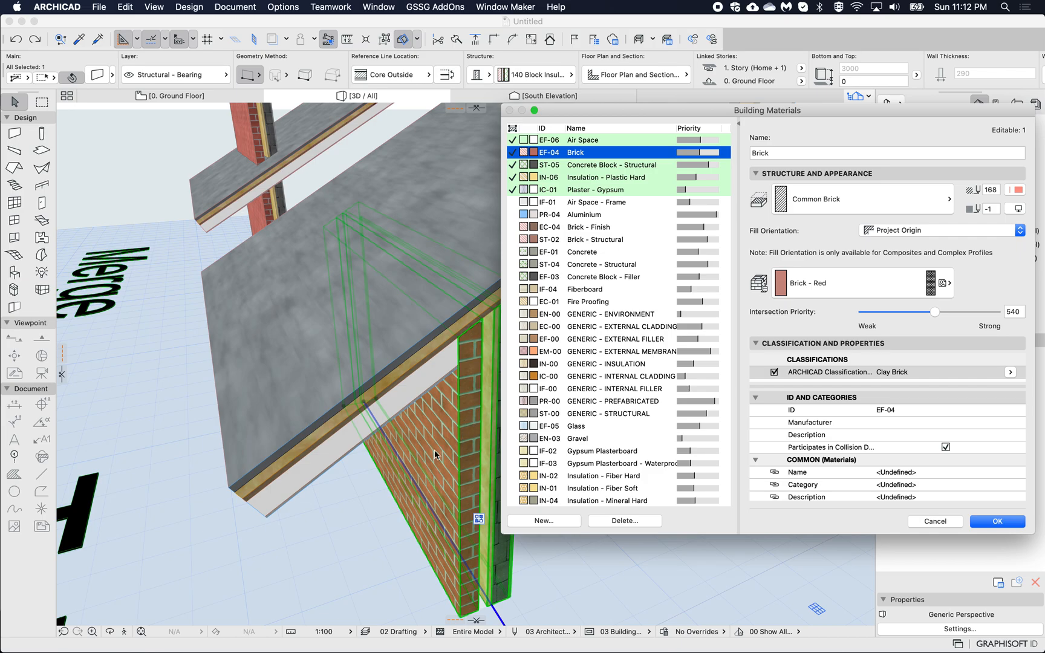
pyautogui.moveTo(910, 306)
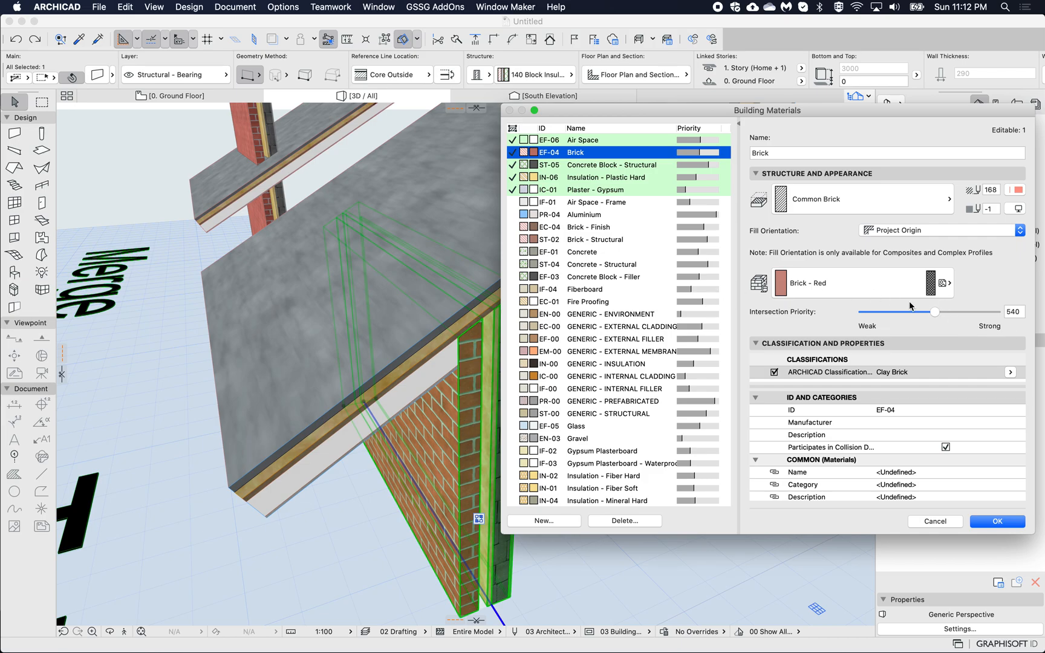
pyautogui.moveTo(488, 338)
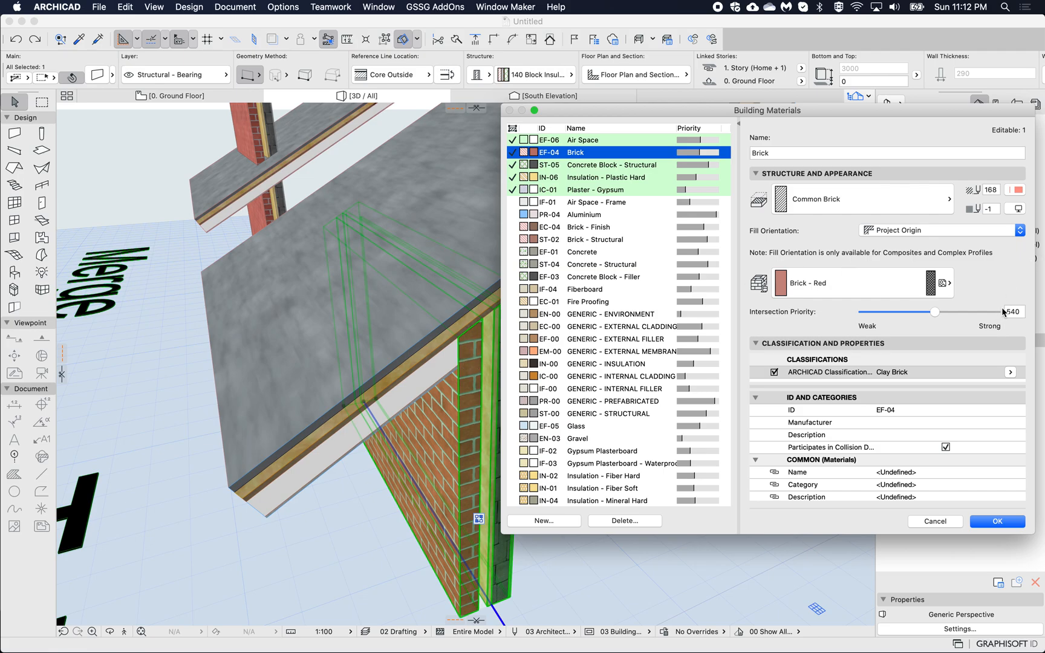
pyautogui.tripleClick(1014, 312)
pyautogui.write('300')
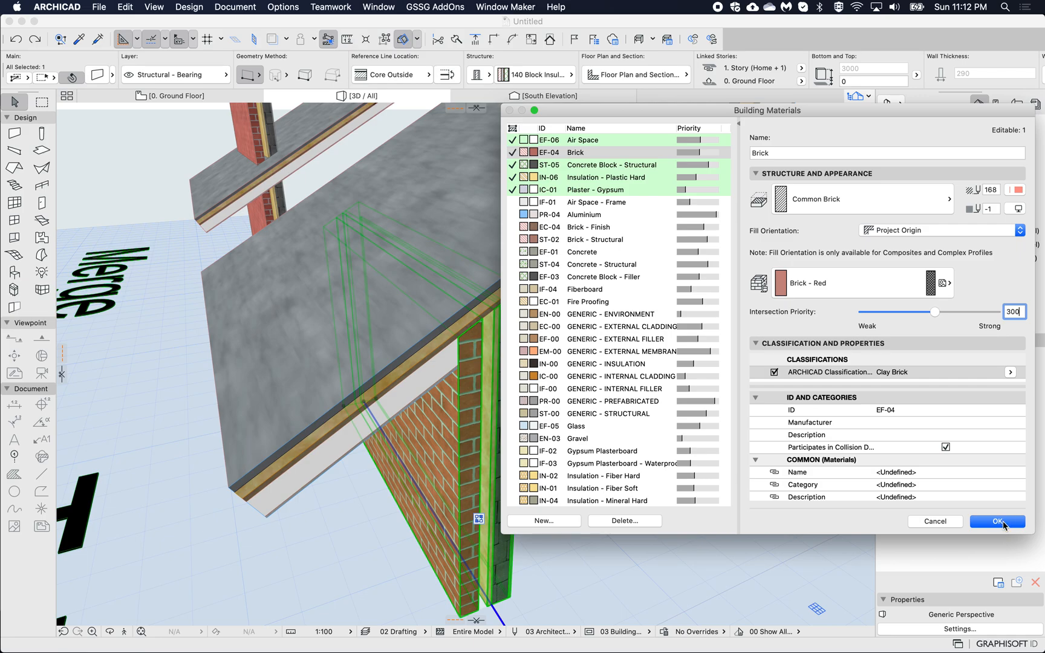
pyautogui.click(997, 521)
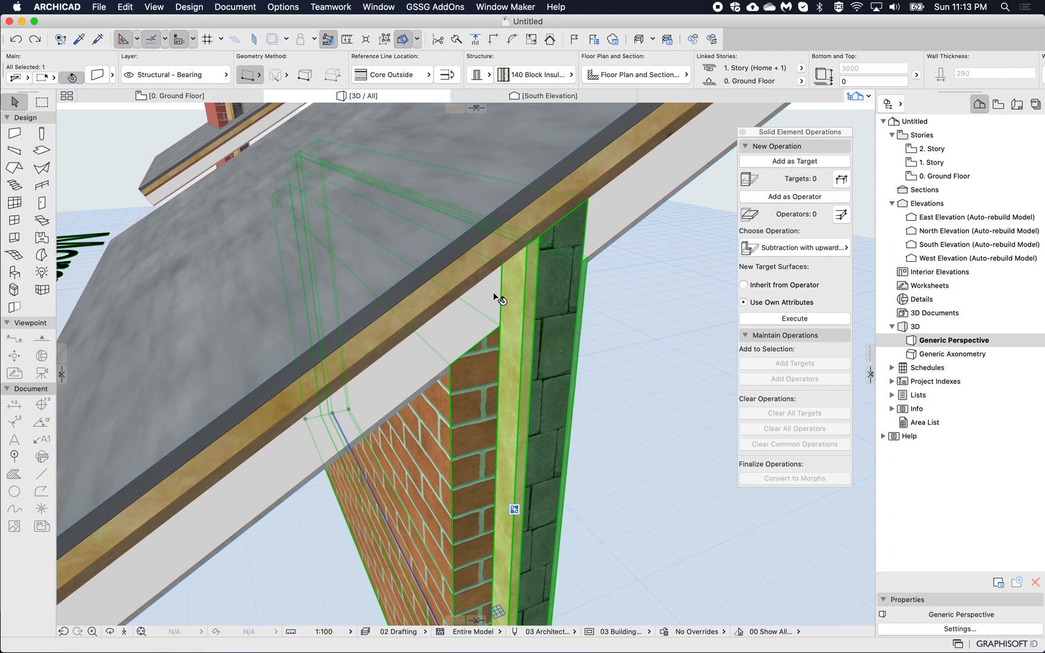
pyautogui.moveTo(496, 347)
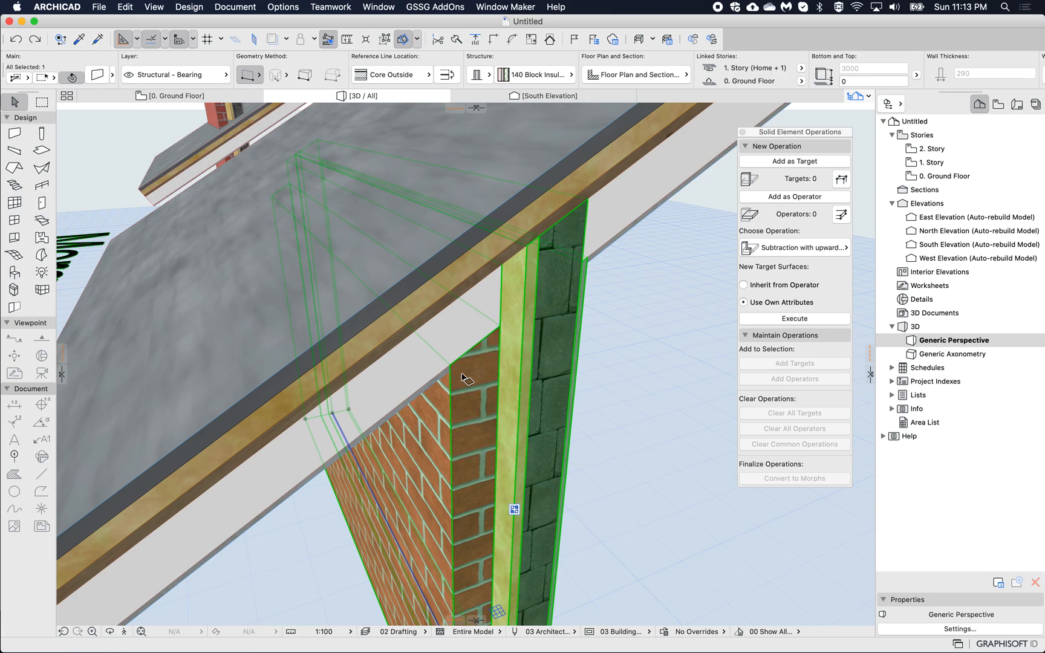
pyautogui.moveTo(463, 356)
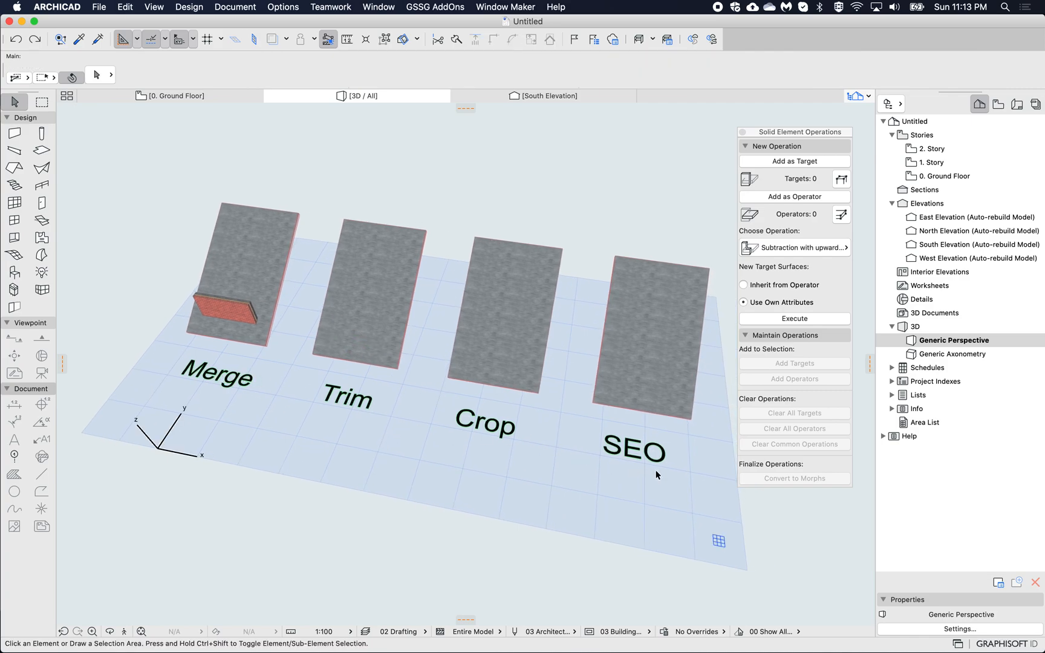
pyautogui.moveTo(215, 367)
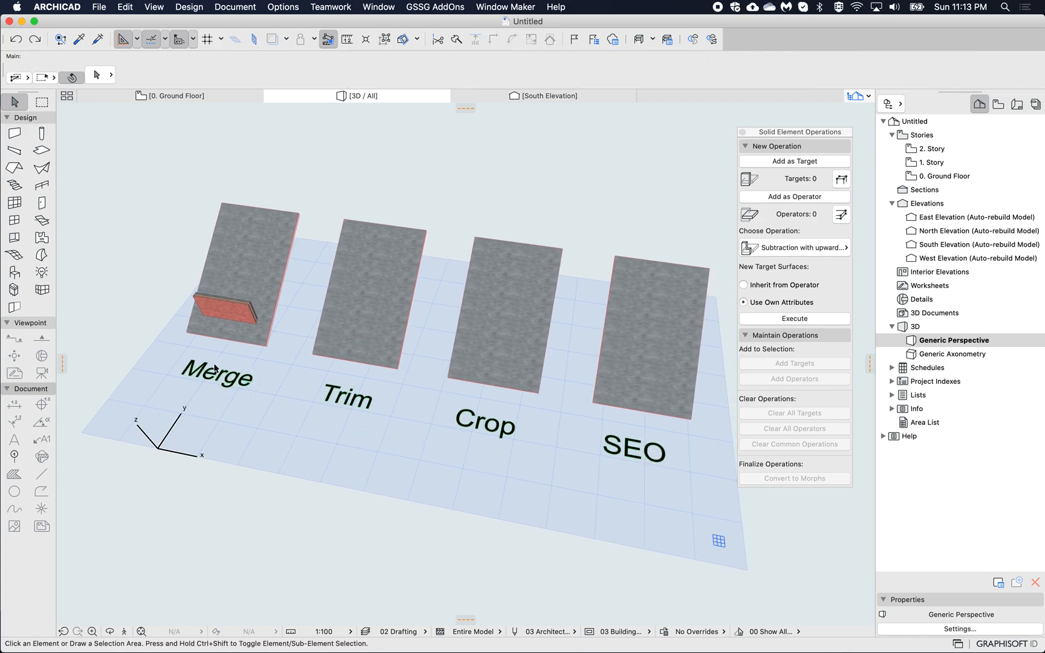
pyautogui.moveTo(643, 453)
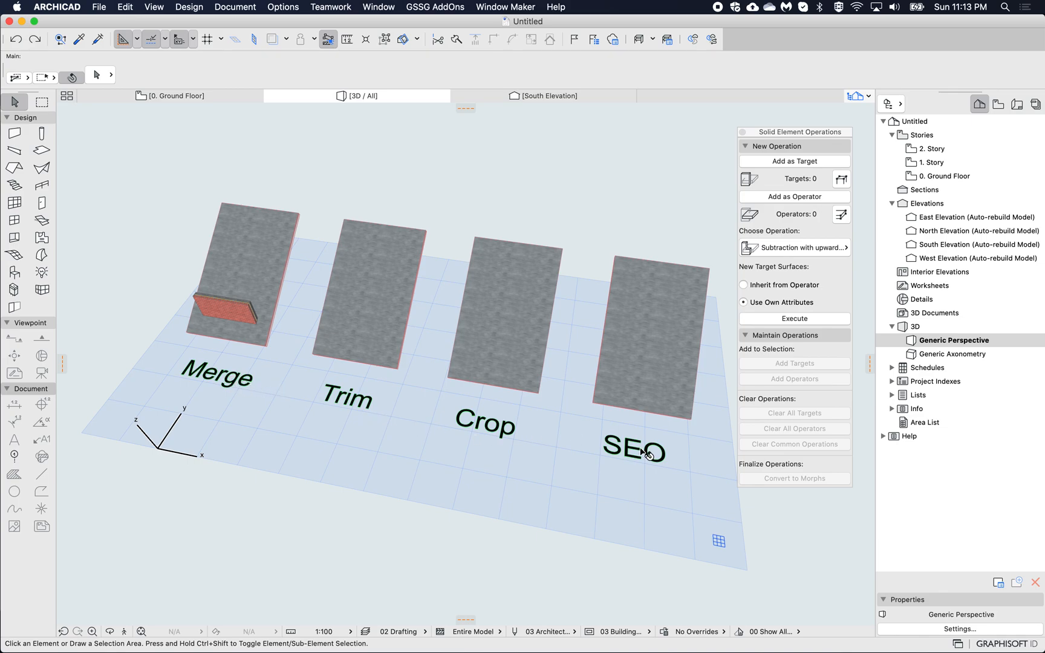
pyautogui.moveTo(566, 442)
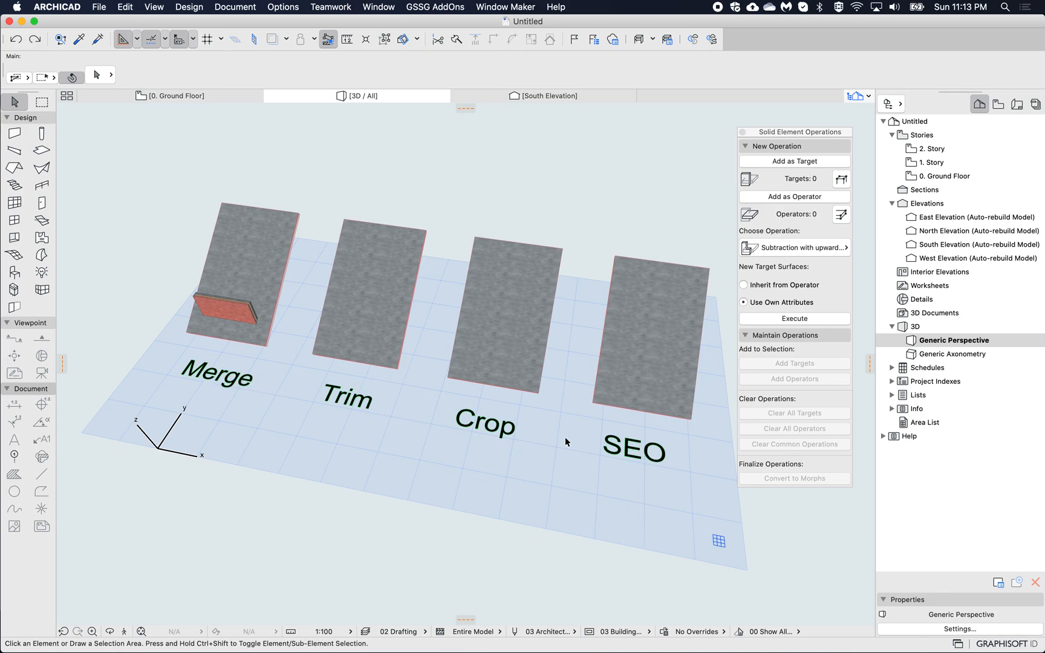
pyautogui.moveTo(599, 198)
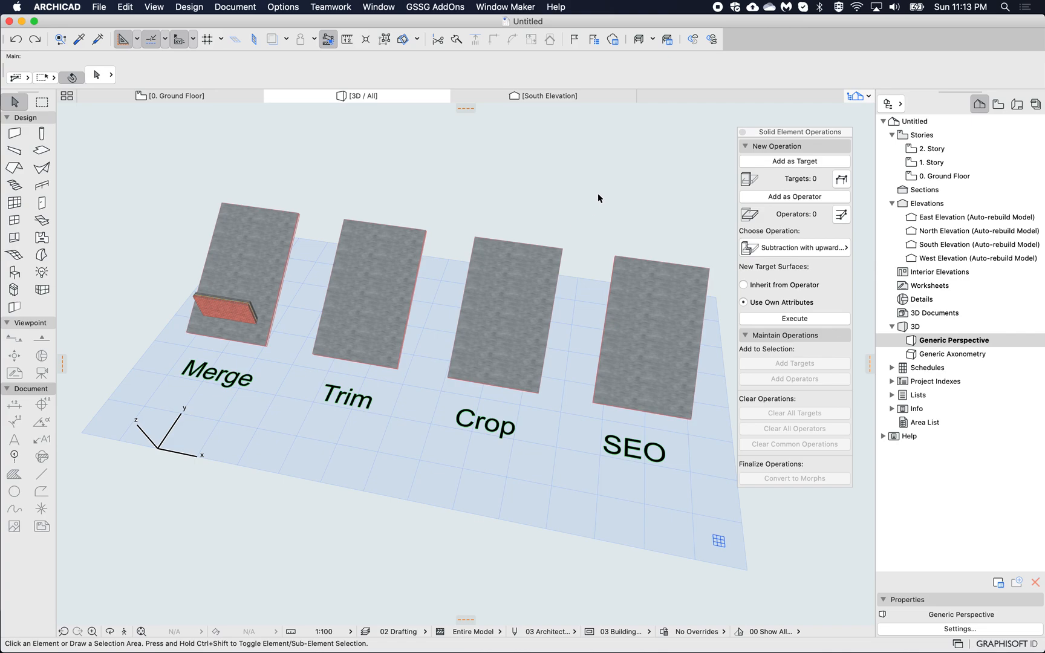